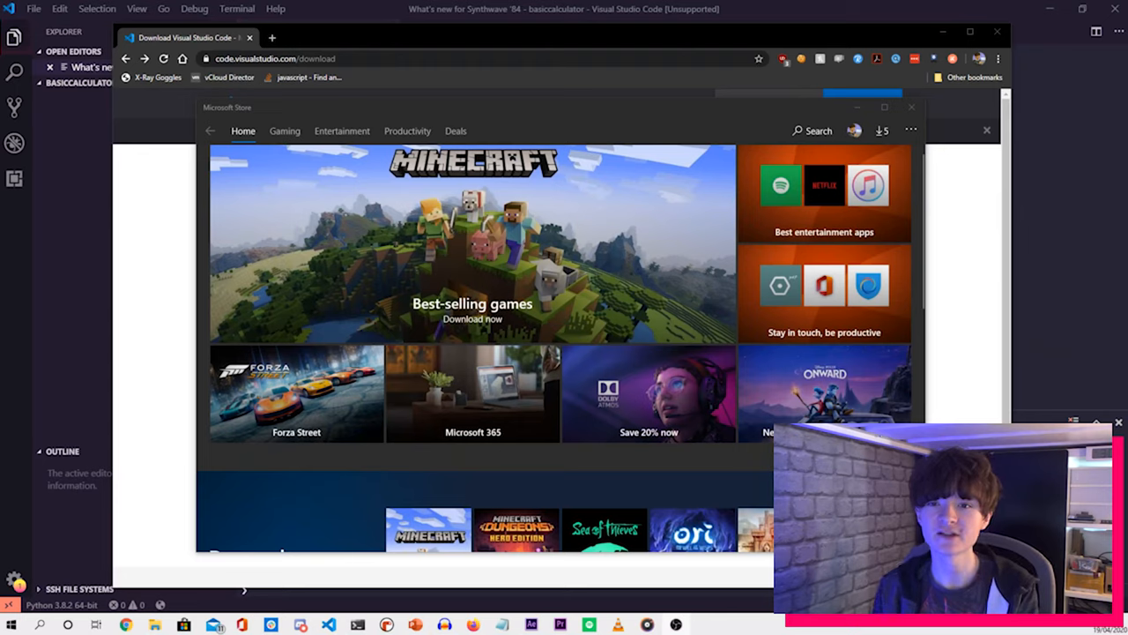
{"action": "mouse_move", "coordinate": [814, 131]}
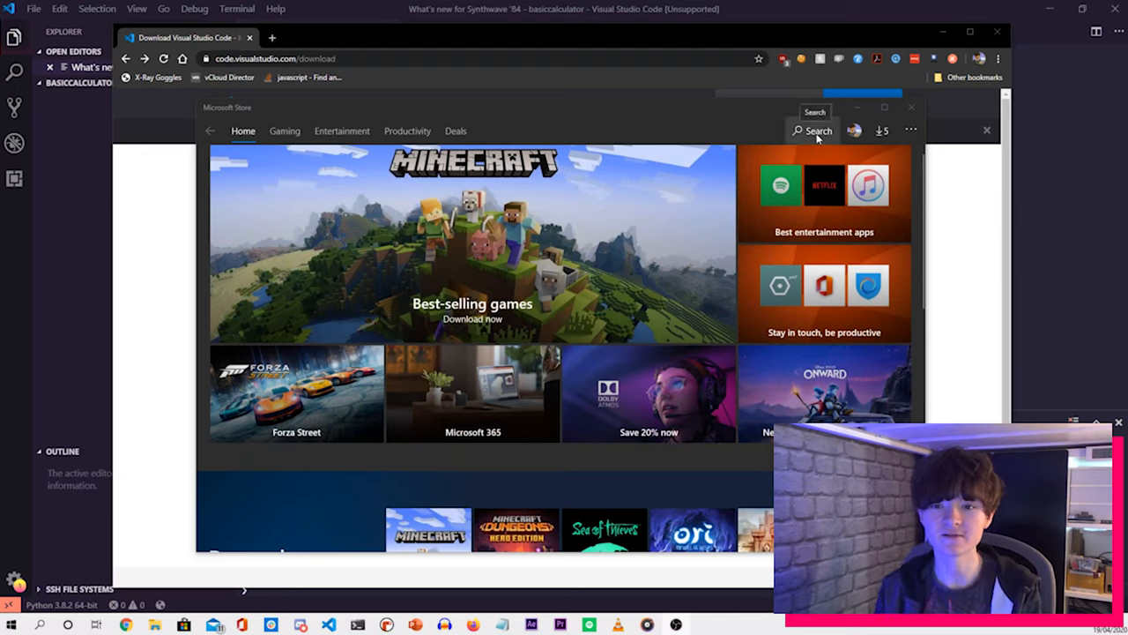
Step: Search the Microsoft Store for Python to find the Python 3.8 listing
{"action": "left_click", "coordinate": [818, 130]}
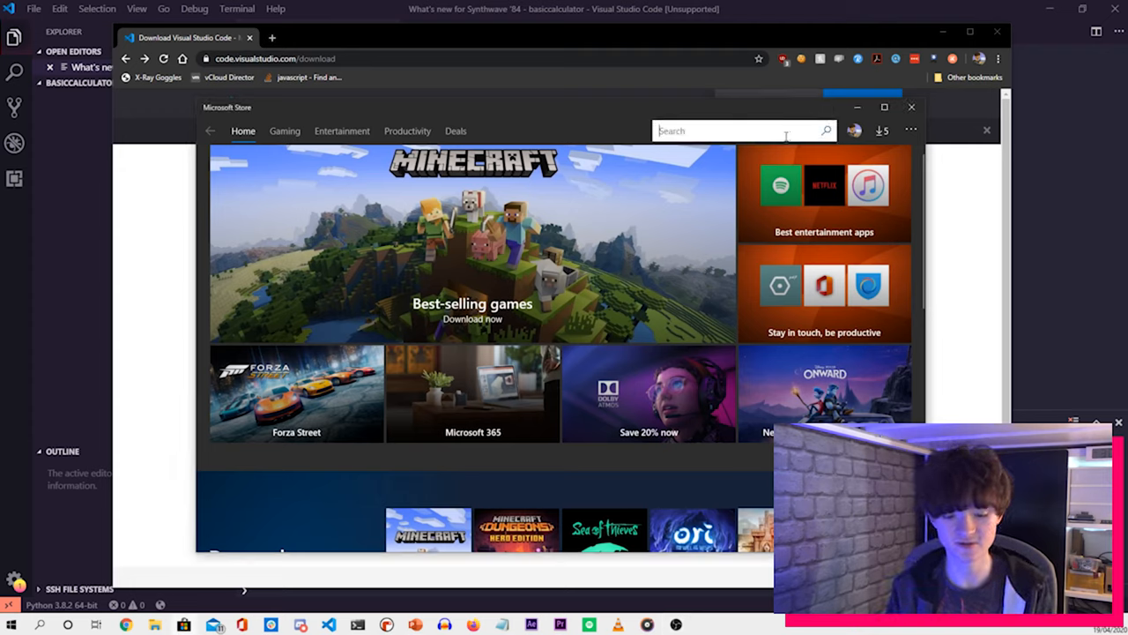
{"action": "type", "text": "Python"}
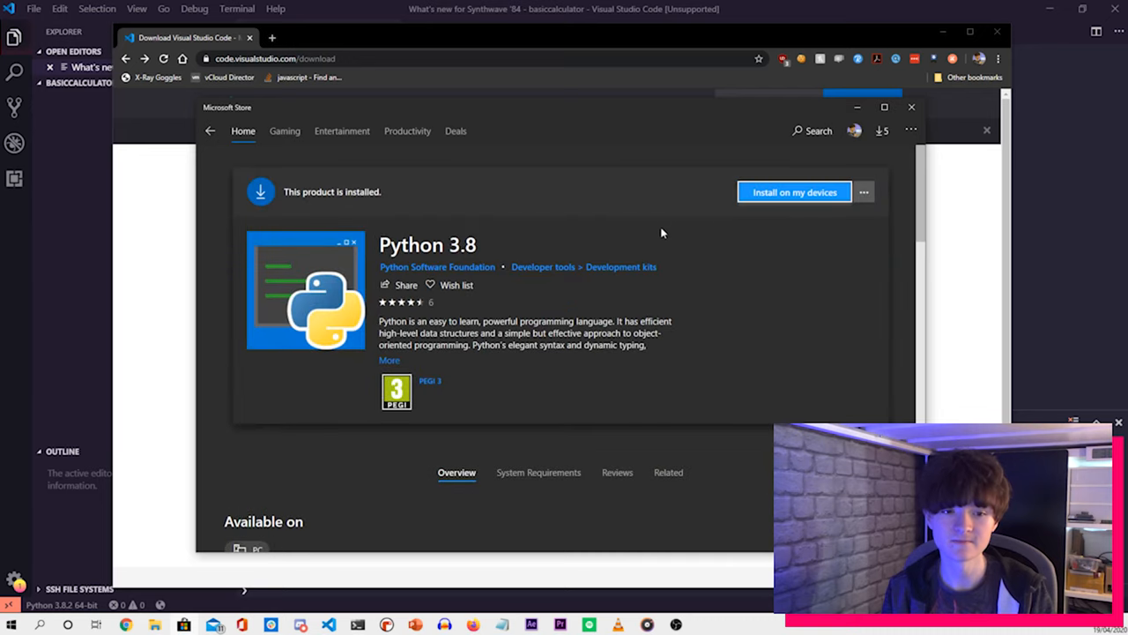
{"action": "mouse_move", "coordinate": [786, 192]}
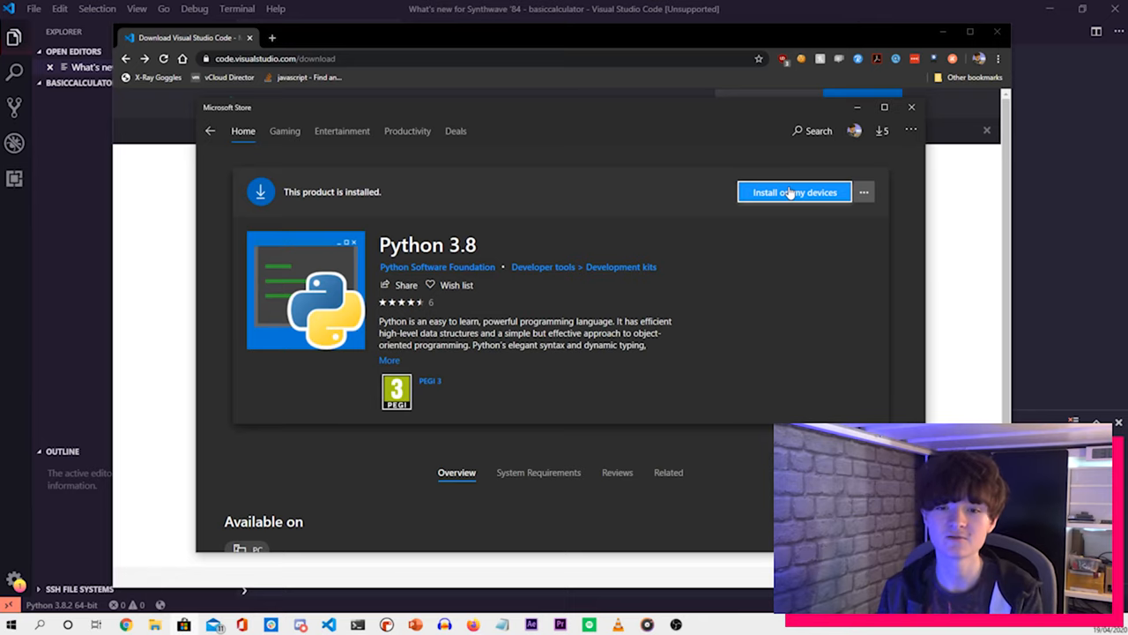
{"action": "mouse_move", "coordinate": [857, 108]}
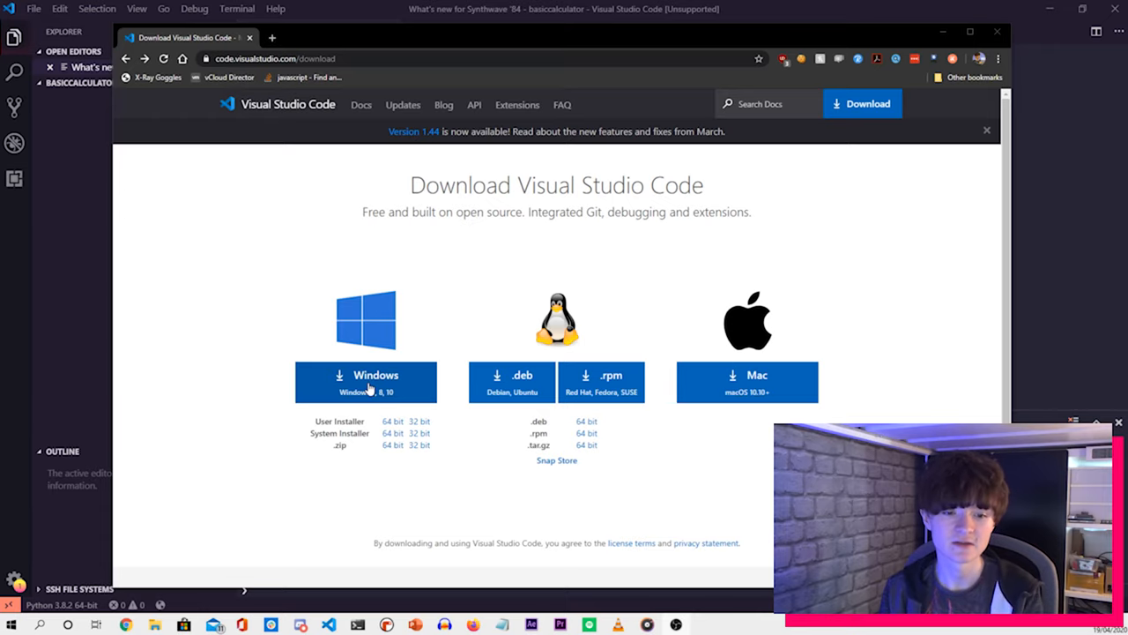
Step: Minimize Chrome so the Visual Studio Code window comes to the front
{"action": "left_click", "coordinate": [367, 381]}
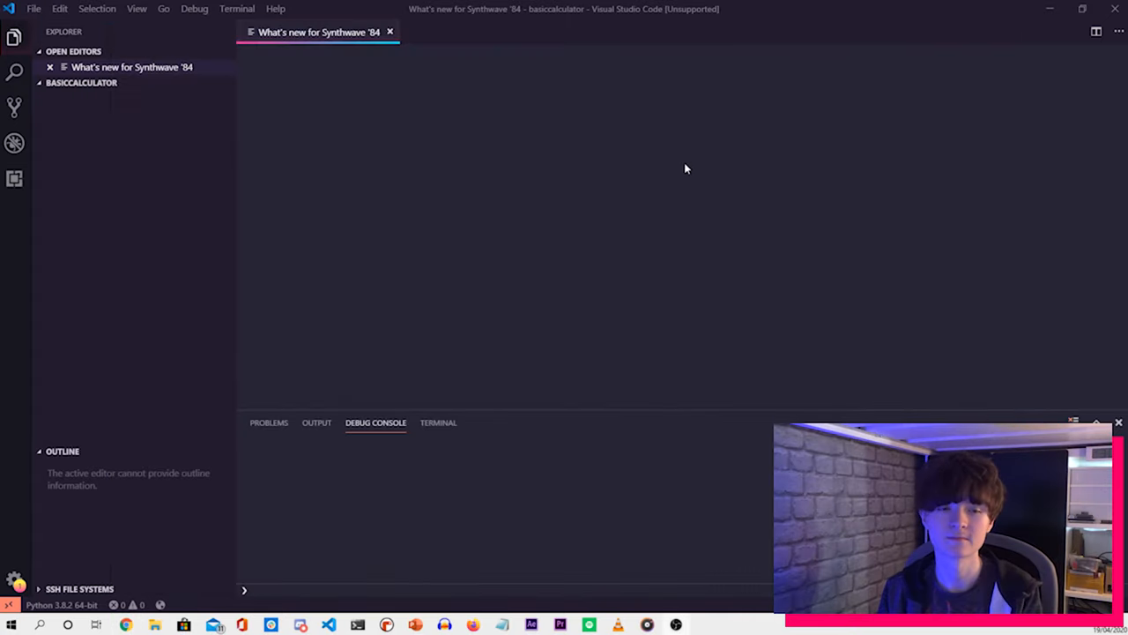
{"action": "mouse_move", "coordinate": [275, 166]}
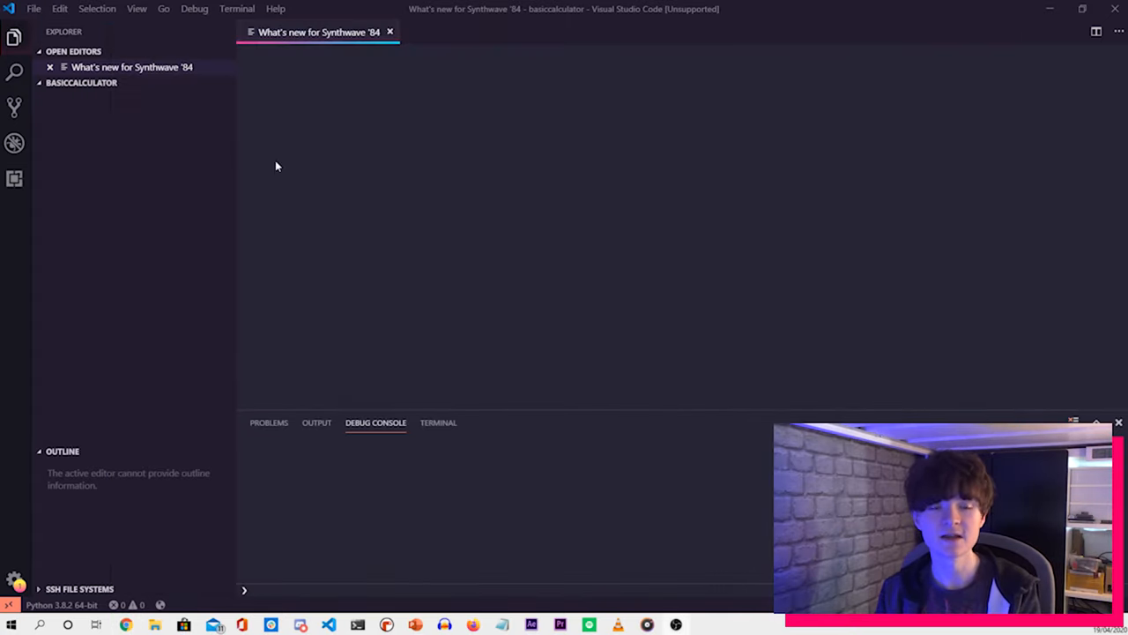
Step: Use File > Open Folder to add a new folder in Documents and open basiccalculator as the workspace
{"action": "left_click", "coordinate": [34, 9]}
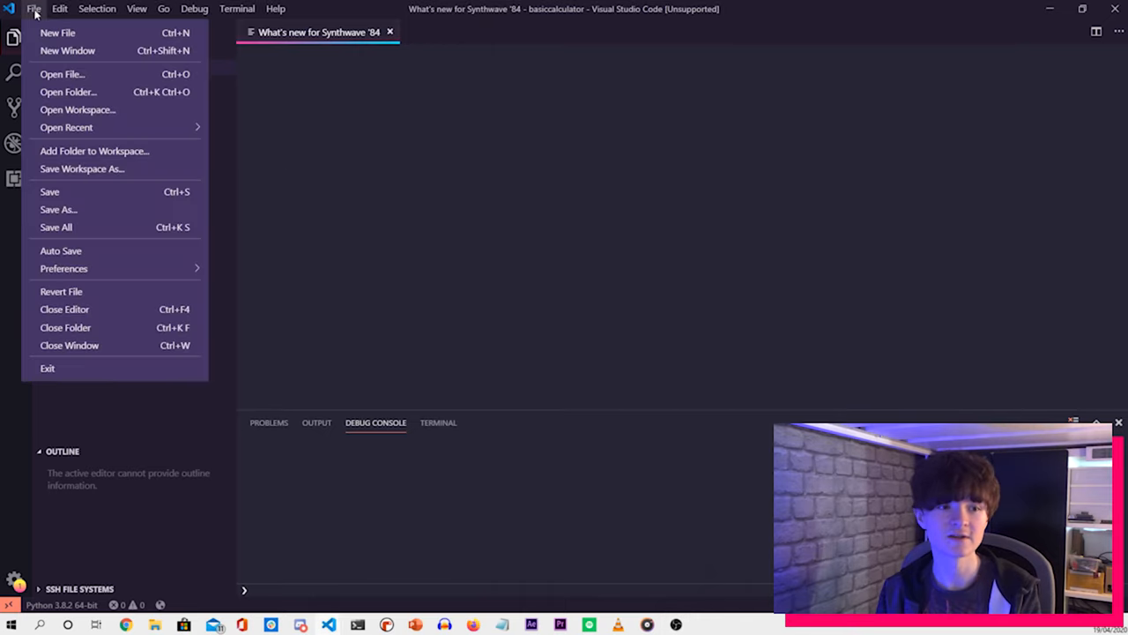
{"action": "mouse_move", "coordinate": [89, 64]}
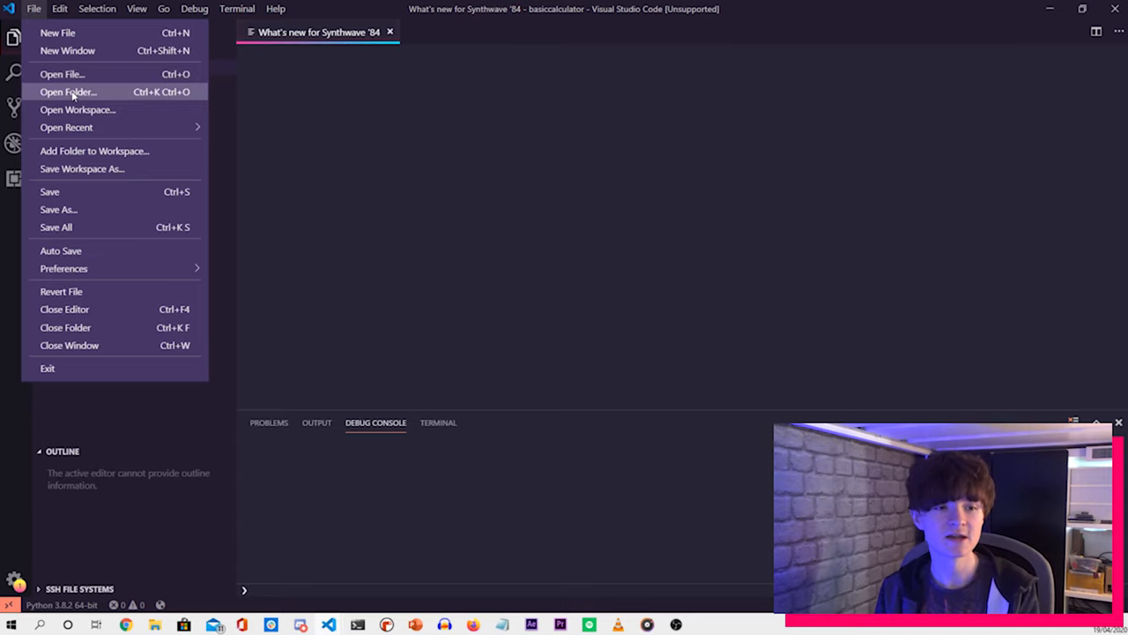
{"action": "left_click", "coordinate": [67, 92]}
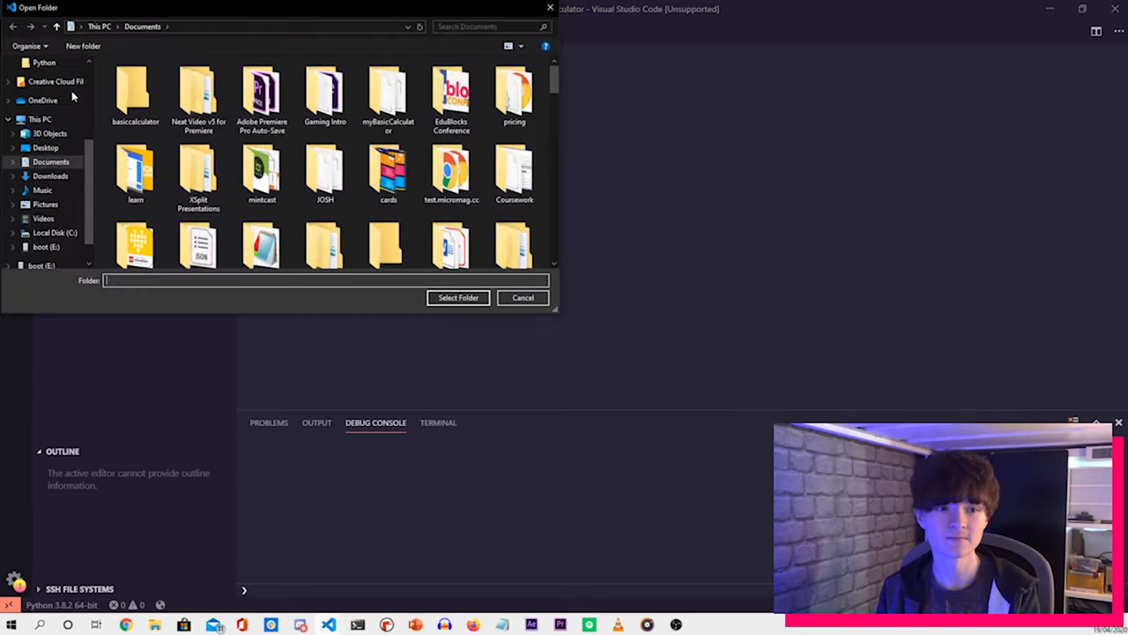
{"action": "mouse_move", "coordinate": [83, 46]}
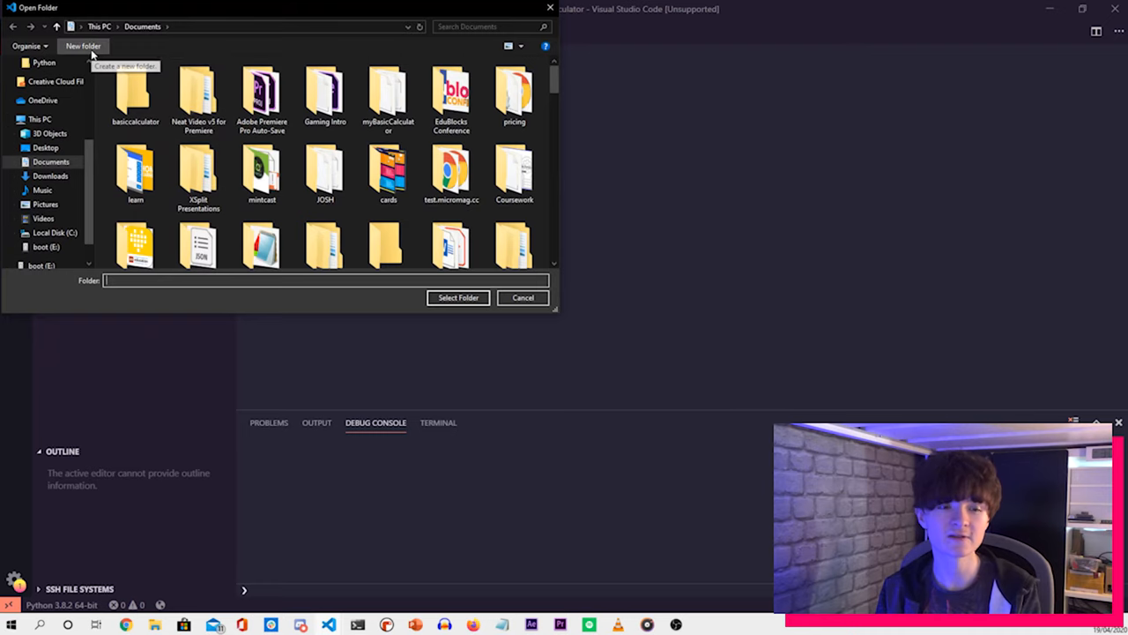
{"action": "left_click", "coordinate": [81, 46]}
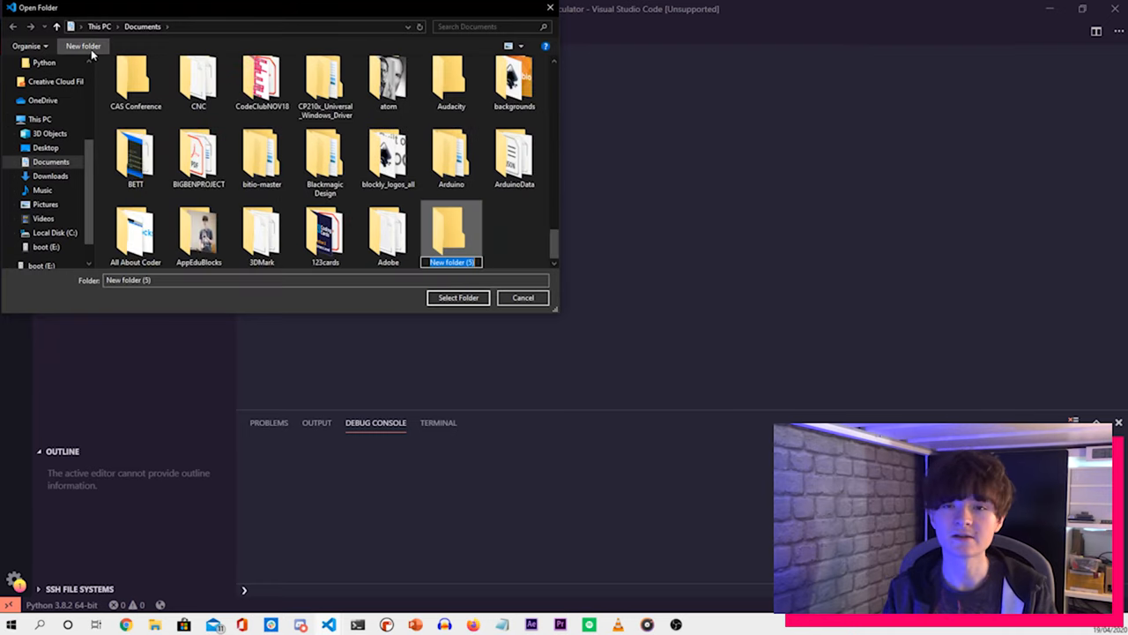
{"action": "scroll", "scroll_direction": "down", "scroll_amount": 3}
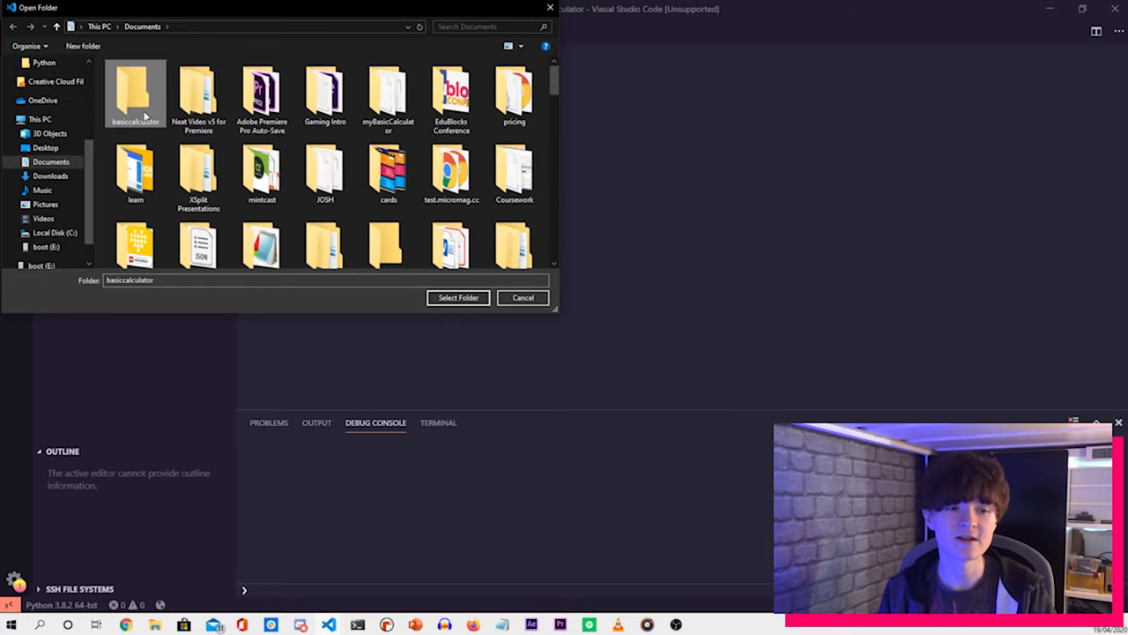
{"action": "double_click", "coordinate": [134, 92]}
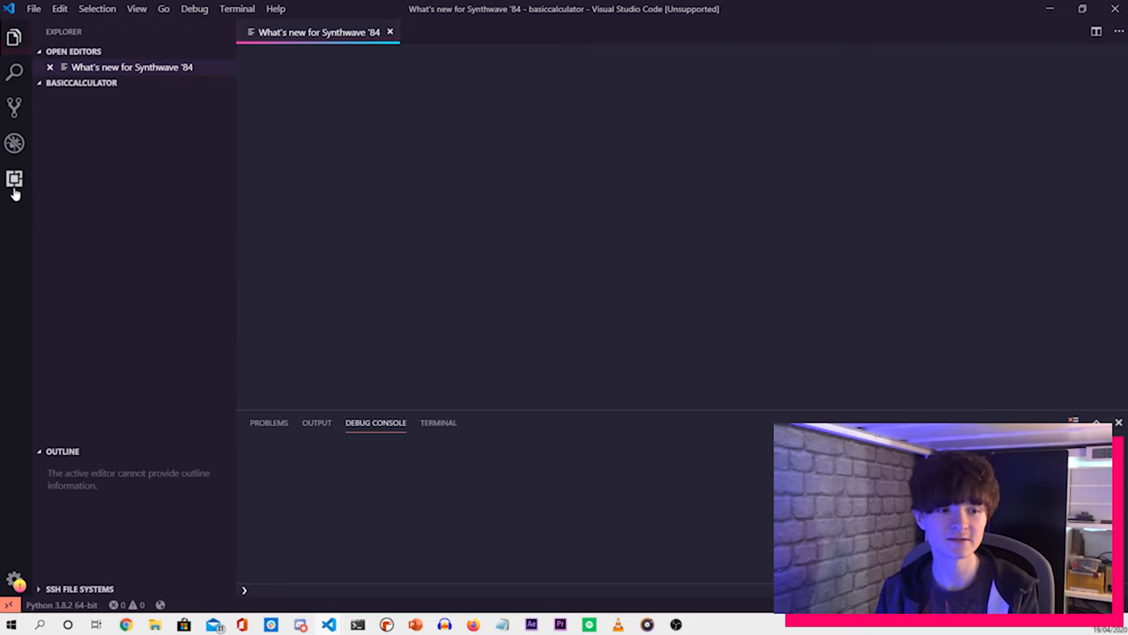
Step: Search Extensions for Python and view Microsoft's Python extension, confirmed installed
{"action": "left_click", "coordinate": [14, 180]}
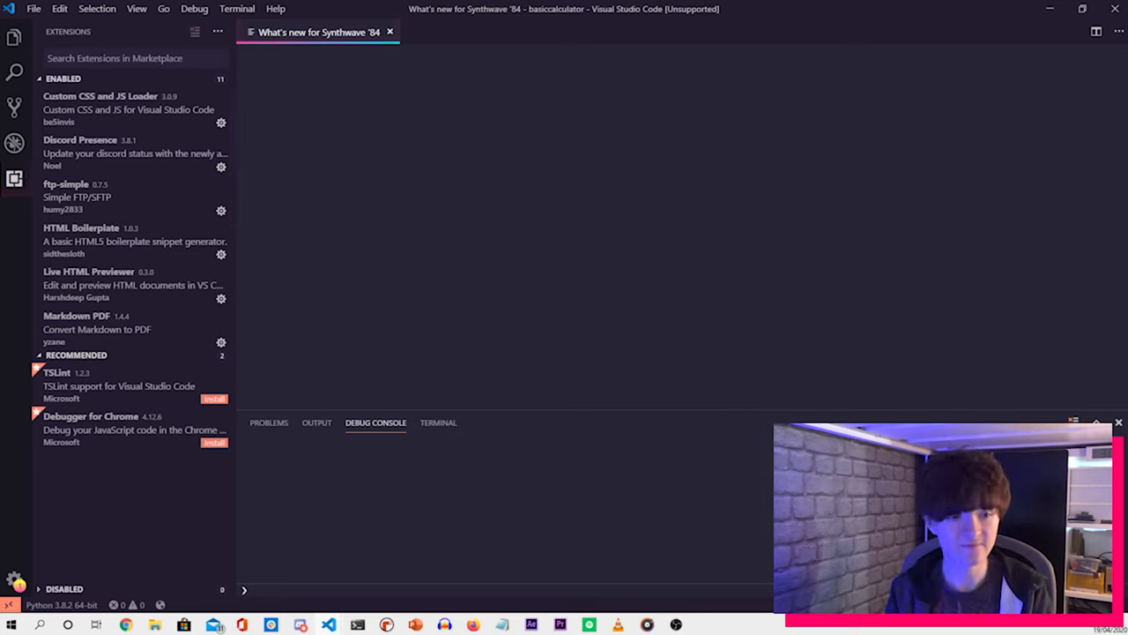
{"action": "type", "text": "Python"}
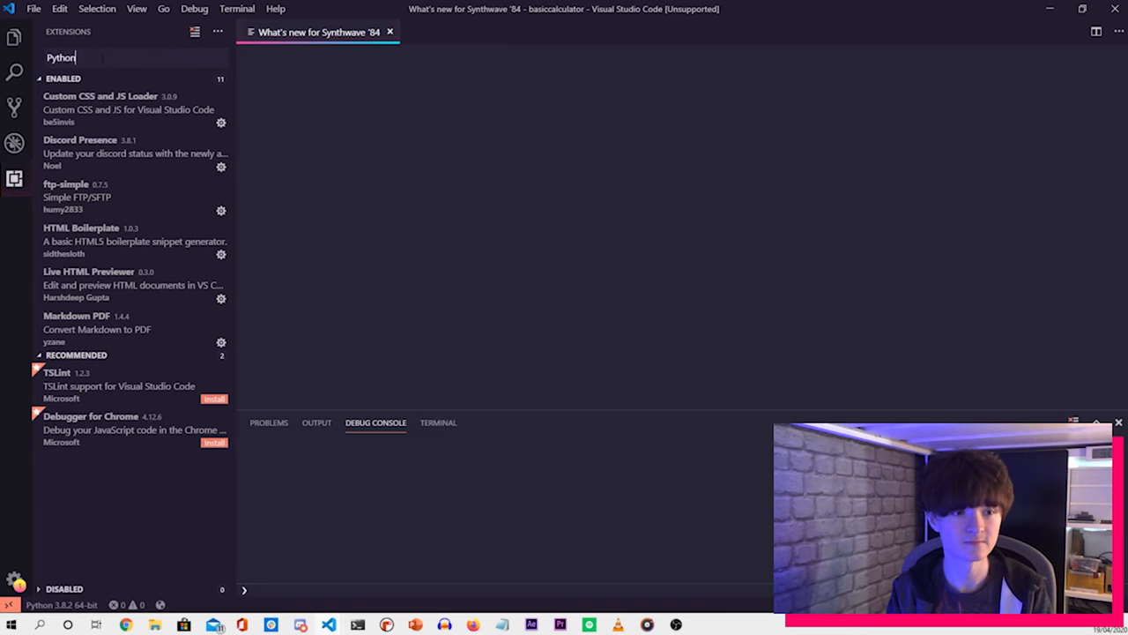
{"action": "left_click", "coordinate": [106, 91]}
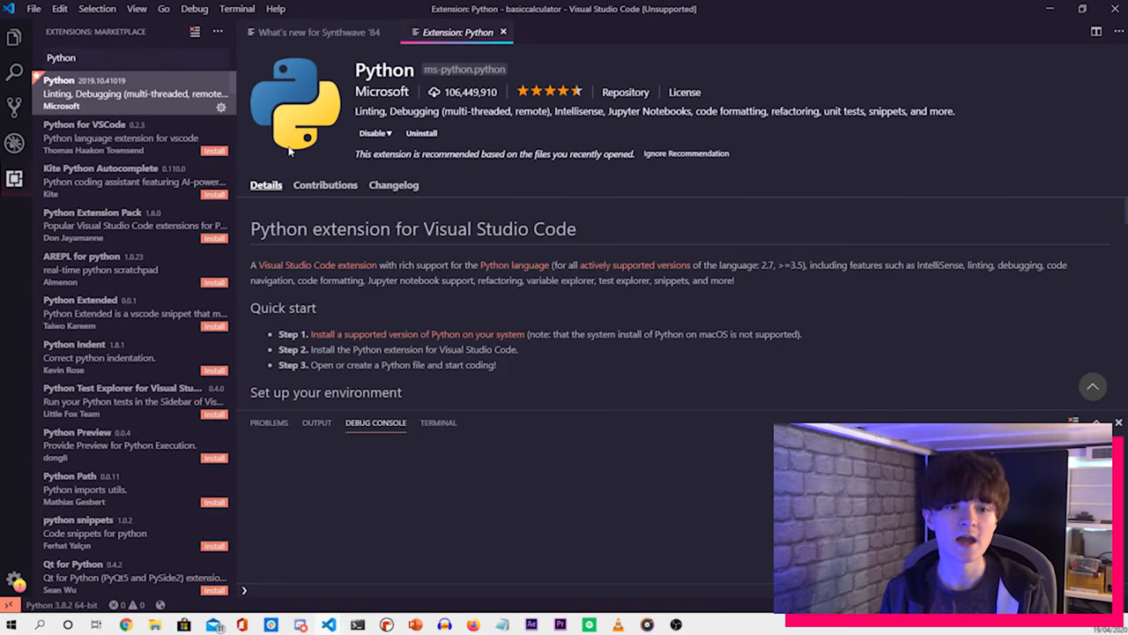
{"action": "mouse_move", "coordinate": [381, 150]}
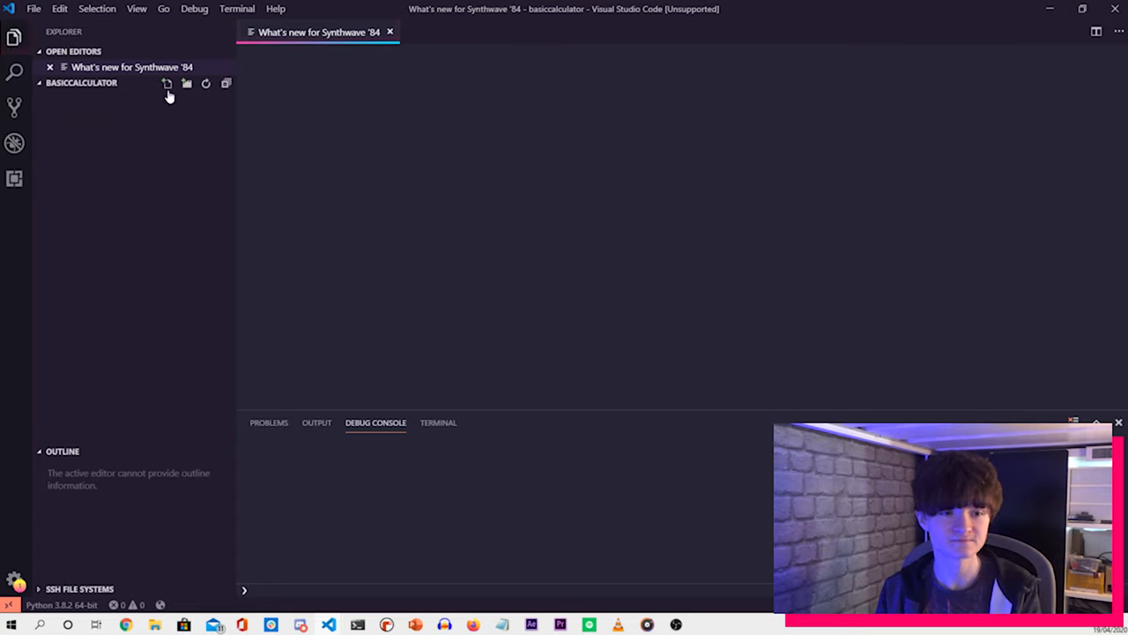
{"action": "mouse_move", "coordinate": [186, 83]}
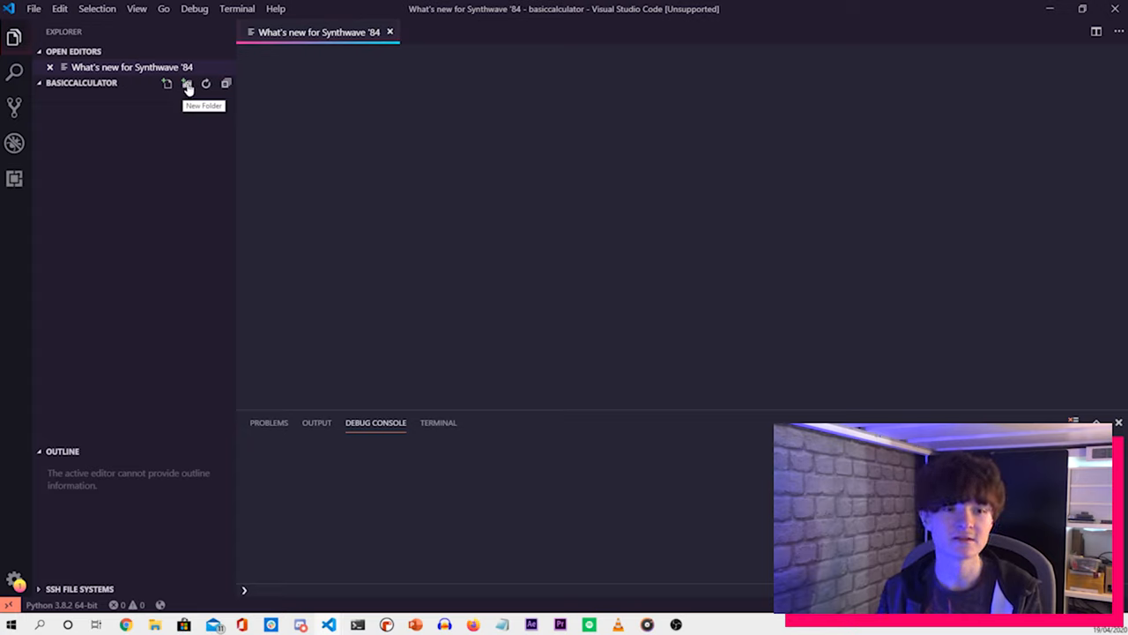
Step: Create a joshbasiccalculator folder in the workspace
{"action": "left_click", "coordinate": [187, 82]}
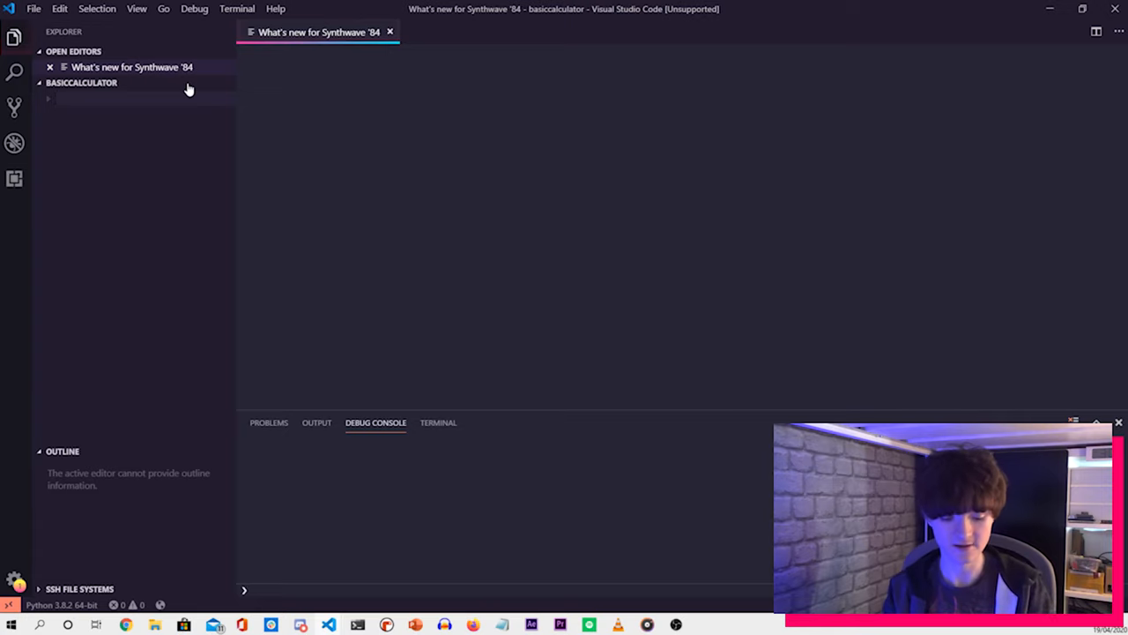
{"action": "type", "text": "josh"}
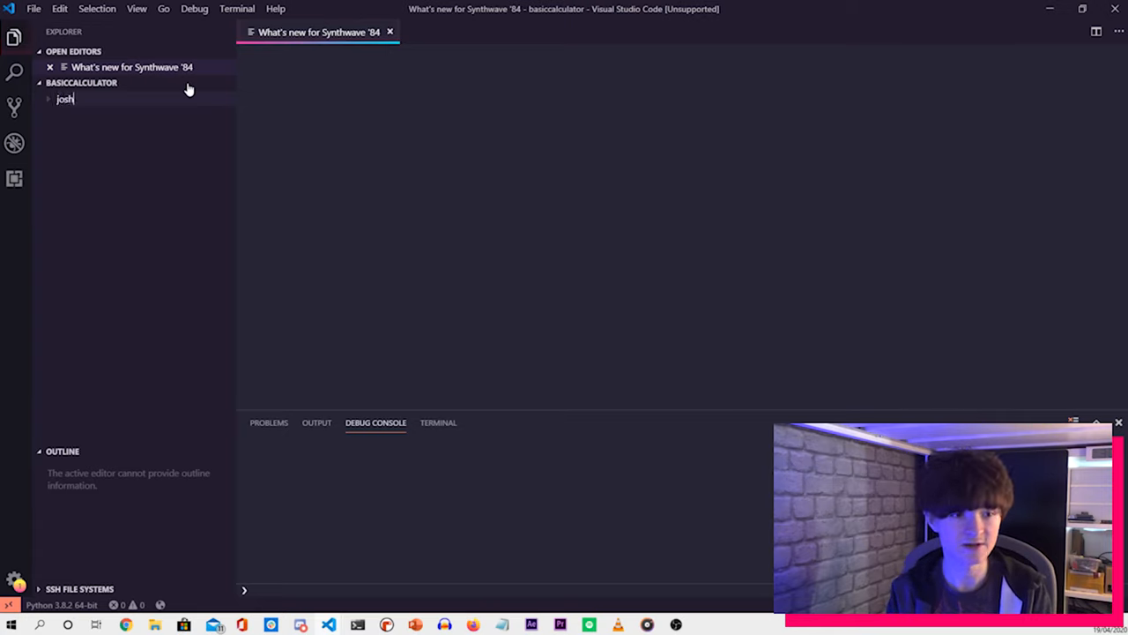
{"action": "type", "text": "basiccal"}
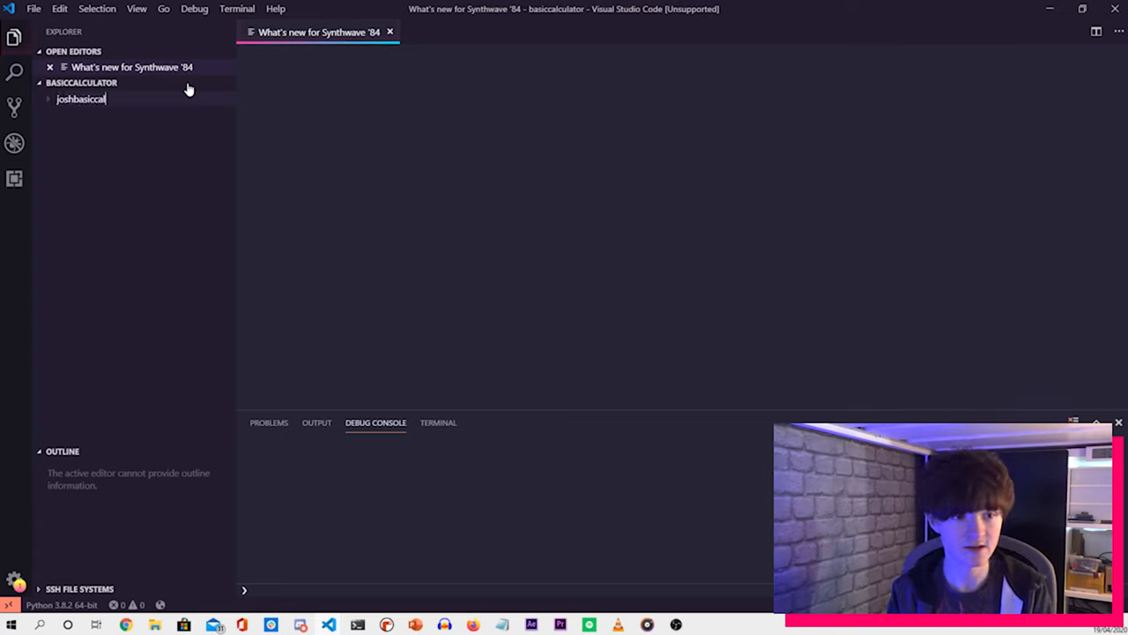
{"action": "type", "text": "culator"}
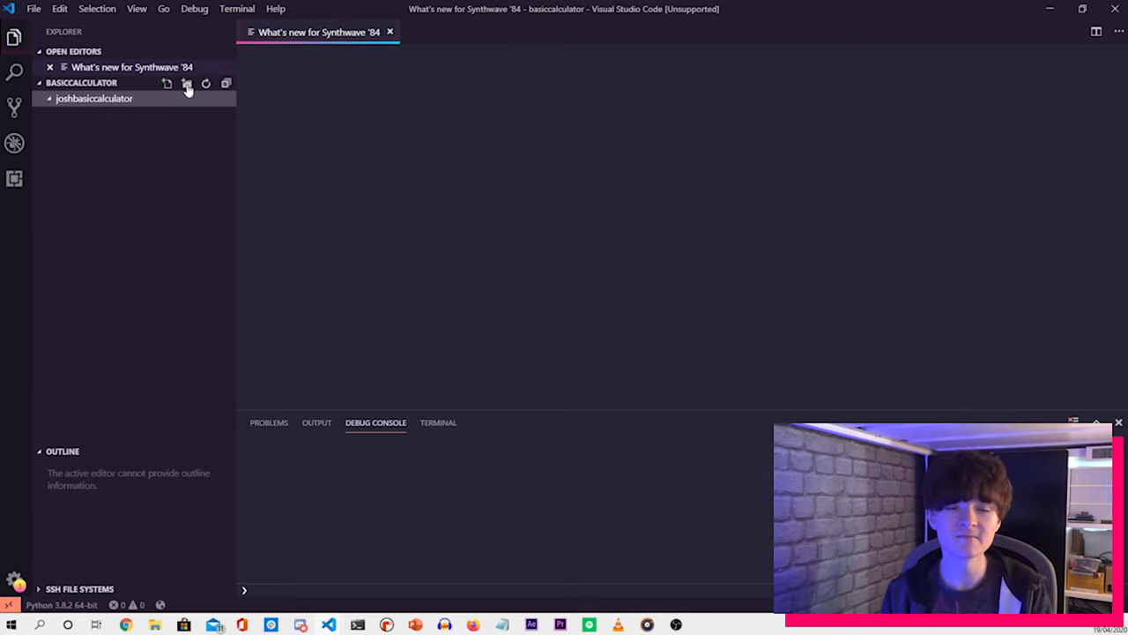
Step: Create an empty __init__.py file inside joshbasiccalculator
{"action": "left_click", "coordinate": [187, 83]}
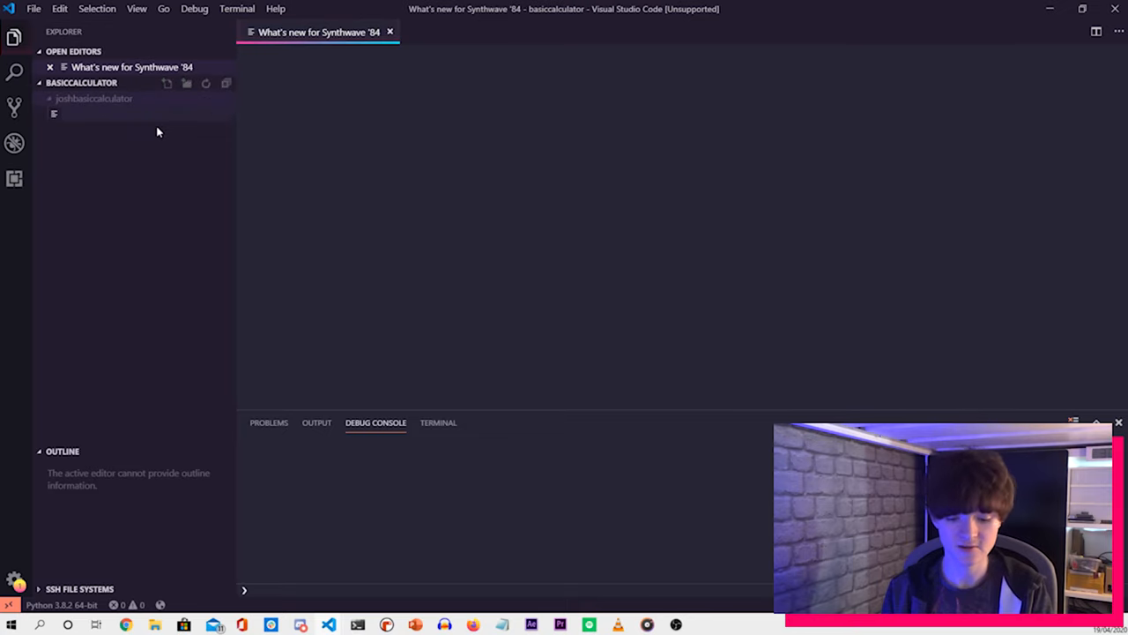
{"action": "type", "text": "__init__.py"}
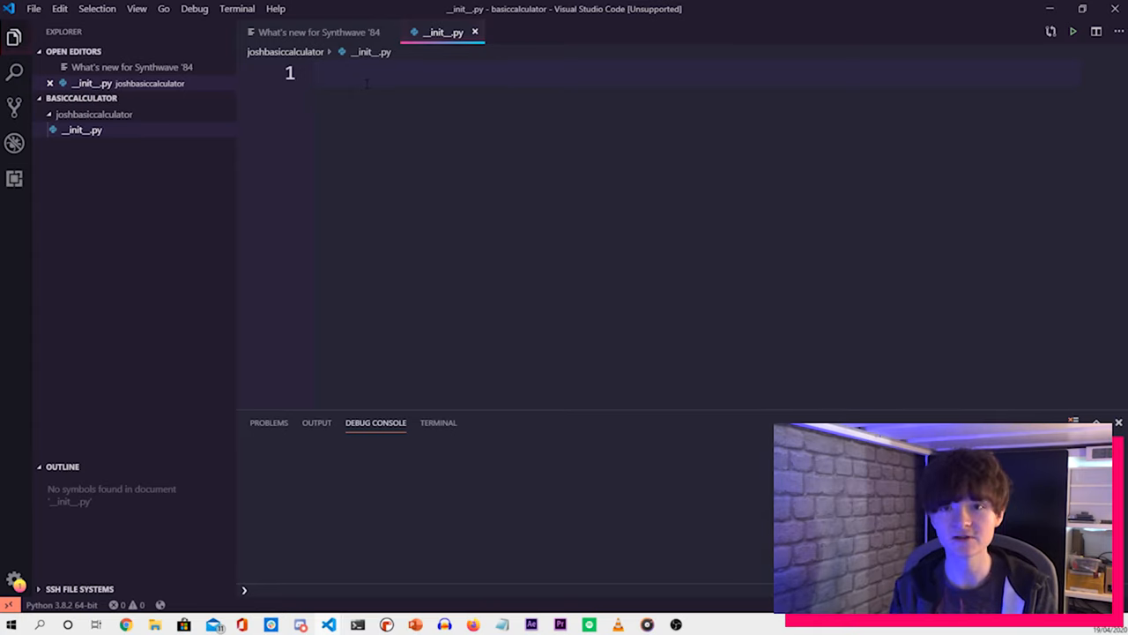
Step: Define add_numbers(num1, num2) in __init__.py returning num1 + num2
{"action": "type", "text": "de"}
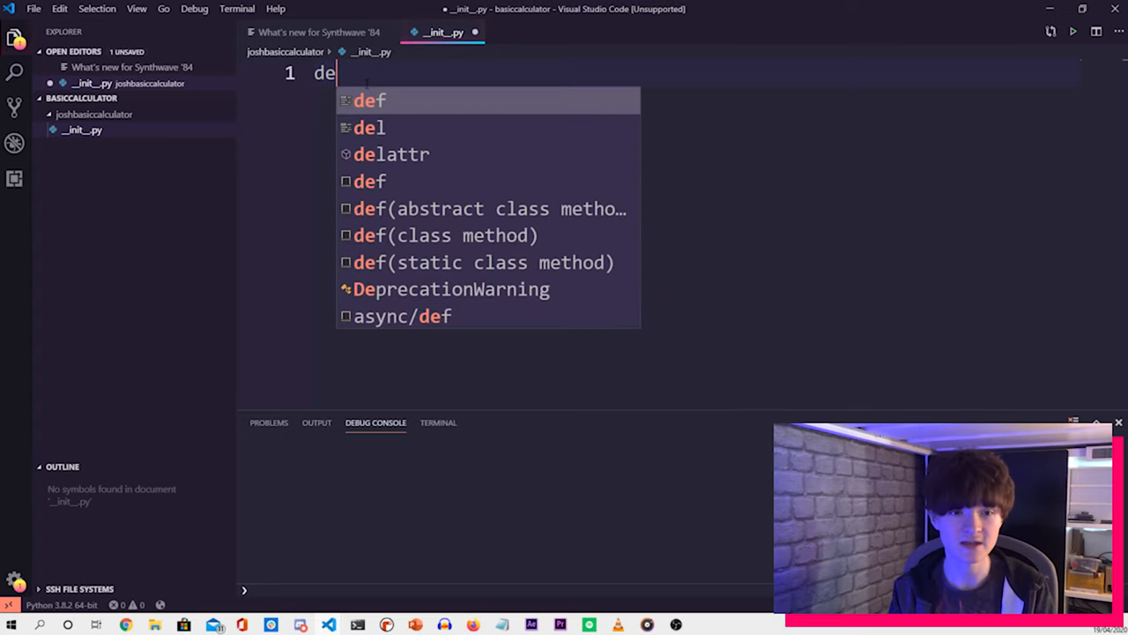
{"action": "type", "text": "f"}
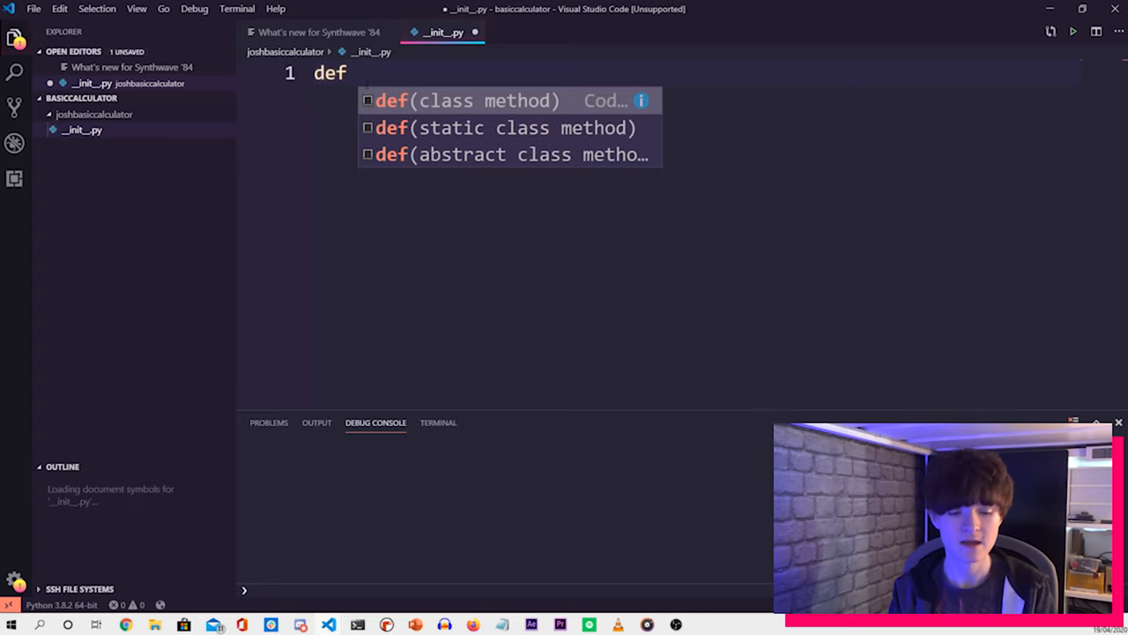
{"action": "type", "text": "add_num"}
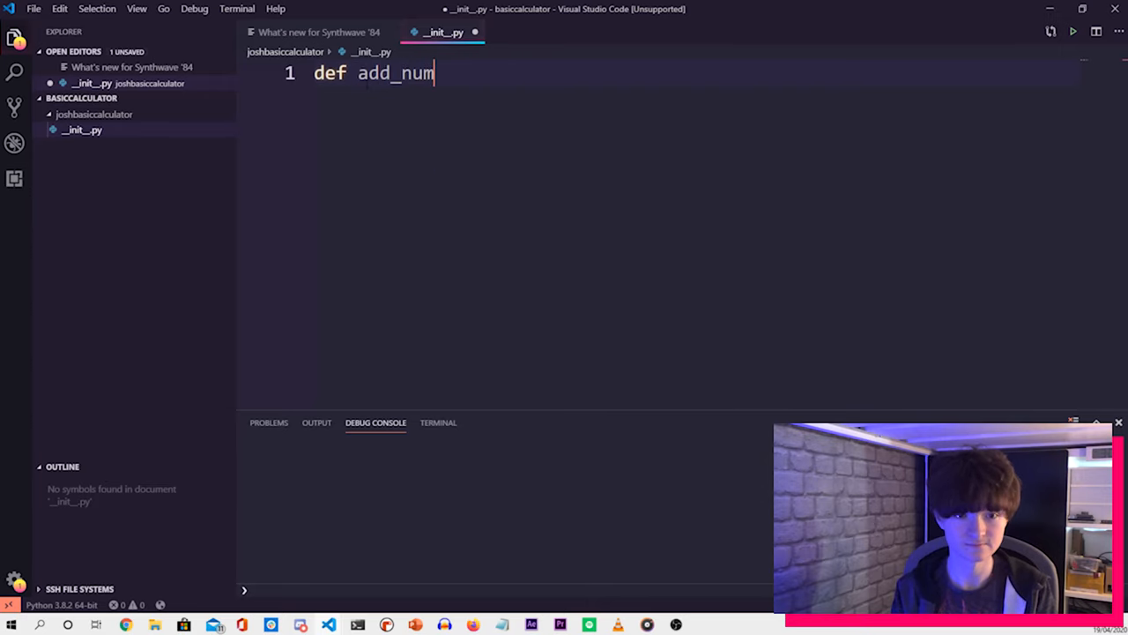
{"action": "type", "text": "berS"}
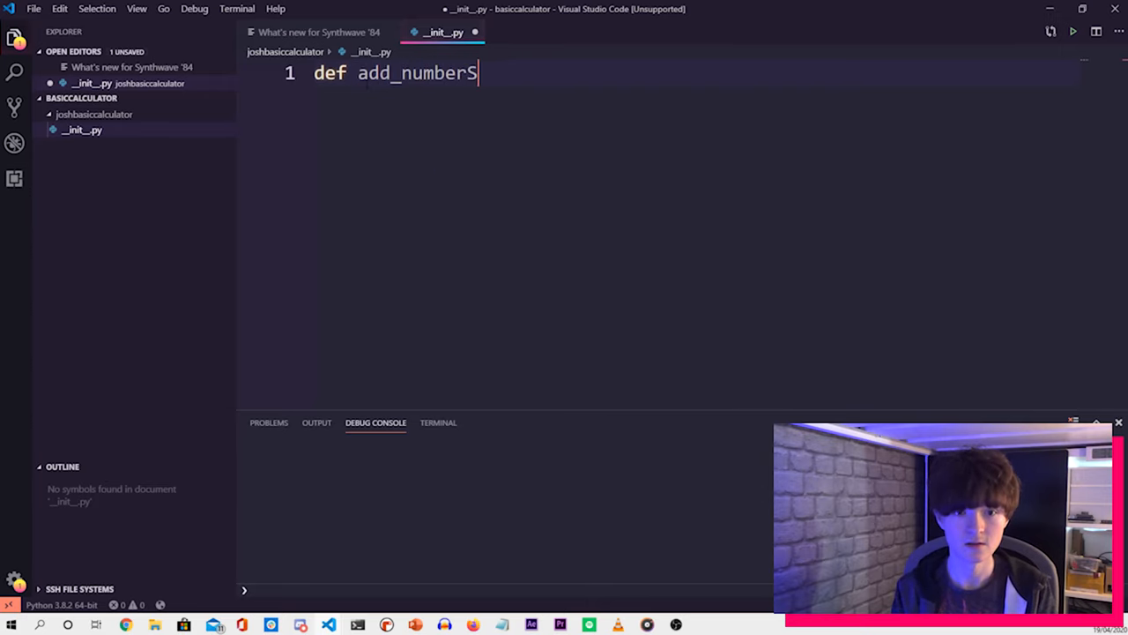
{"action": "type", "text": "()"}
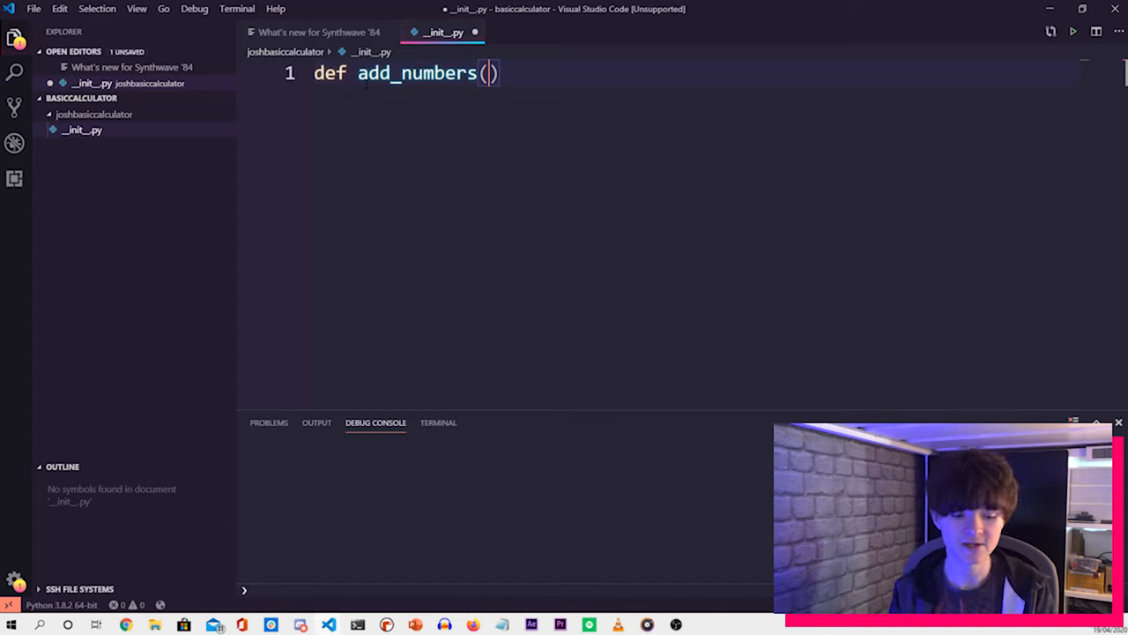
{"action": "type", "text": "num1,"}
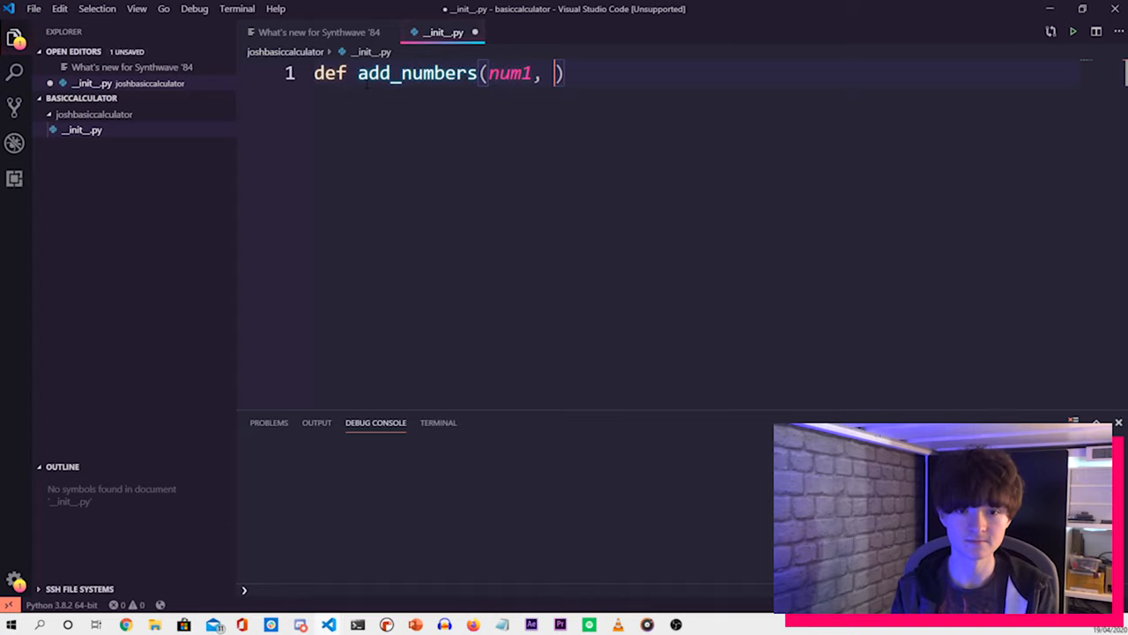
{"action": "type", "text": "num2"}
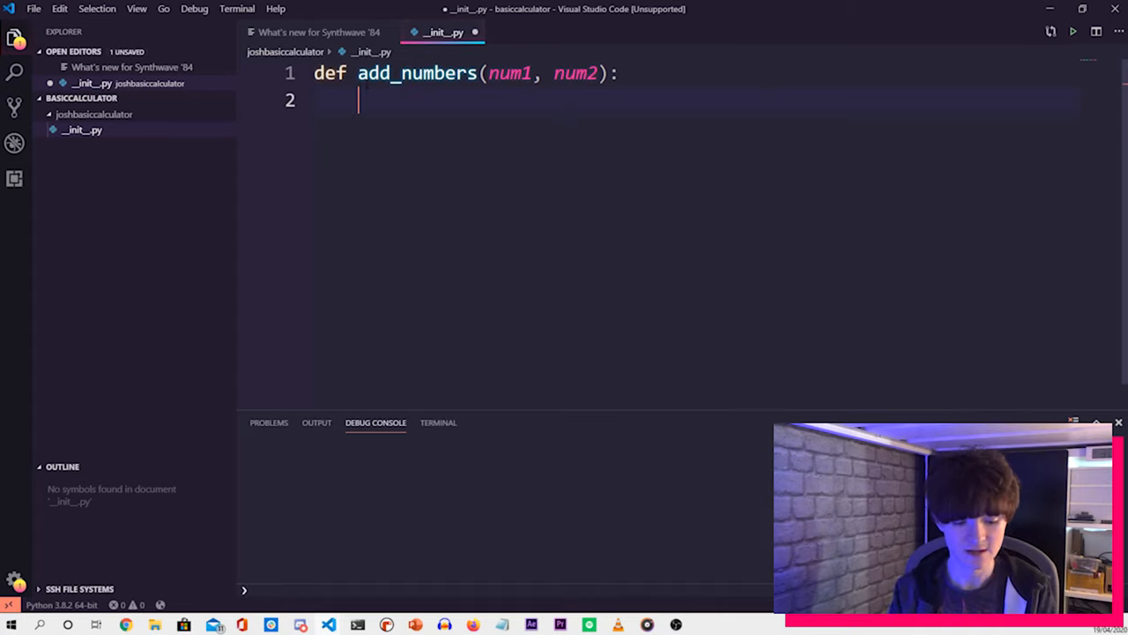
{"action": "type", "text": "return"}
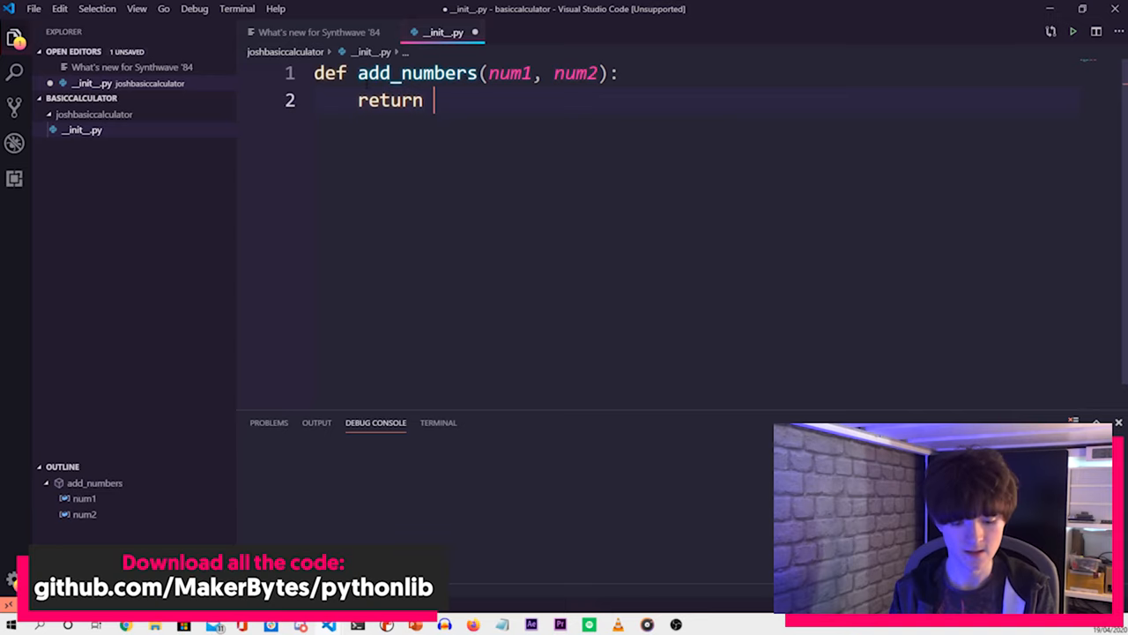
{"action": "type", "text": "num1"}
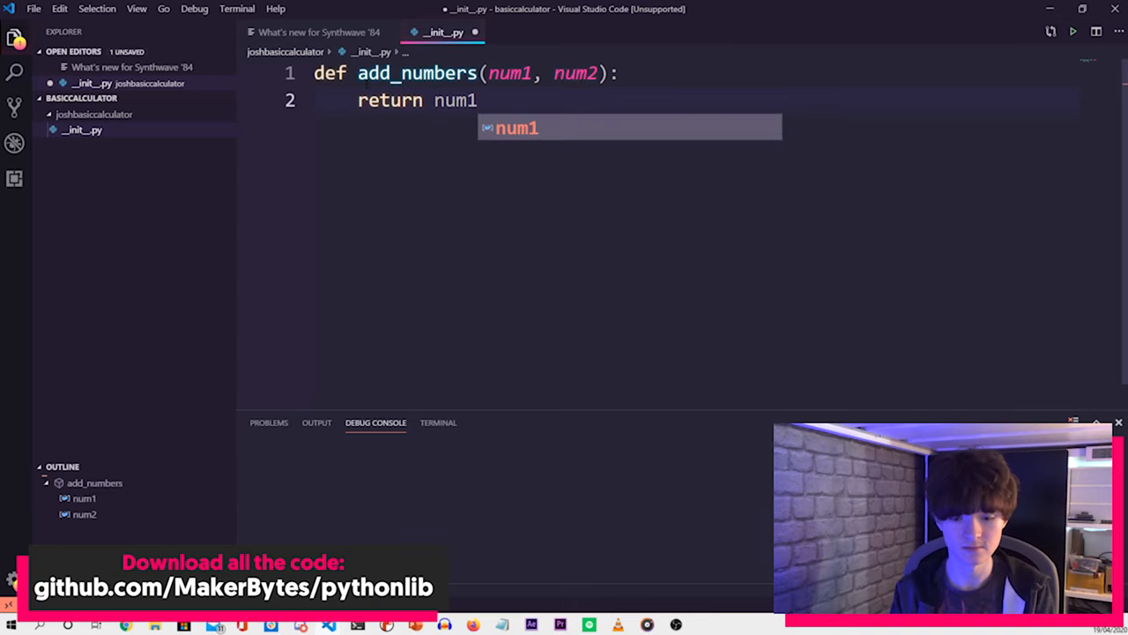
{"action": "type", "text": "+ num2"}
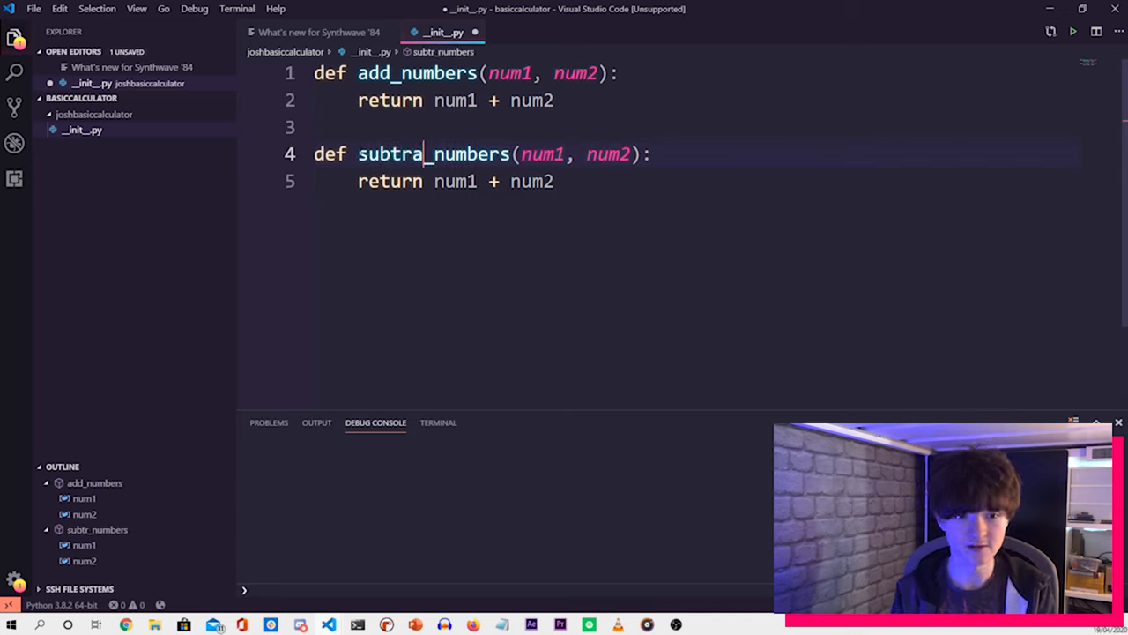
Step: Rename the copied functions to subtract, multiply and divide with -, * and / operators
{"action": "type", "text": "ct"}
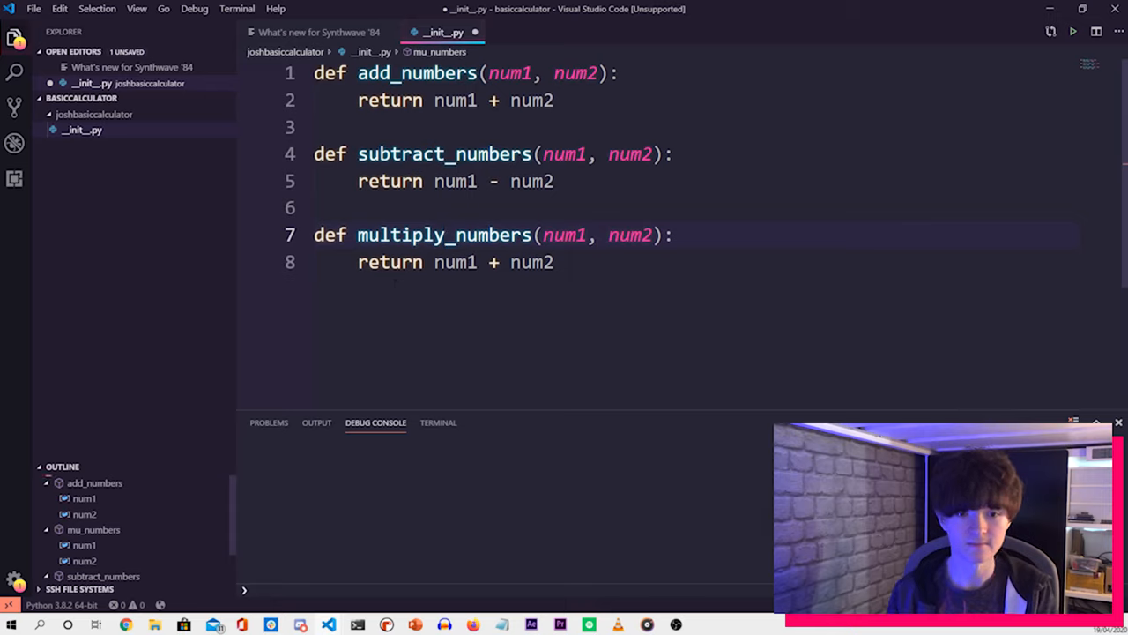
{"action": "type", "text": "*"}
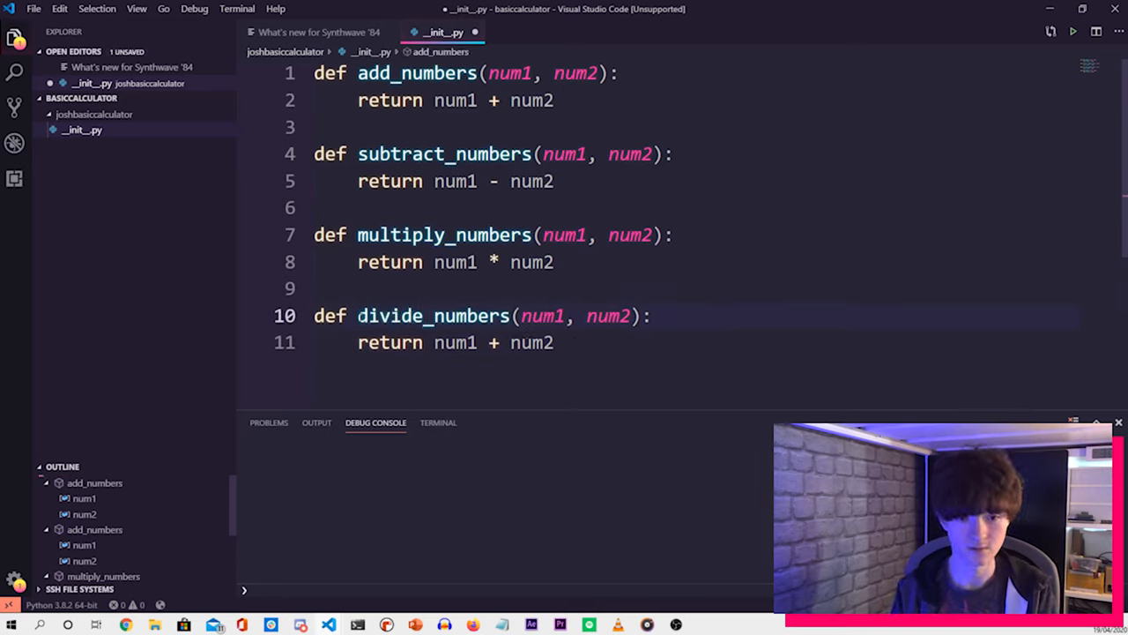
{"action": "left_click", "coordinate": [490, 342]}
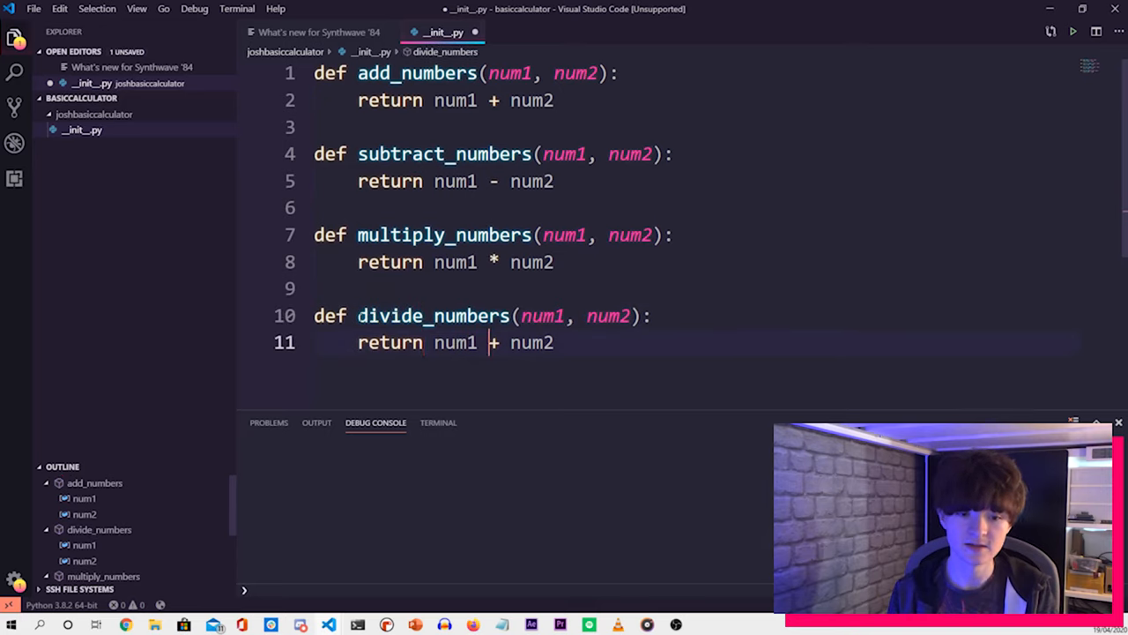
{"action": "type", "text": "/"}
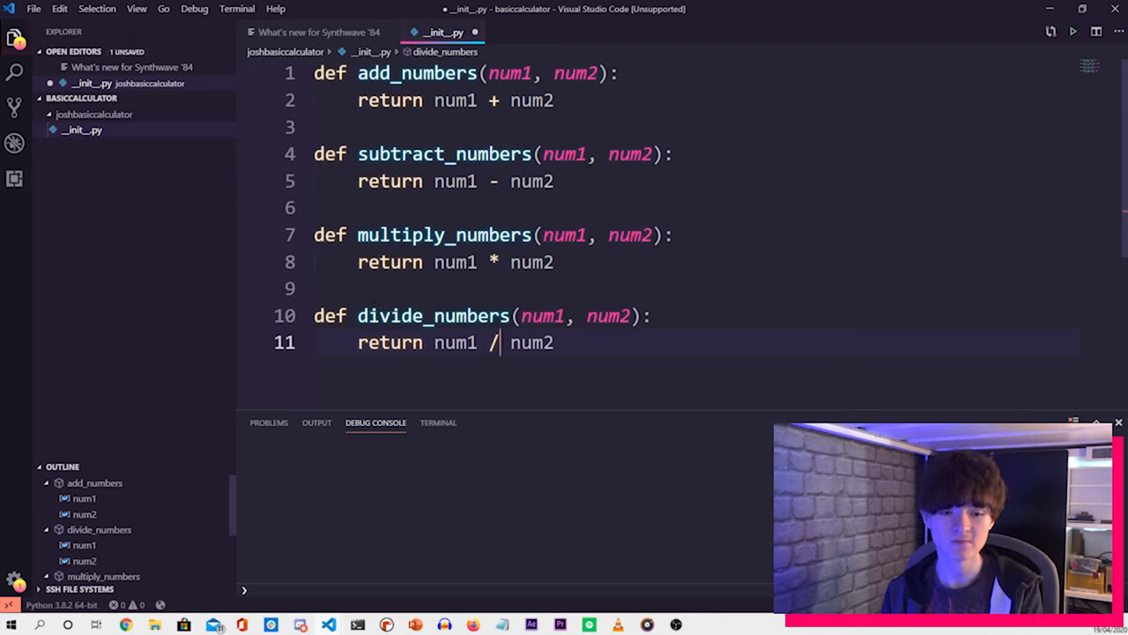
{"action": "left_click", "coordinate": [437, 423]}
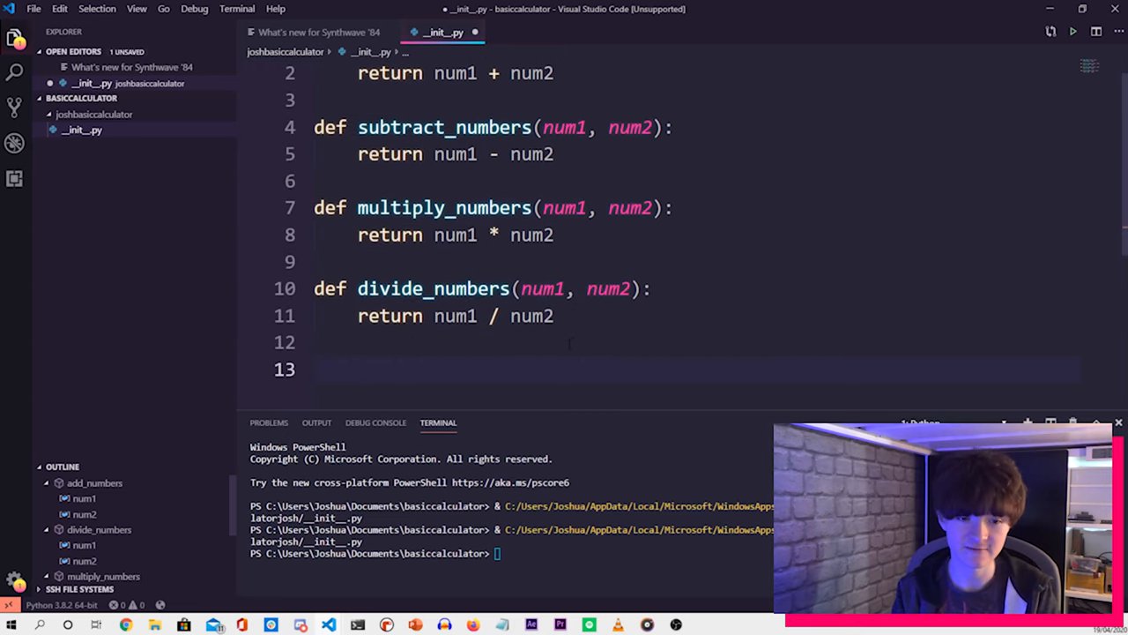
Step: Add a trial print(add_numbers(5,6)) line and run it to test the function
{"action": "type", "text": "print"}
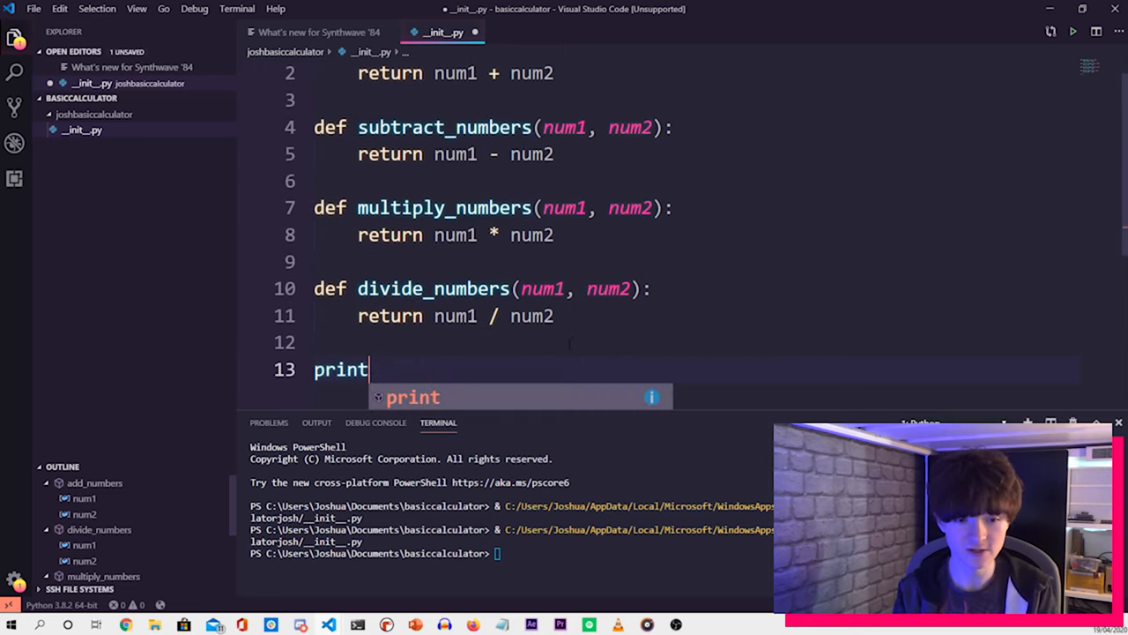
{"action": "type", "text": "(add_numbers"}
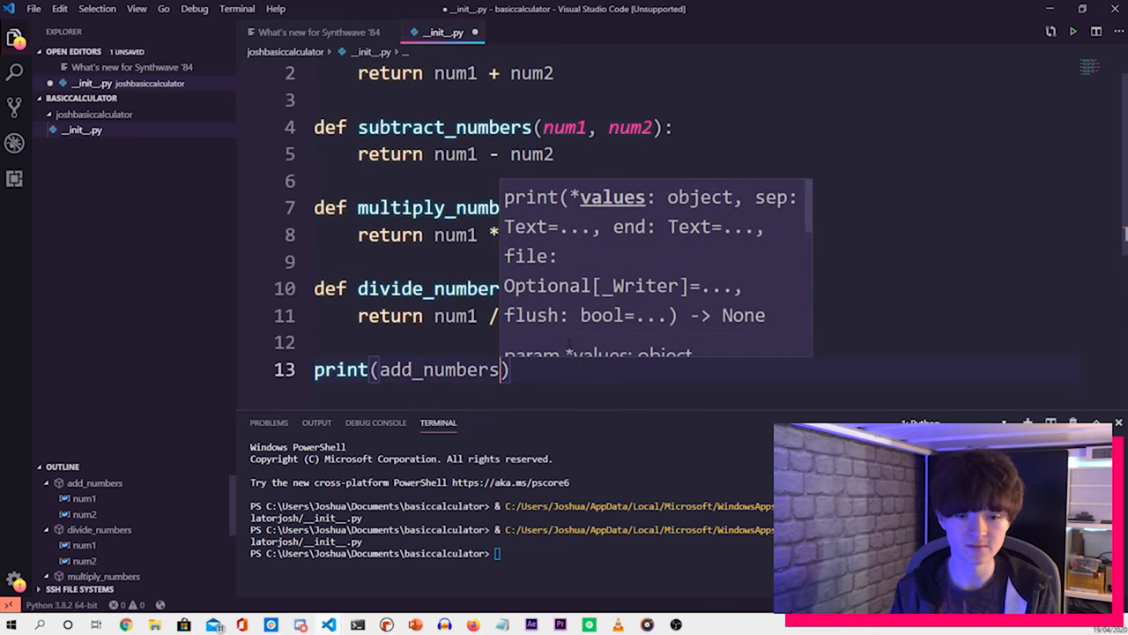
{"action": "type", "text": "("}
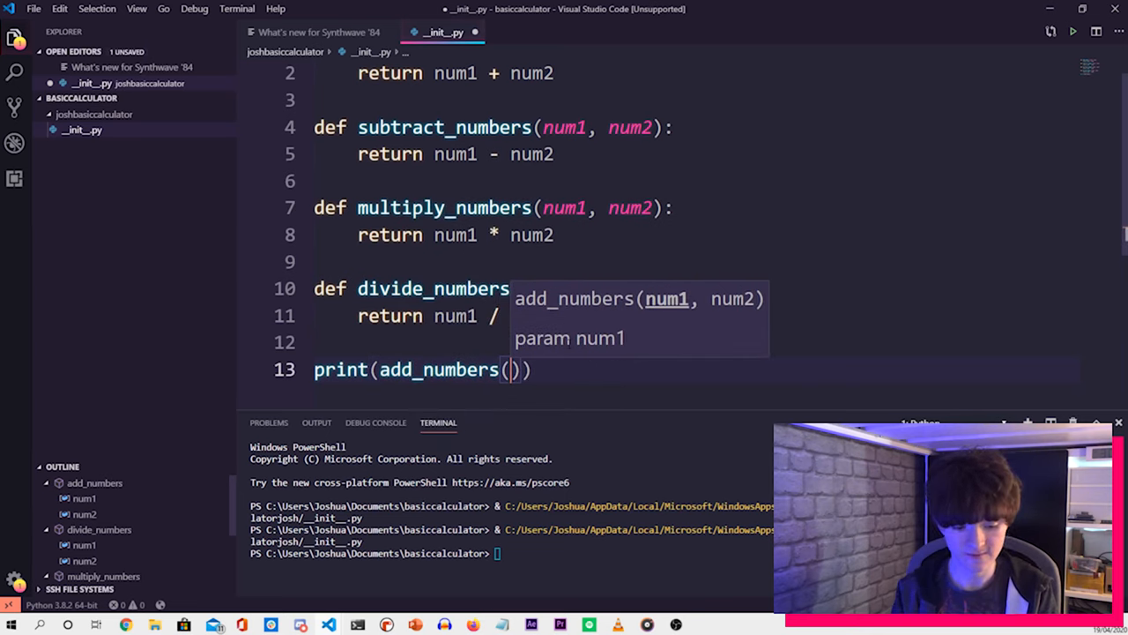
{"action": "type", "text": "5,6"}
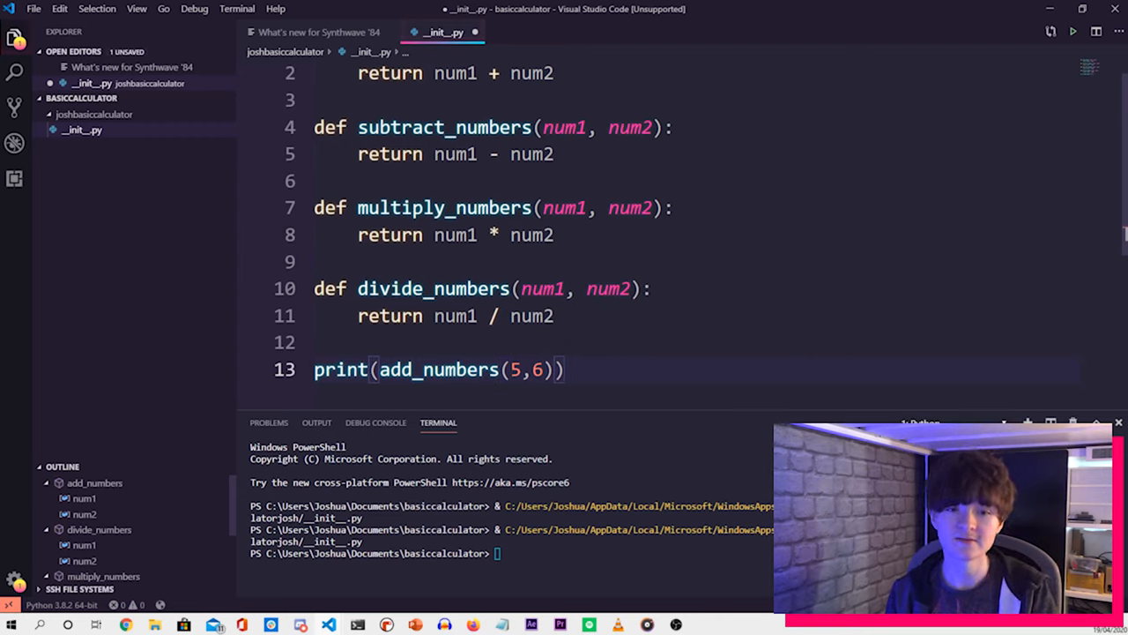
{"action": "left_click", "coordinate": [1072, 32]}
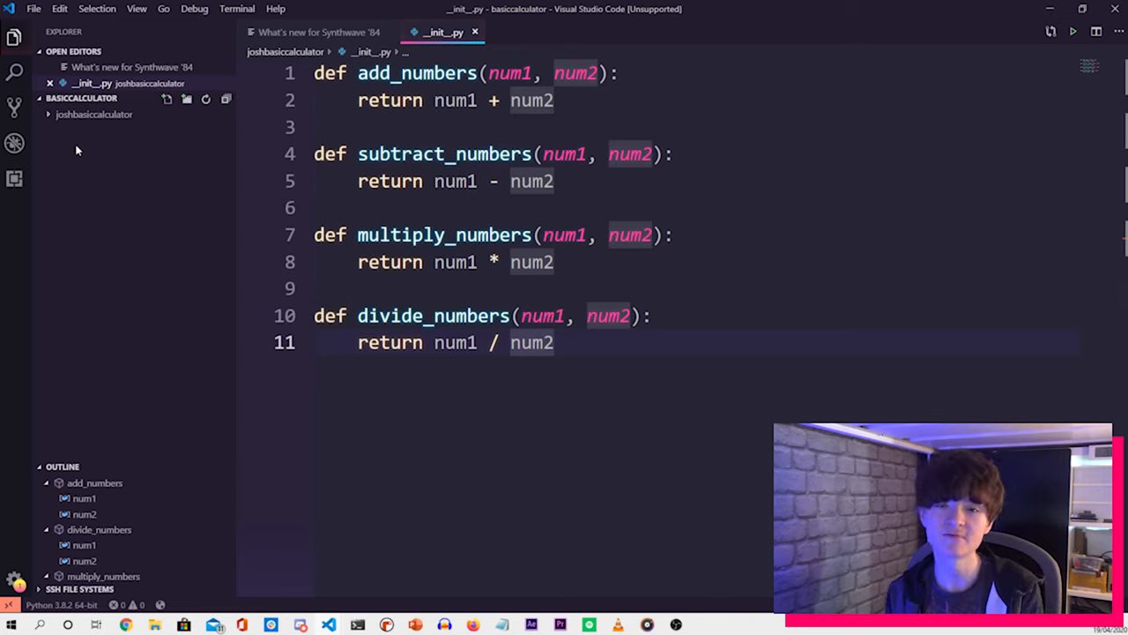
{"action": "mouse_move", "coordinate": [167, 106]}
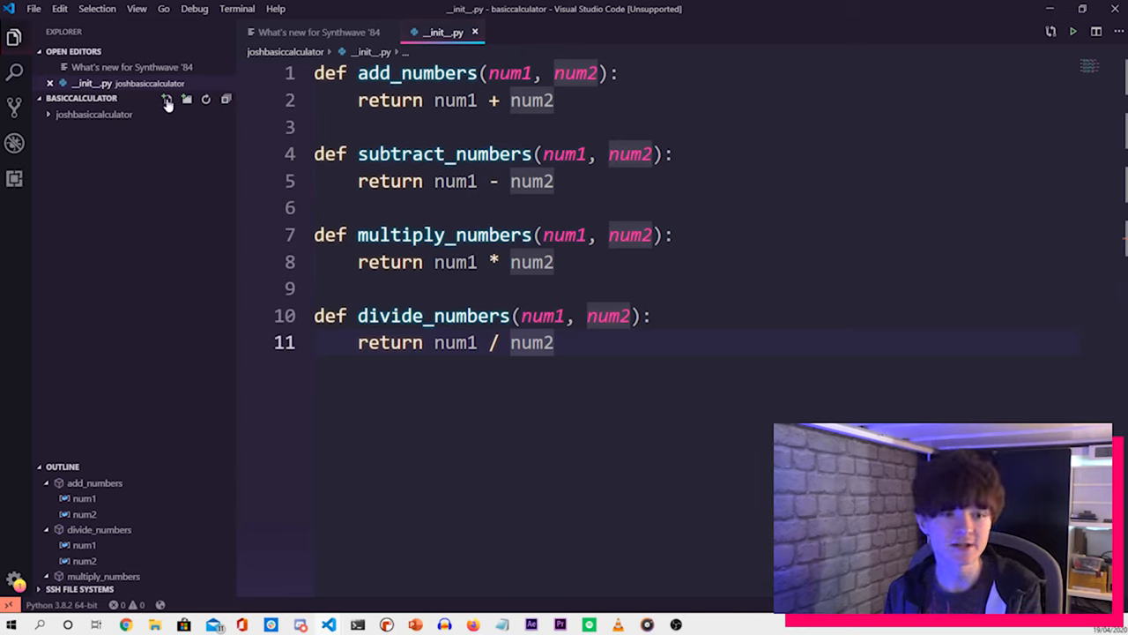
{"action": "mouse_move", "coordinate": [165, 99]}
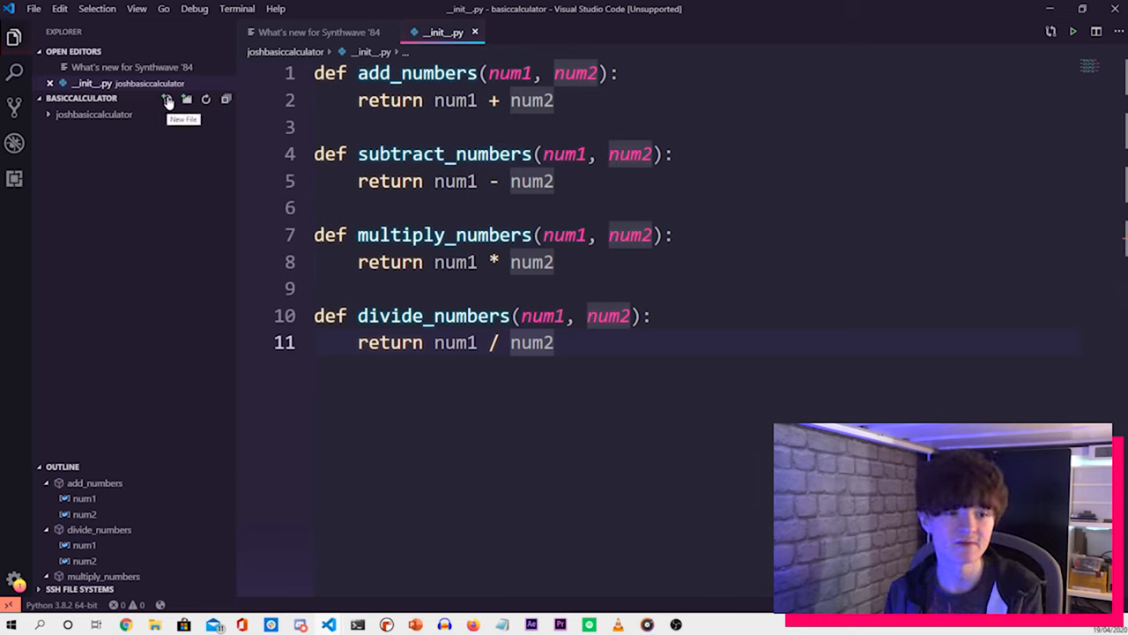
Step: Create README.txt describing a very simple calculator that takes two numbers
{"action": "left_click", "coordinate": [166, 99]}
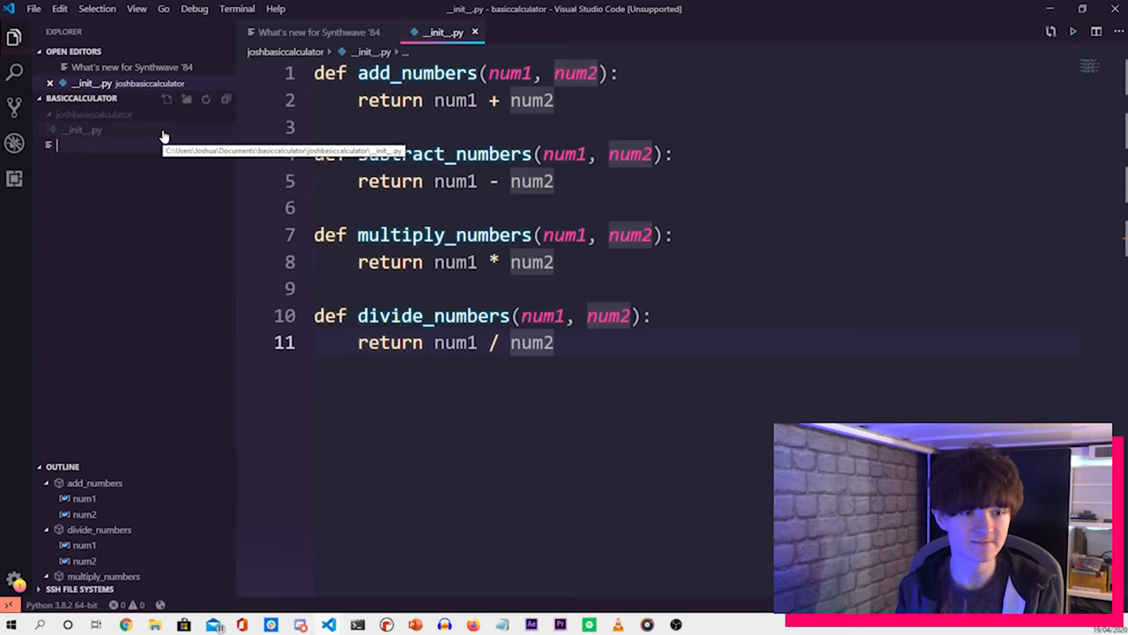
{"action": "type", "text": "REA"}
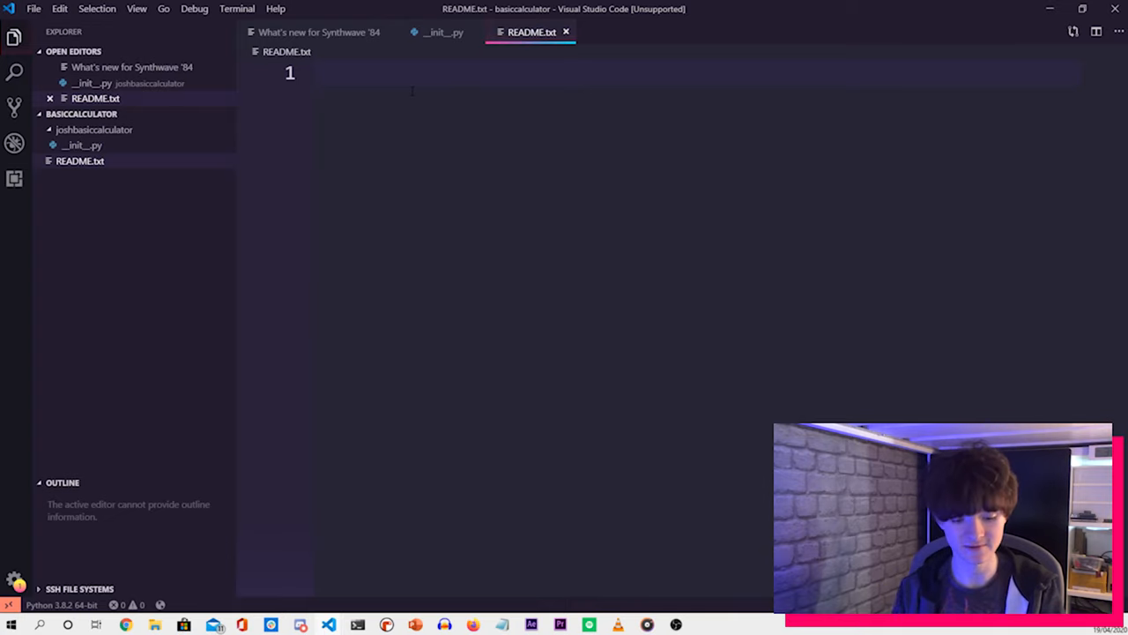
{"action": "type", "text": "This"}
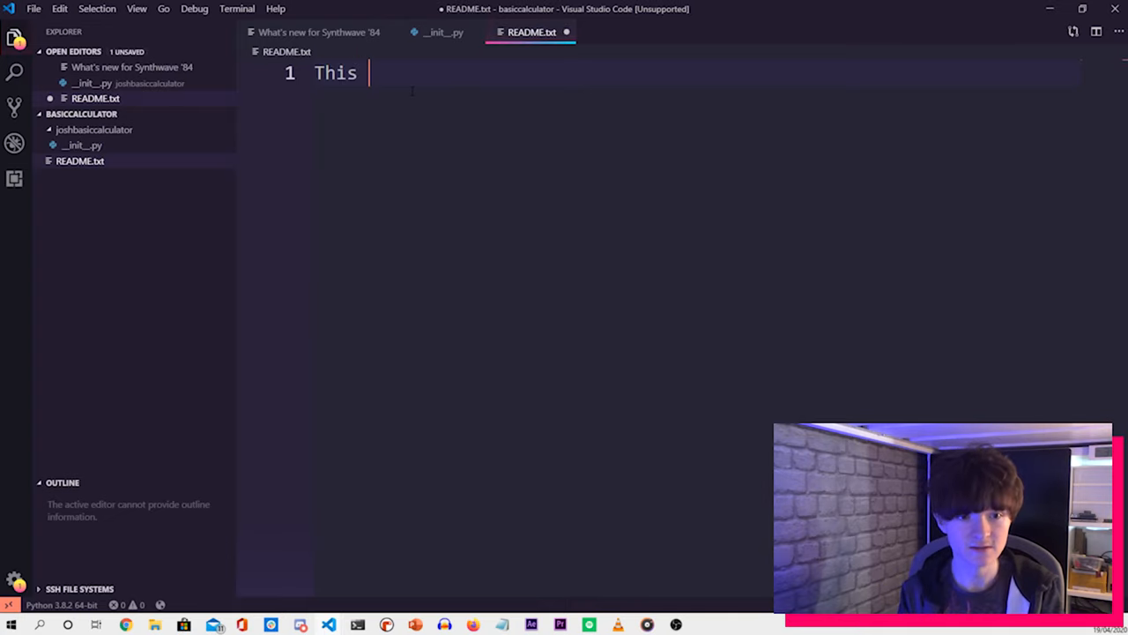
{"action": "type", "text": "is a very"}
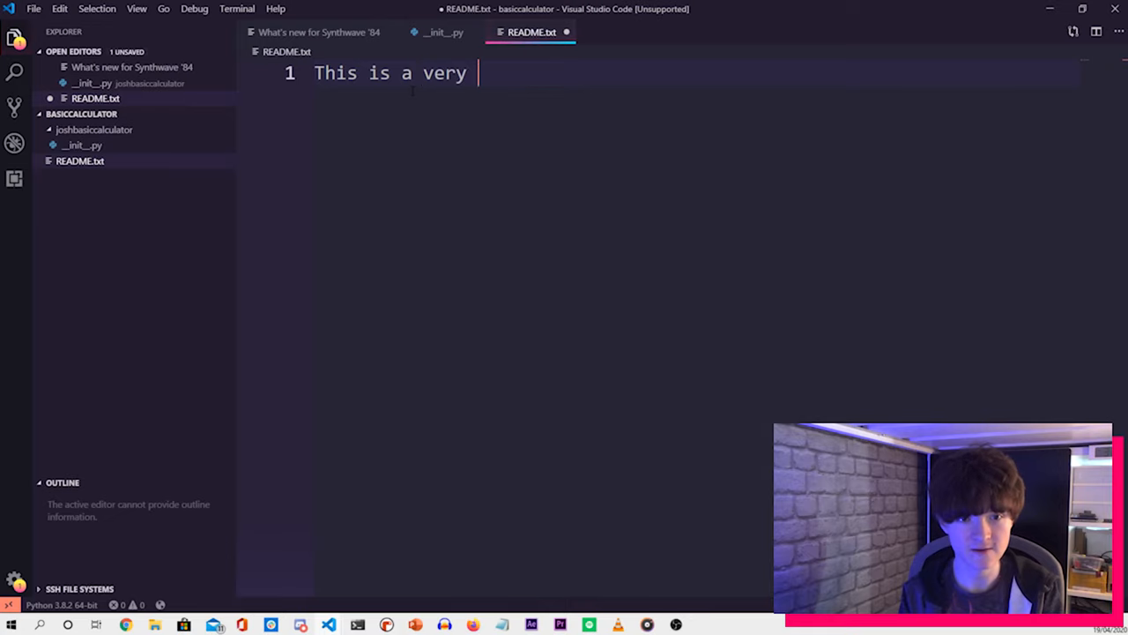
{"action": "type", "text": "simple calcu"}
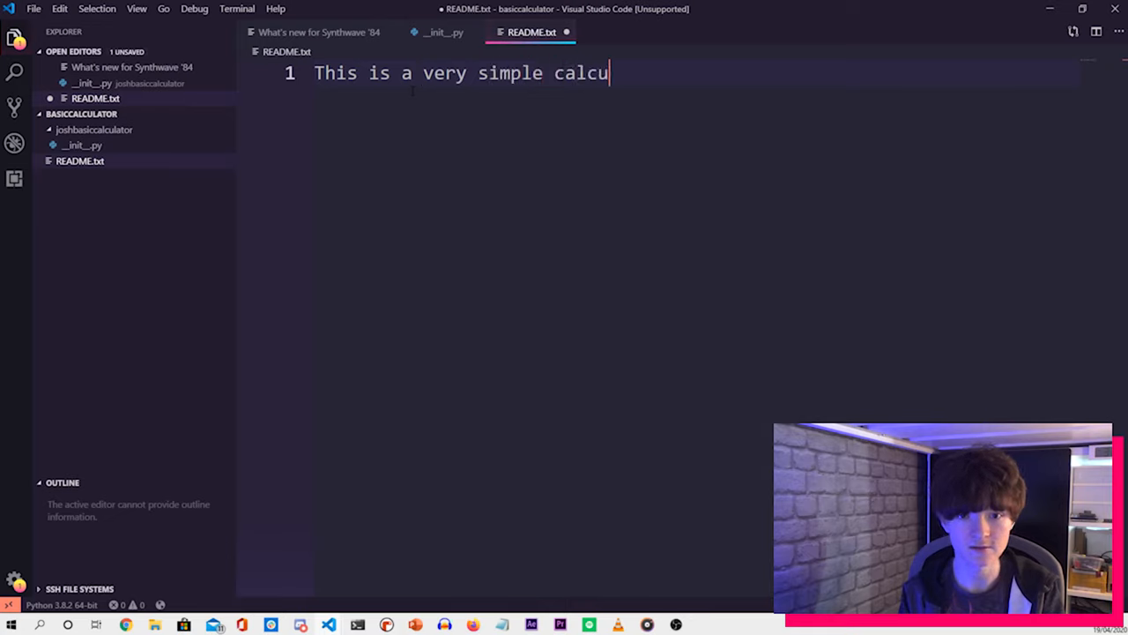
{"action": "type", "text": "lator"}
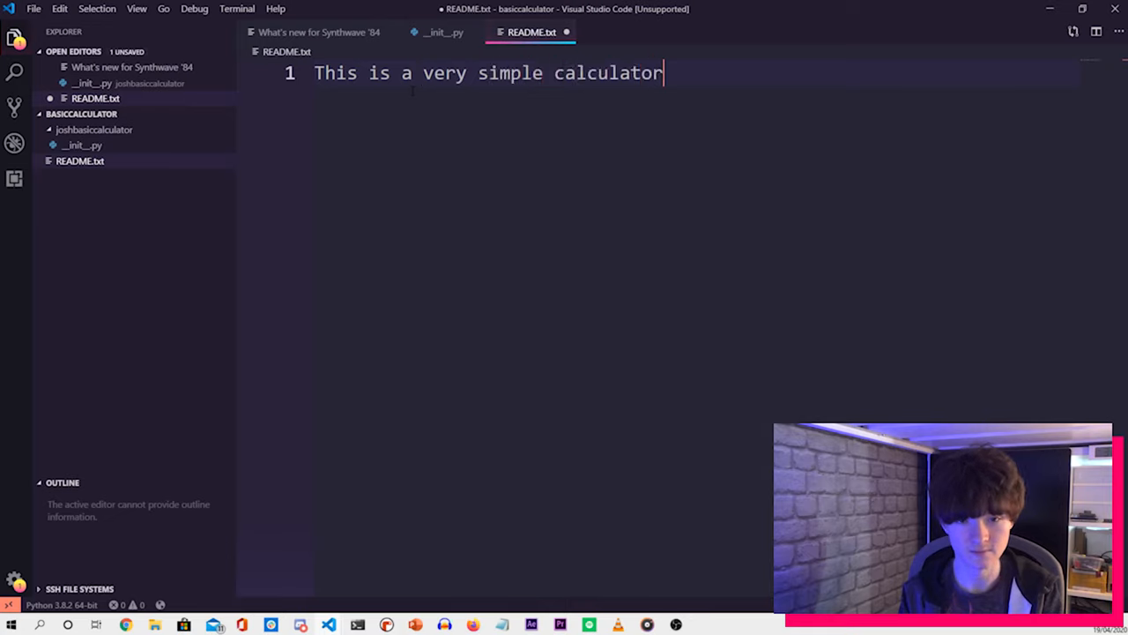
{"action": "type", "text": "that t"}
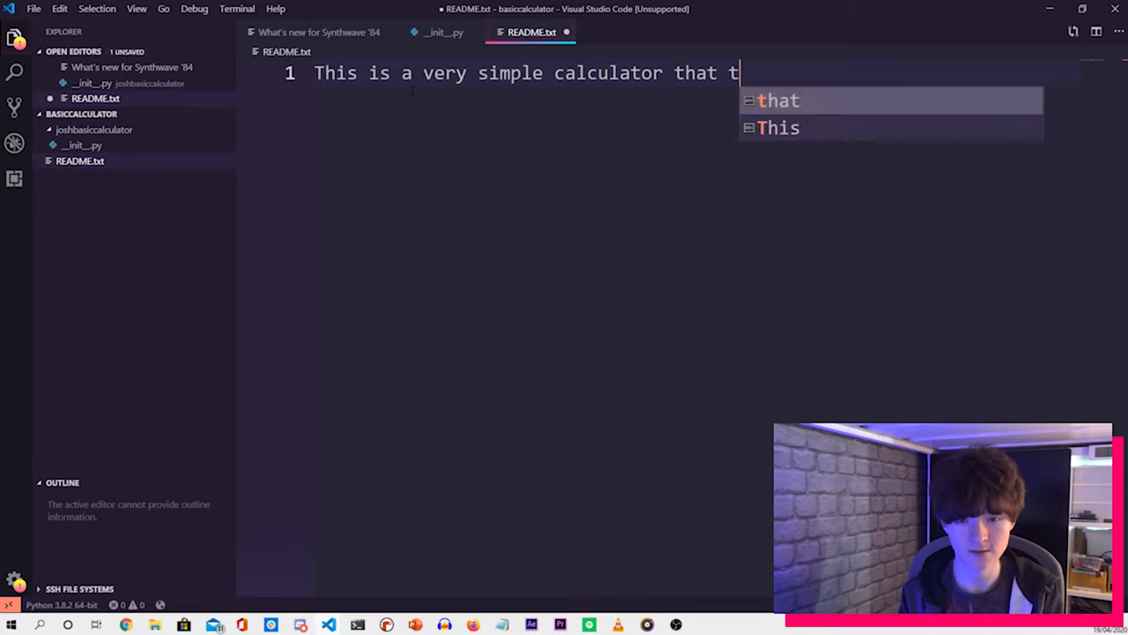
{"action": "type", "text": "akes two num"}
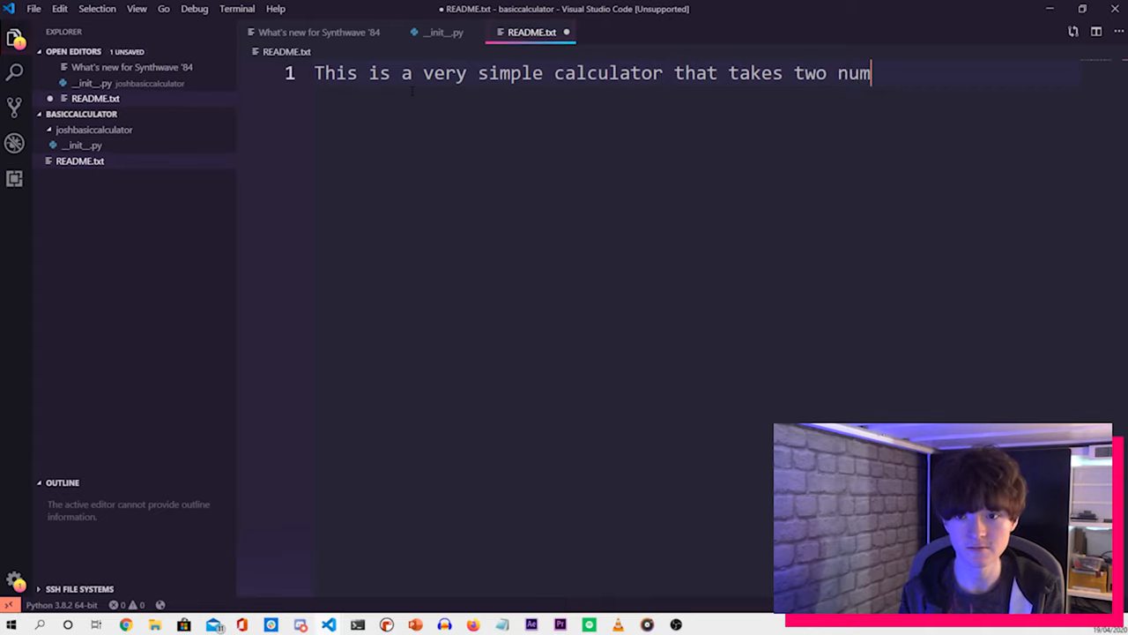
{"action": "type", "text": "bers and"}
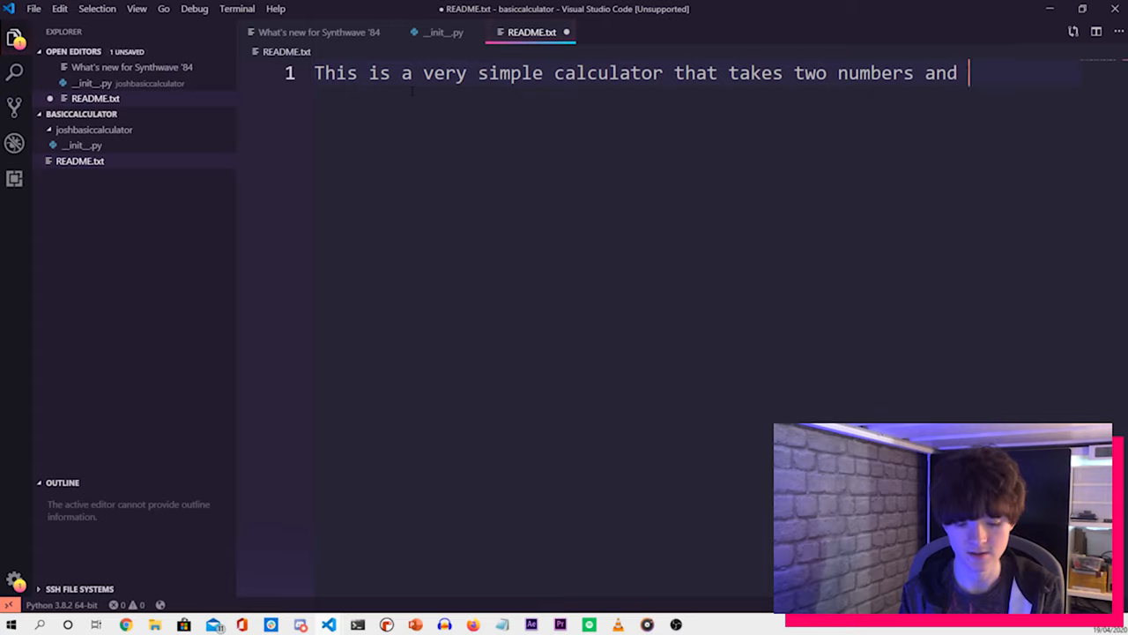
Step: Finish the sentence 'either add, subtract, multiply or divide them.' and save README.txt
{"action": "type", "text": "either adds,"}
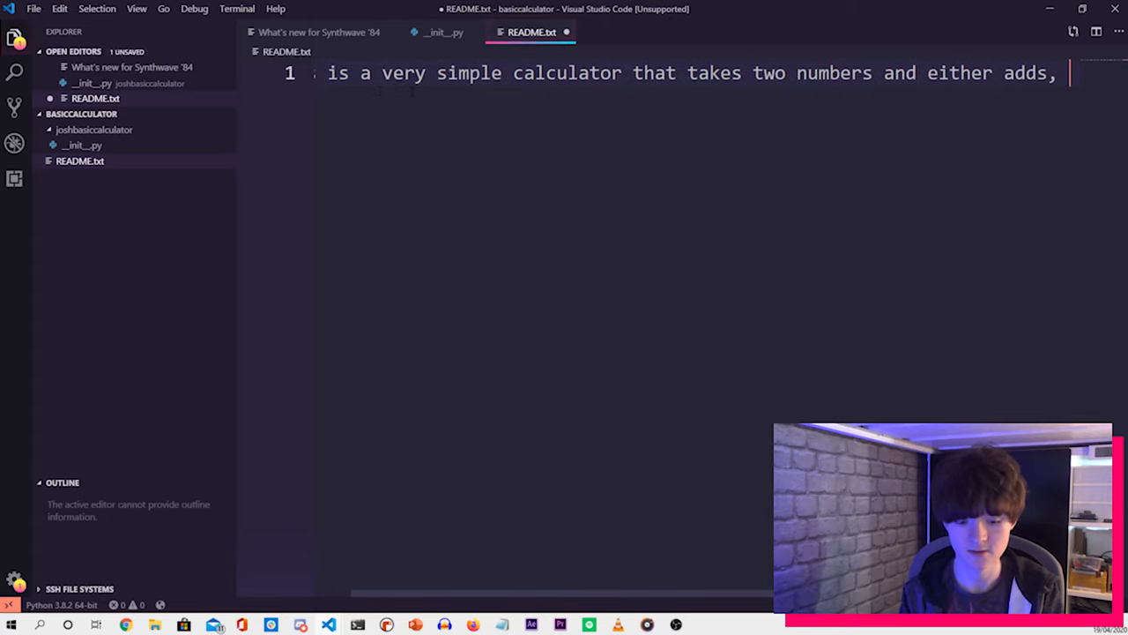
{"action": "type", "text": "subtracts, multipl"}
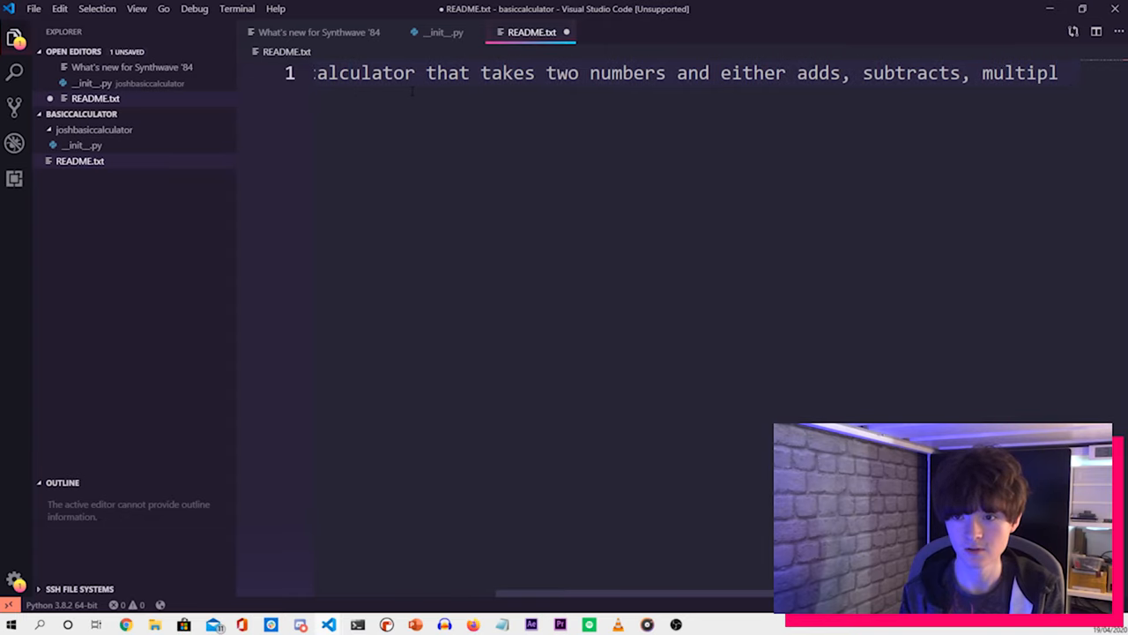
{"action": "type", "text": "y"}
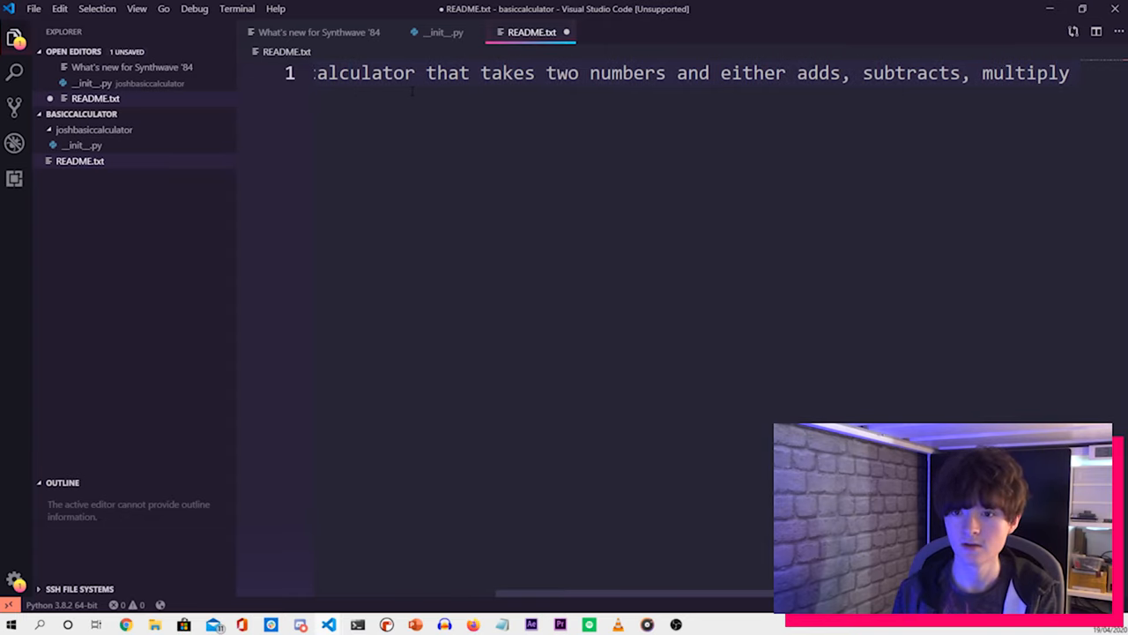
{"action": "key", "text": "Backspace"}
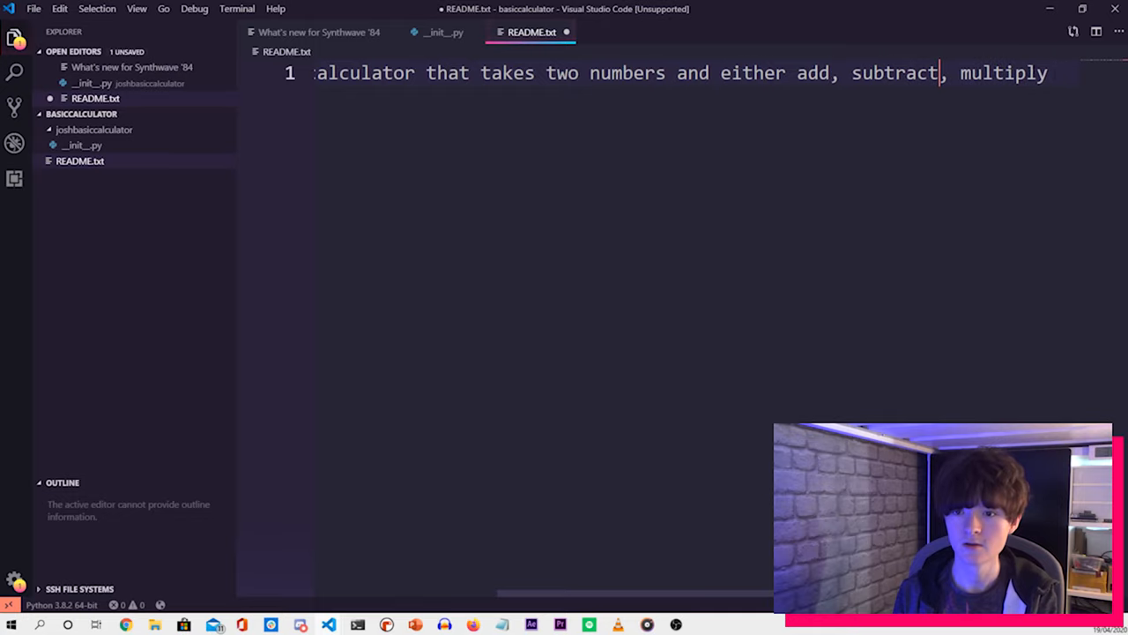
{"action": "type", "text": "or div"}
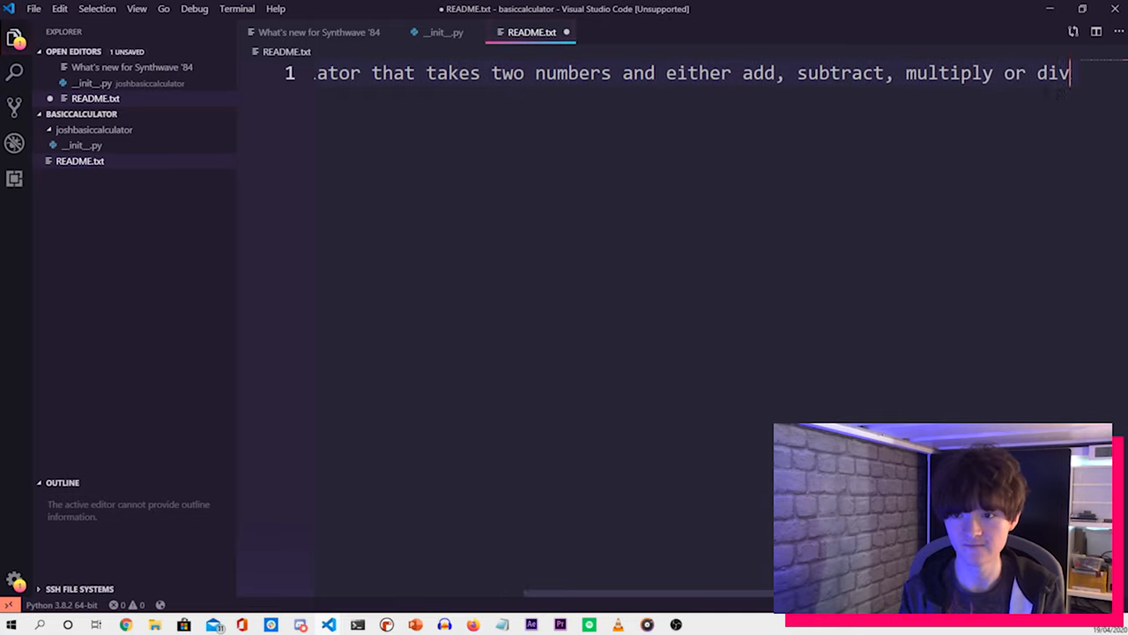
{"action": "type", "text": "ide them."}
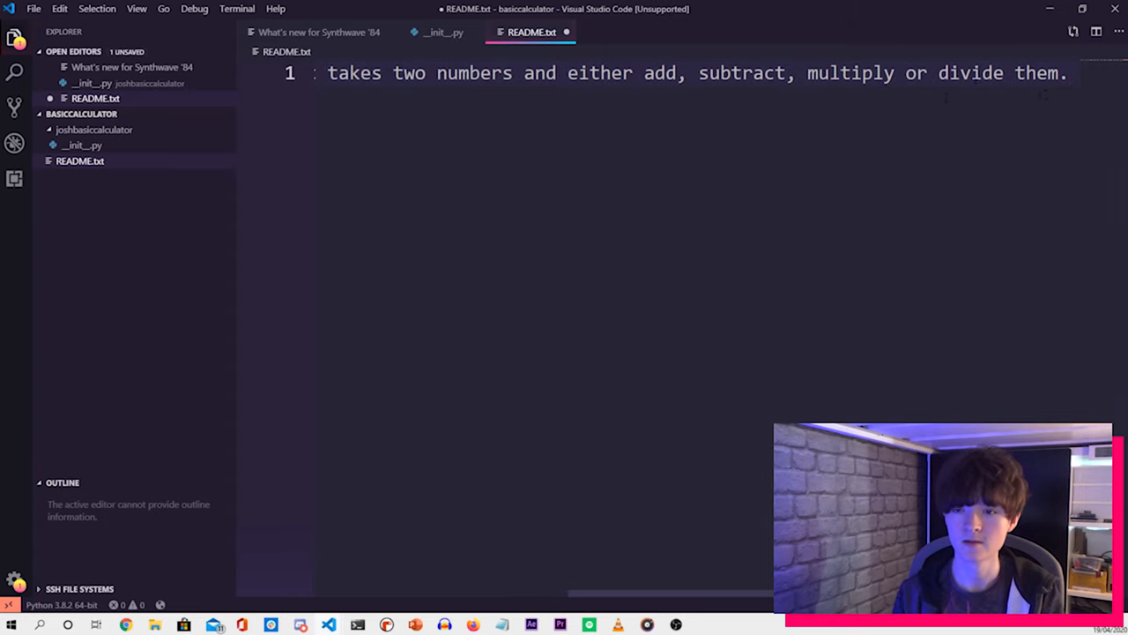
{"action": "key", "text": "ctrl+s"}
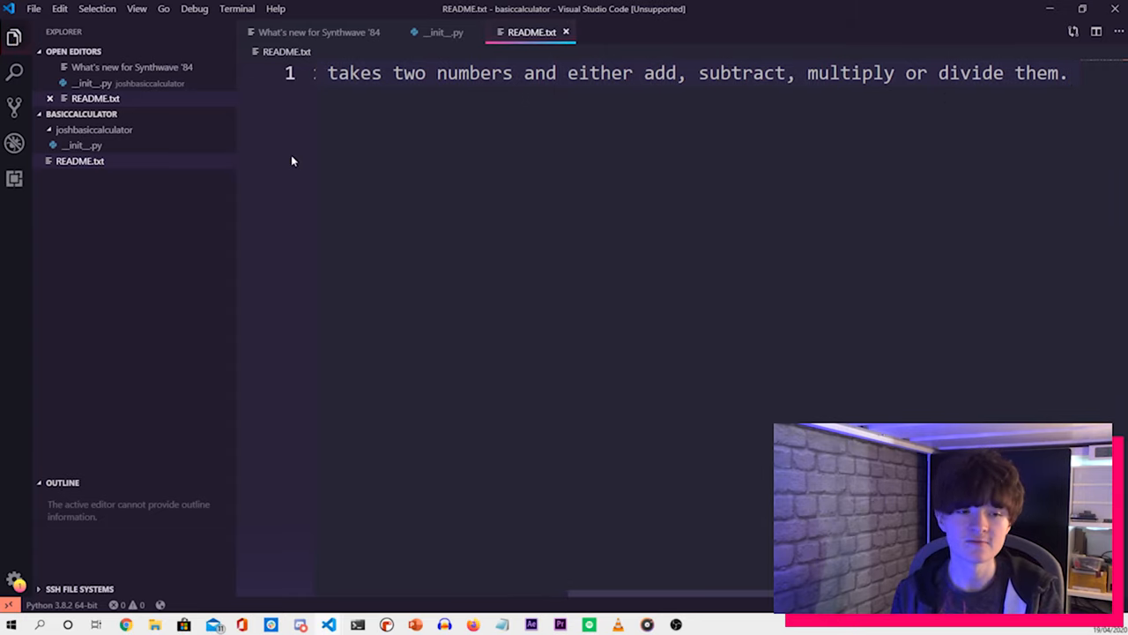
{"action": "mouse_move", "coordinate": [150, 201]}
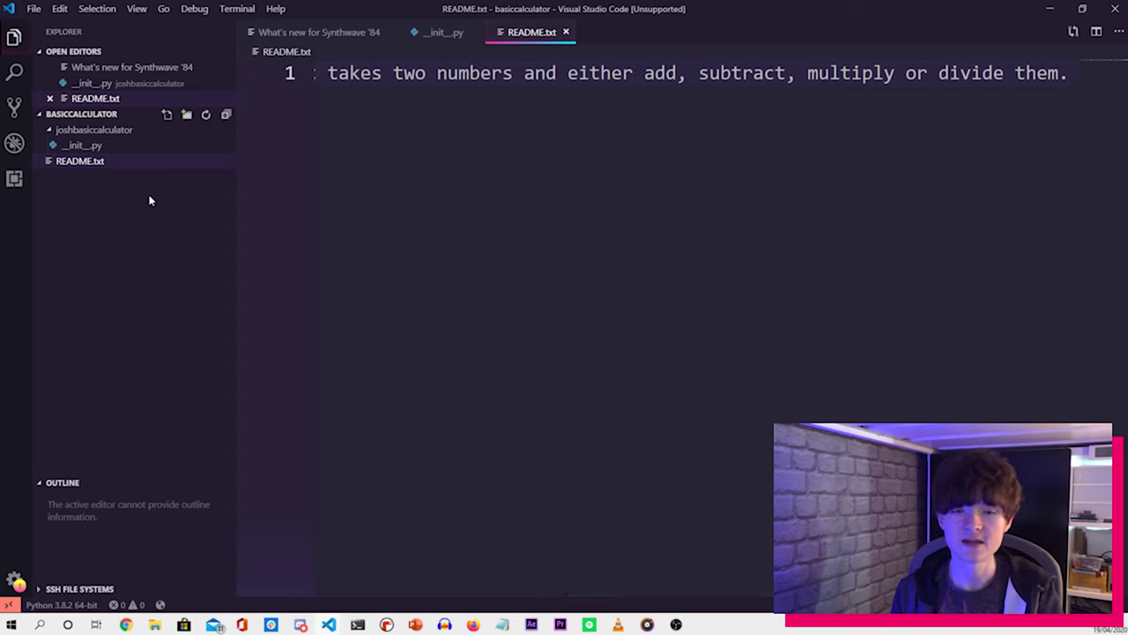
{"action": "mouse_move", "coordinate": [166, 115]}
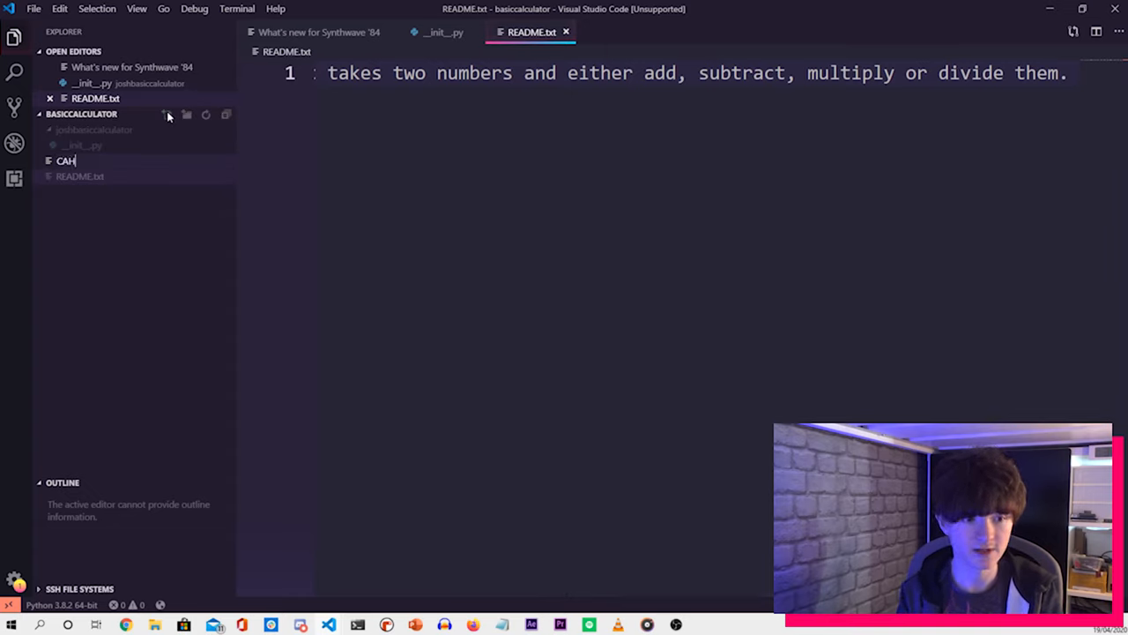
Step: Create CHANGELOG.txt with a Change Log heading and 0.0.1 (19/04/2020) '- First Release'
{"action": "type", "text": "CHANGELOG.txt"}
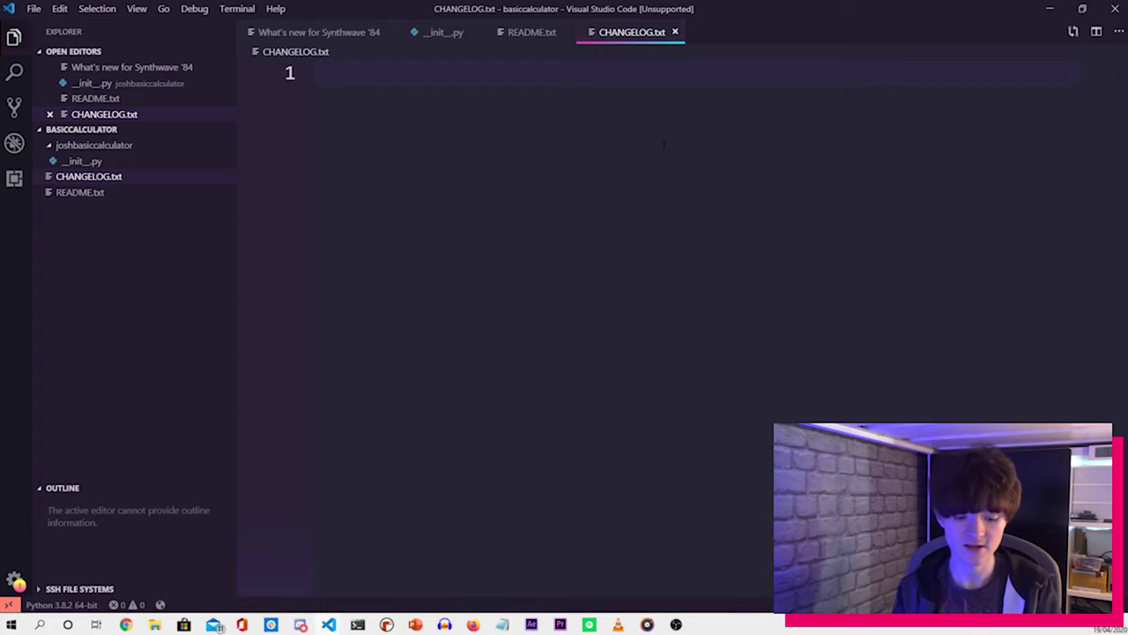
{"action": "type", "text": "Change Log"}
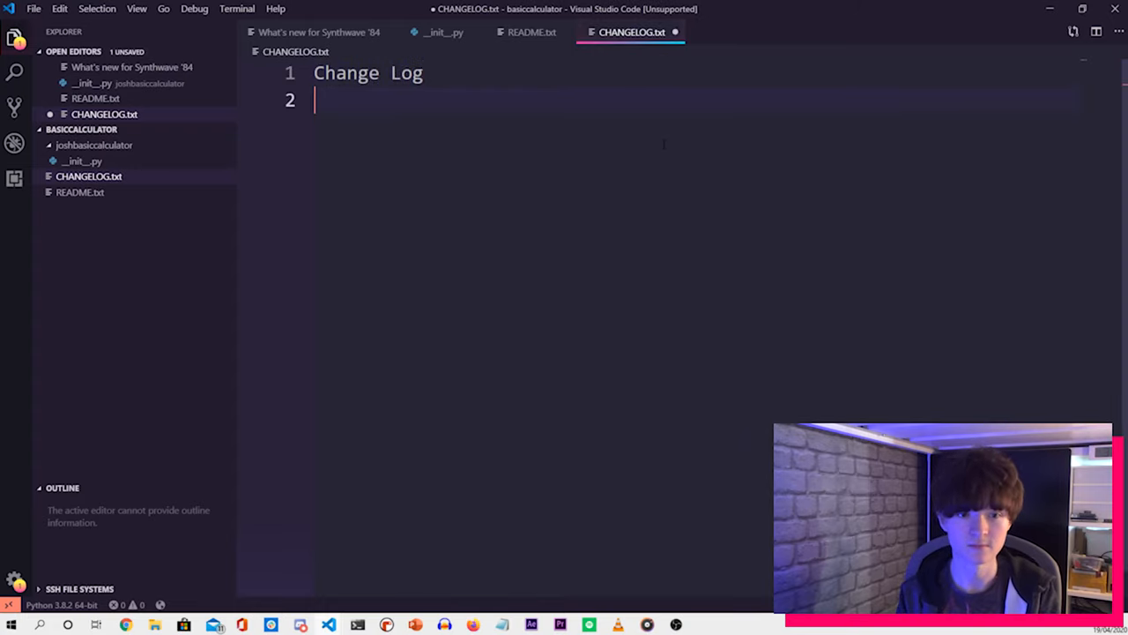
{"action": "type", "text": "=========="}
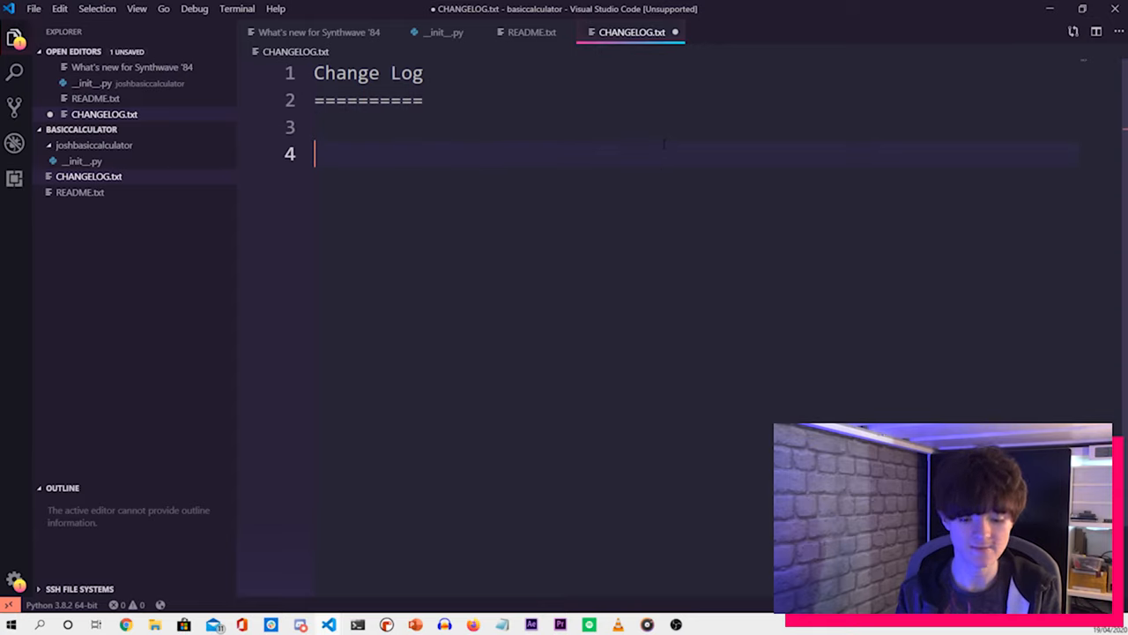
{"action": "type", "text": "0.0.1"}
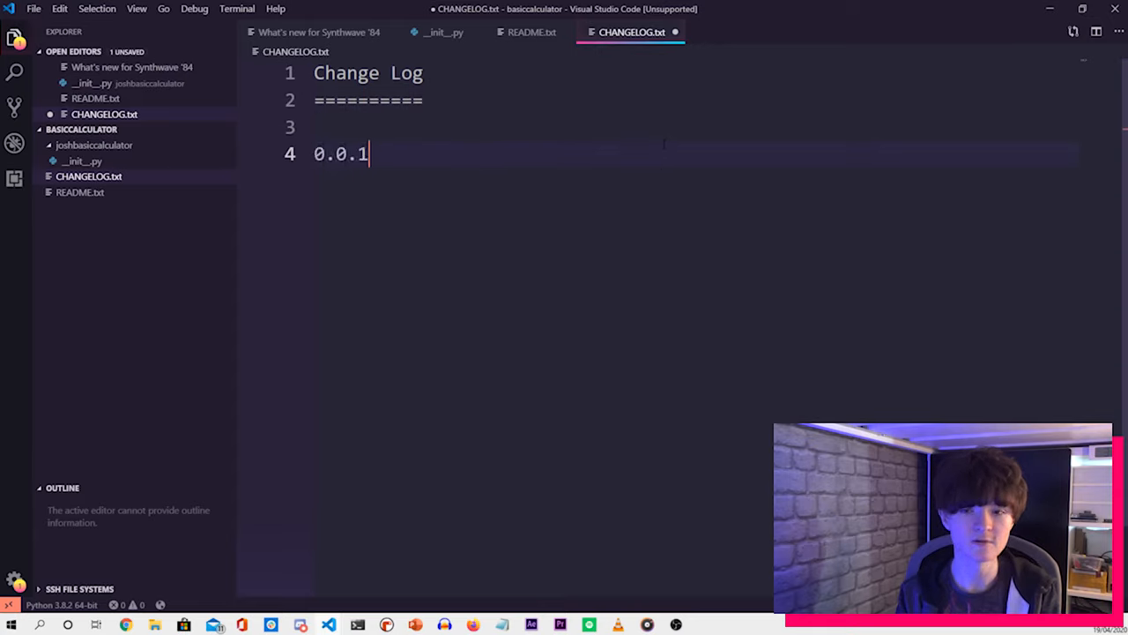
{"action": "type", "text": "()"}
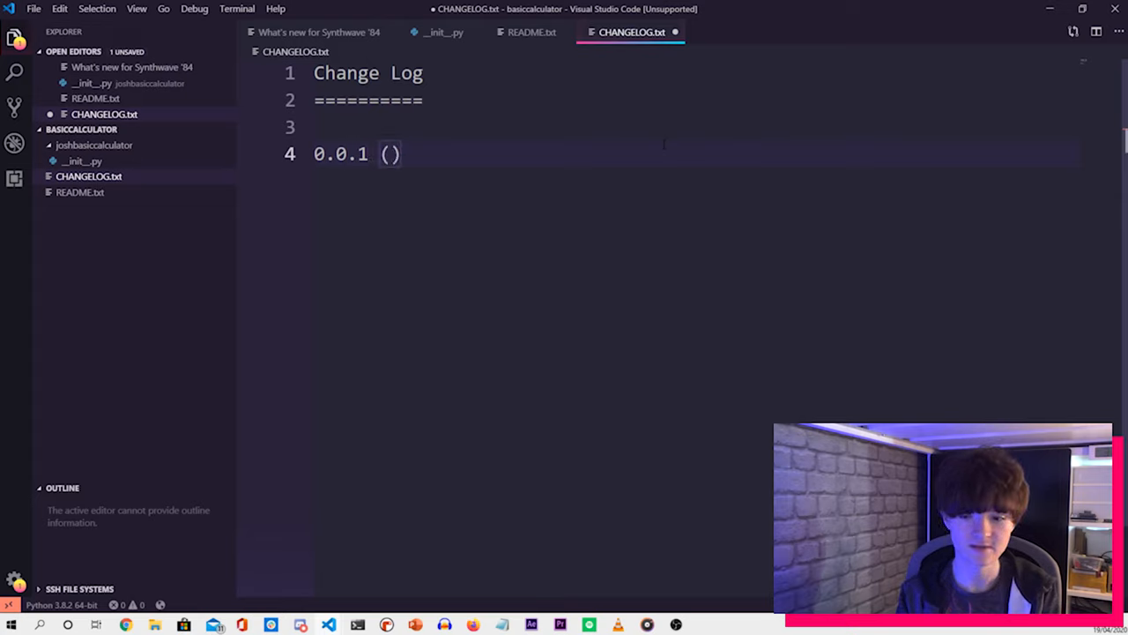
{"action": "type", "text": "19/0"}
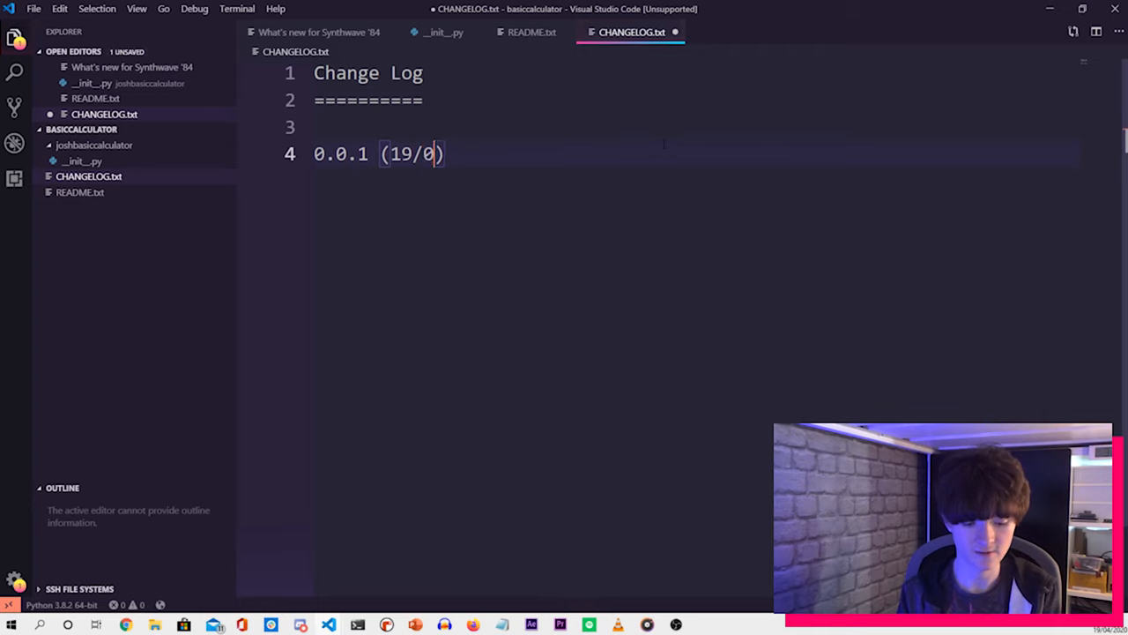
{"action": "type", "text": "4/2020"}
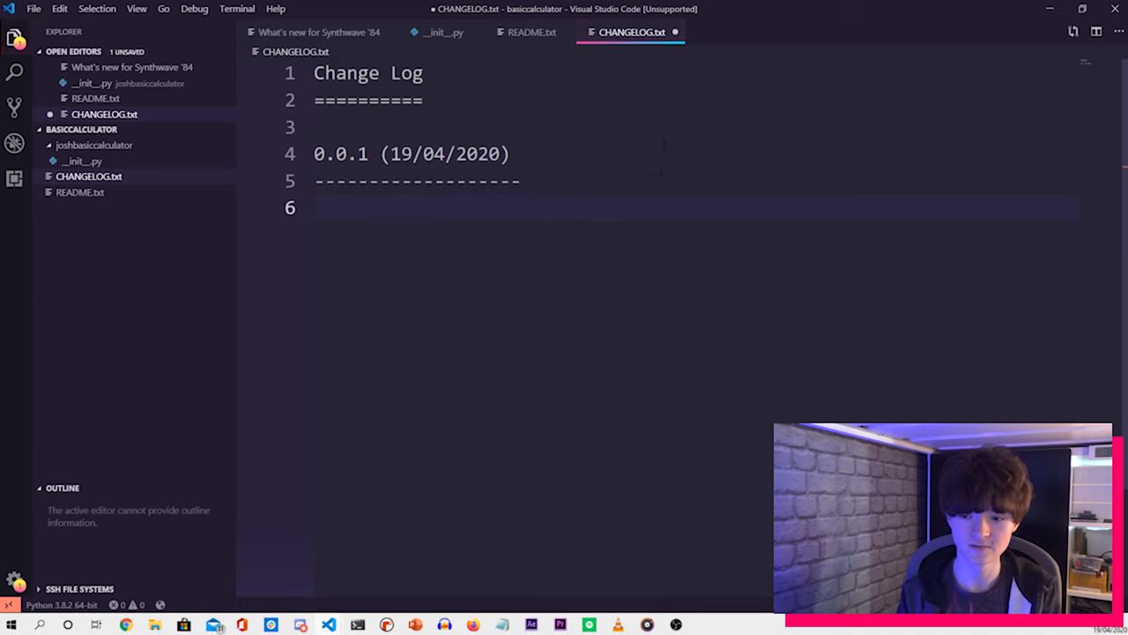
{"action": "type", "text": "- First Re"}
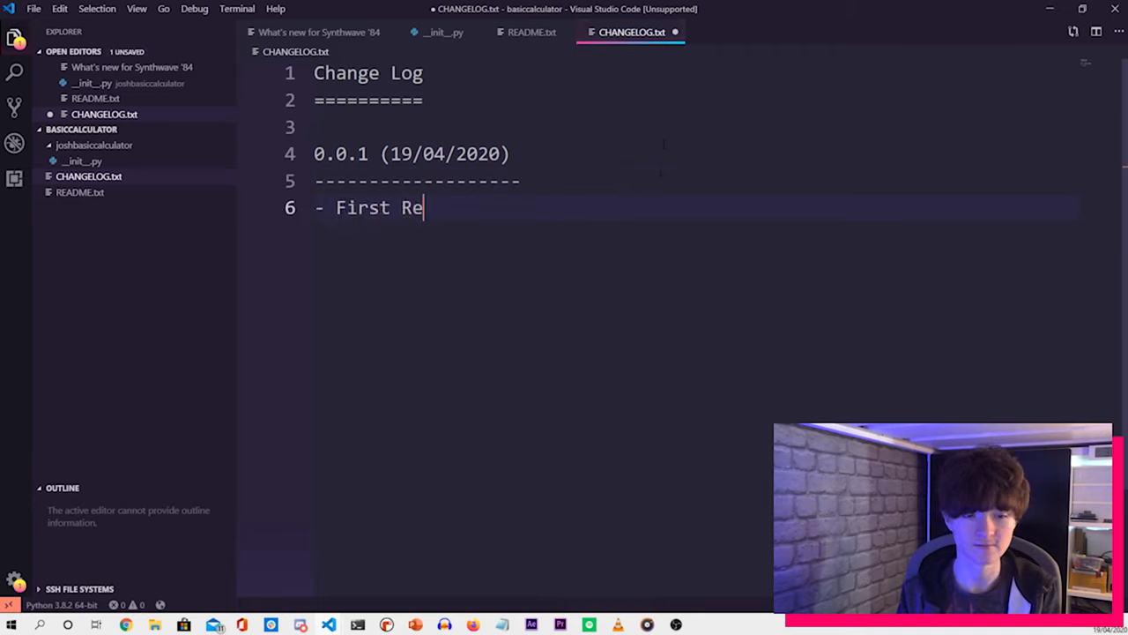
{"action": "type", "text": "lease"}
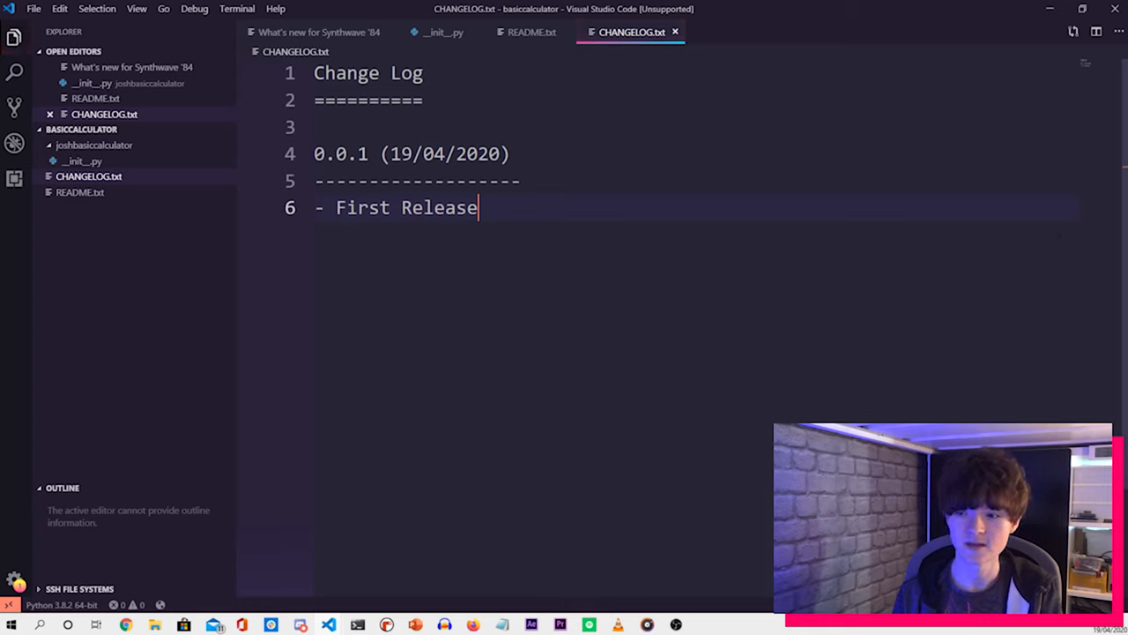
Step: Create a new file named MANIFEST.in in the project folder
{"action": "left_click", "coordinate": [168, 131]}
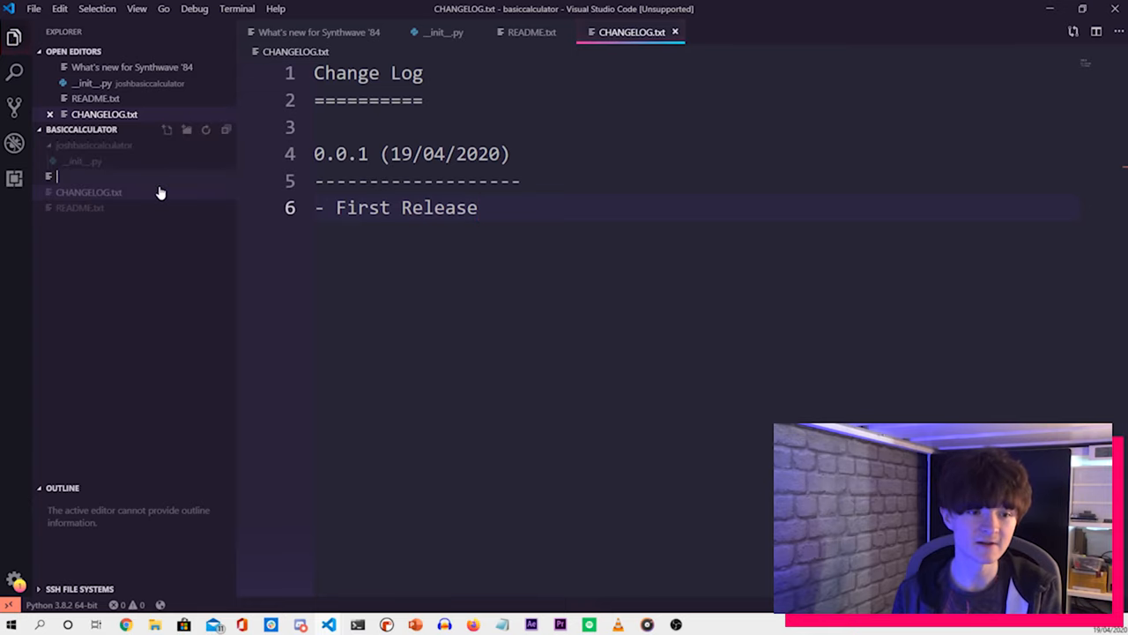
{"action": "type", "text": "MANIFES"}
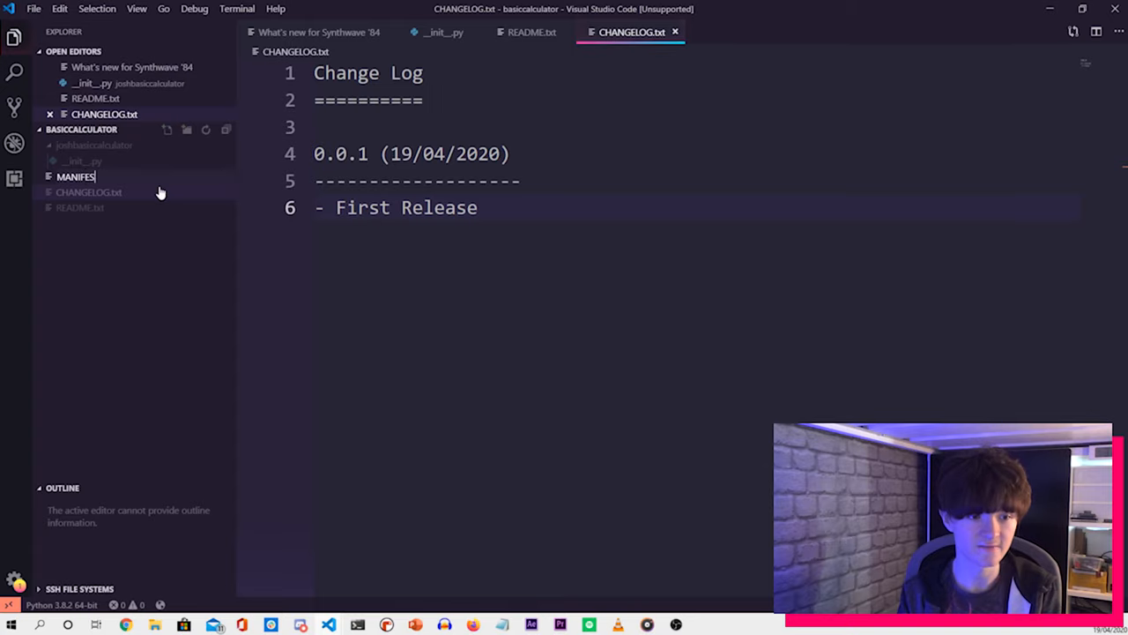
{"action": "type", "text": "T.in"}
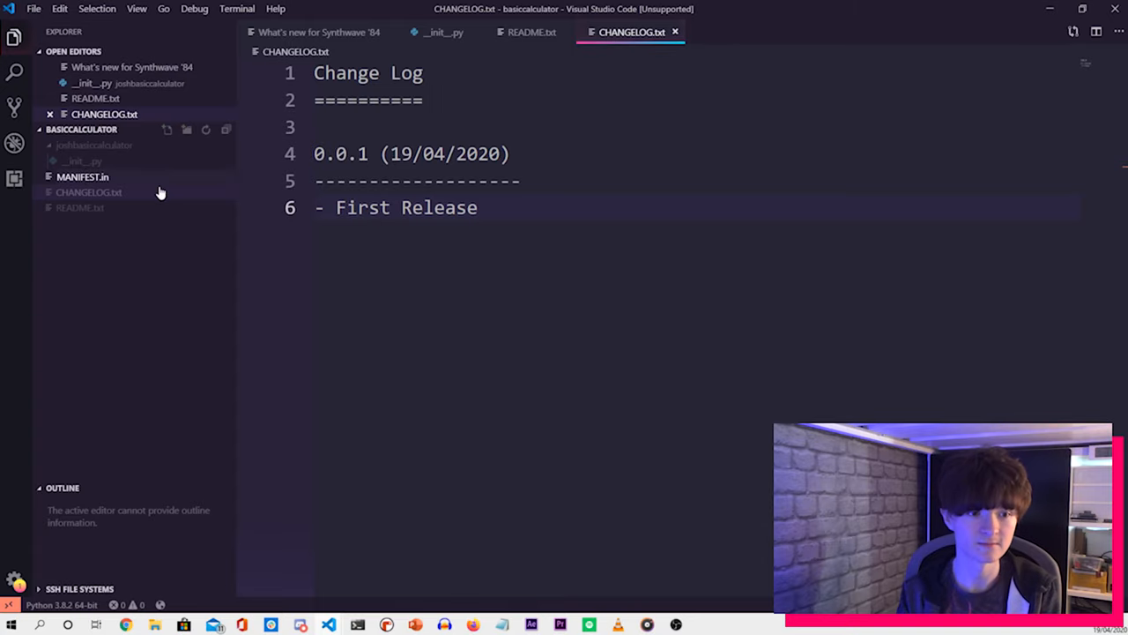
{"action": "left_click", "coordinate": [83, 176]}
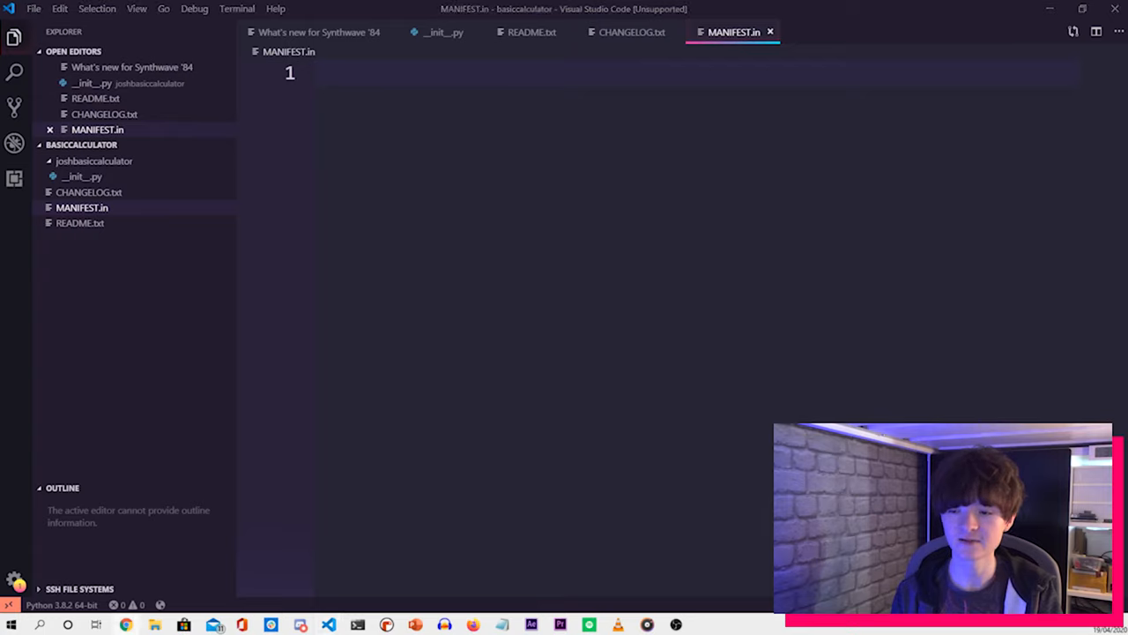
Step: Fill MANIFEST.in with the line 'global-include *.txt *.py' and save it
{"action": "left_click", "coordinate": [317, 72]}
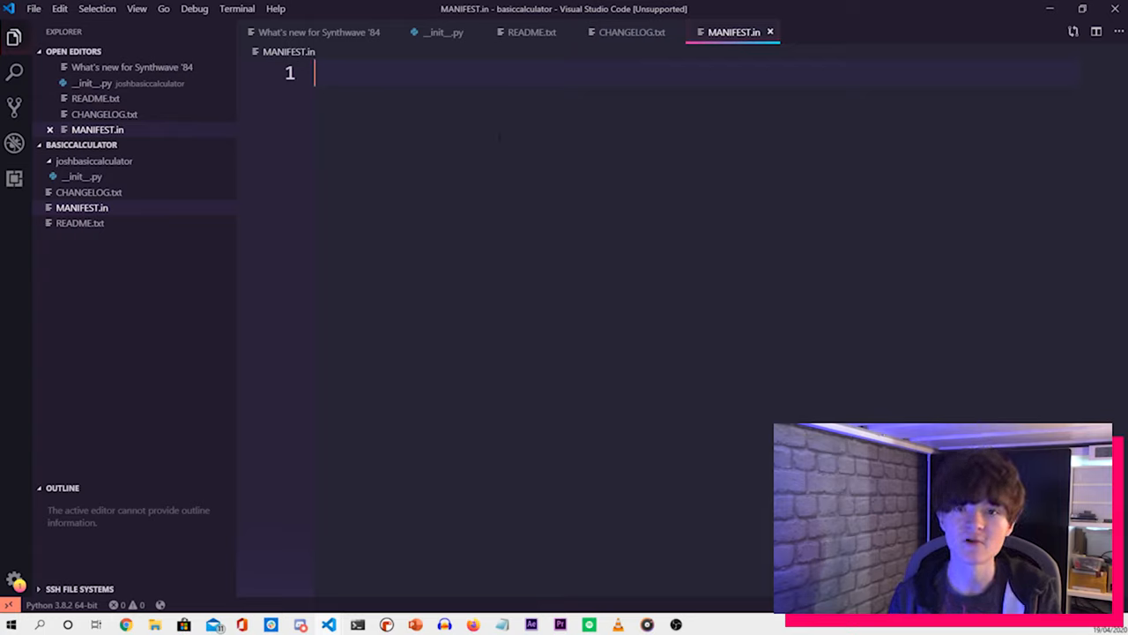
{"action": "type", "text": "global-include *.txt *.py"}
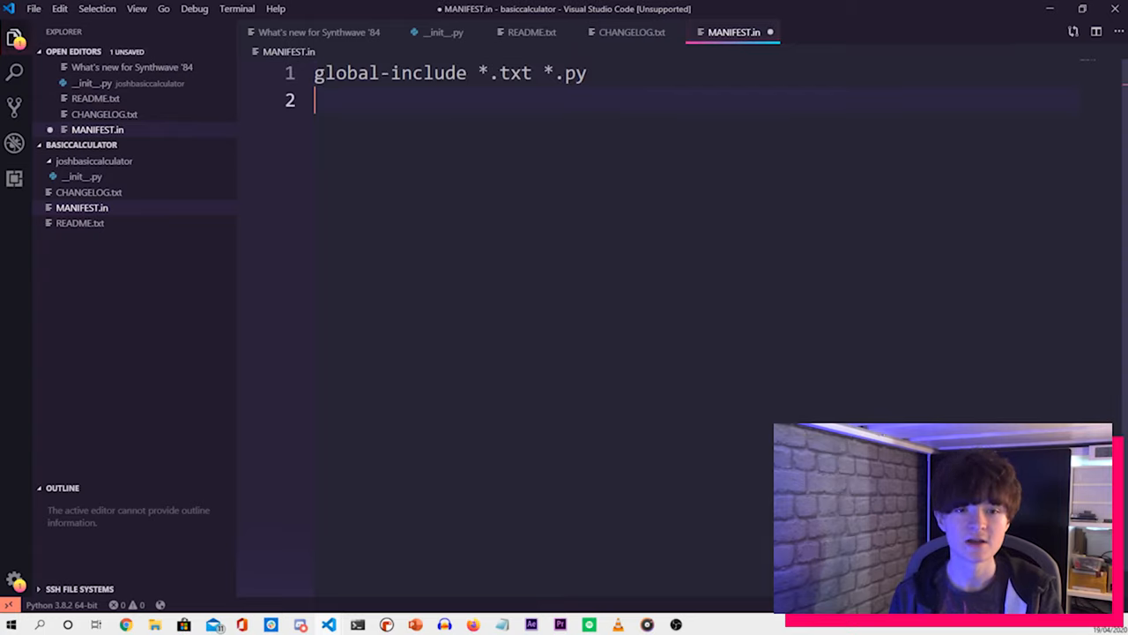
{"action": "key", "text": "Backspace"}
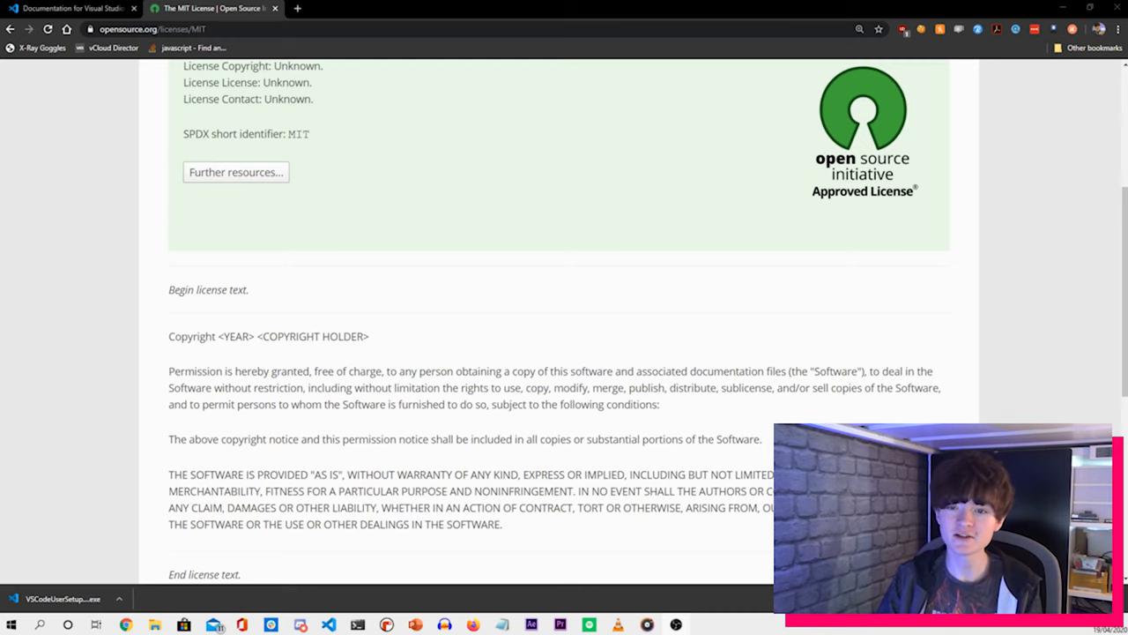
Step: Scroll the opensource.org MIT License page down to the full license text
{"action": "scroll", "scroll_direction": "down", "scroll_amount": 3}
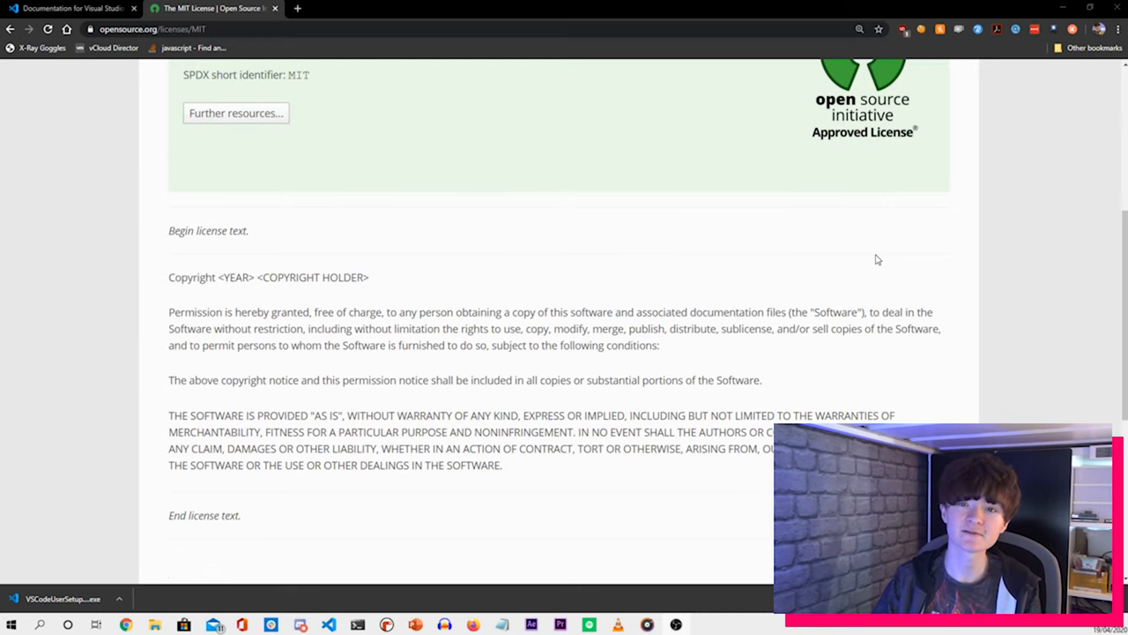
{"action": "mouse_move", "coordinate": [502, 469]}
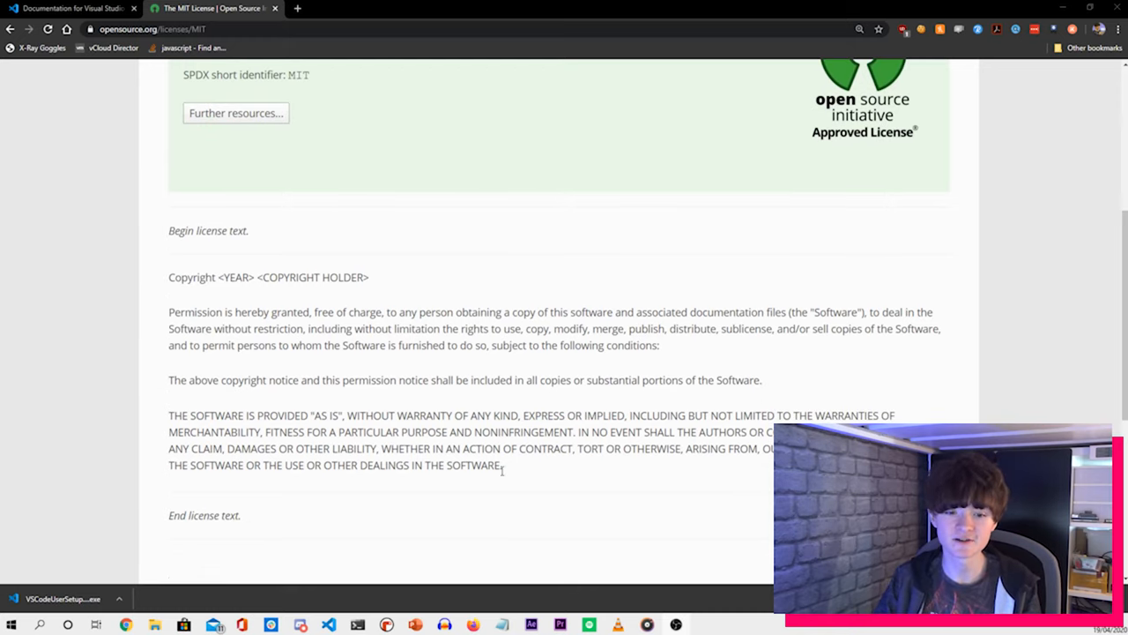
{"action": "mouse_move", "coordinate": [525, 466]}
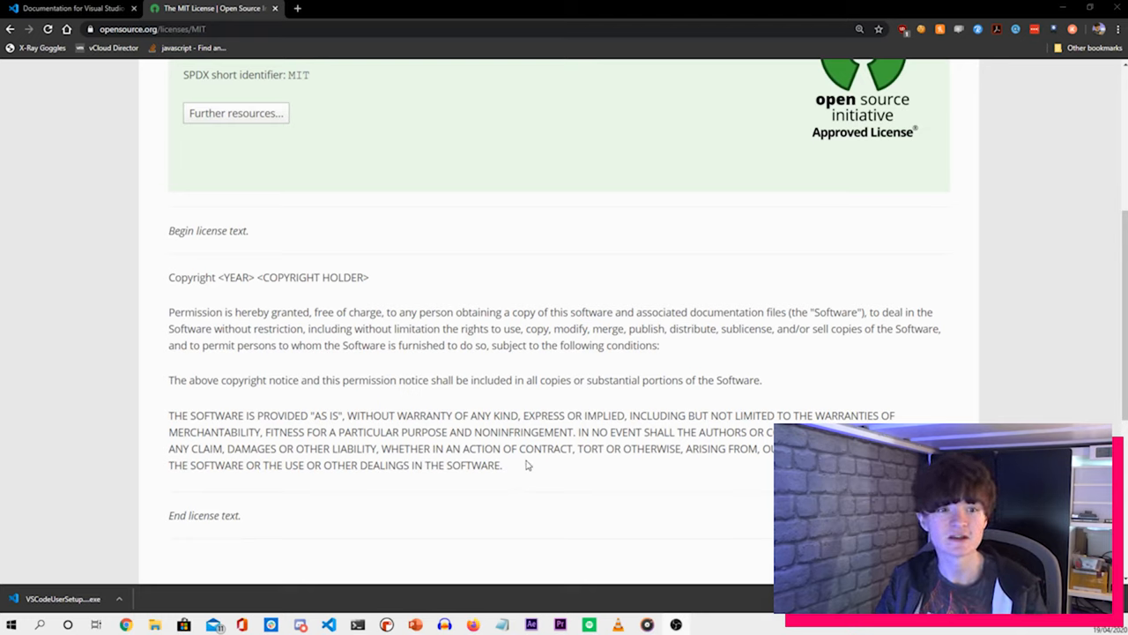
{"action": "left_click_drag", "start_coordinate": [450, 432], "coordinate": [502, 466]}
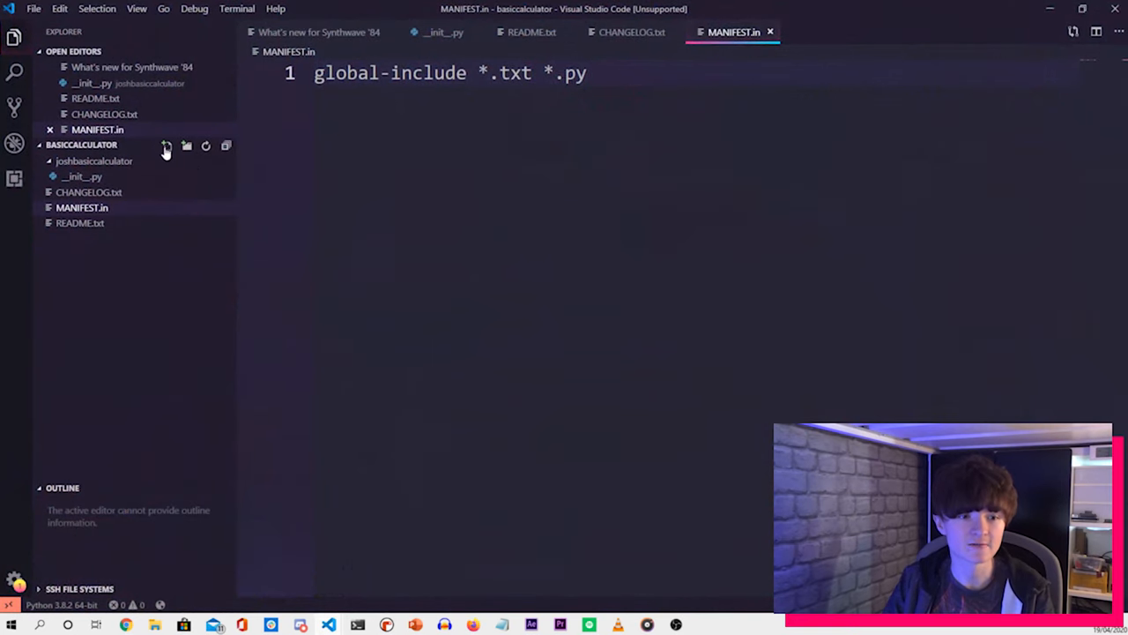
Step: Create the LICENCE file in the project folder
{"action": "left_click", "coordinate": [166, 145]}
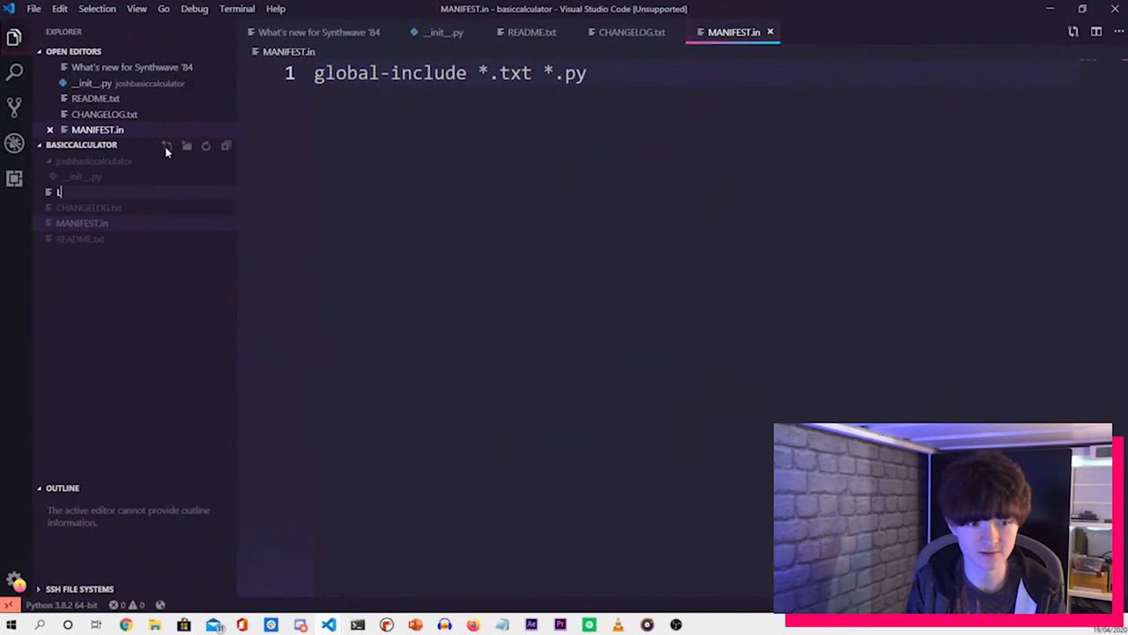
{"action": "type", "text": "LICENCE.txt"}
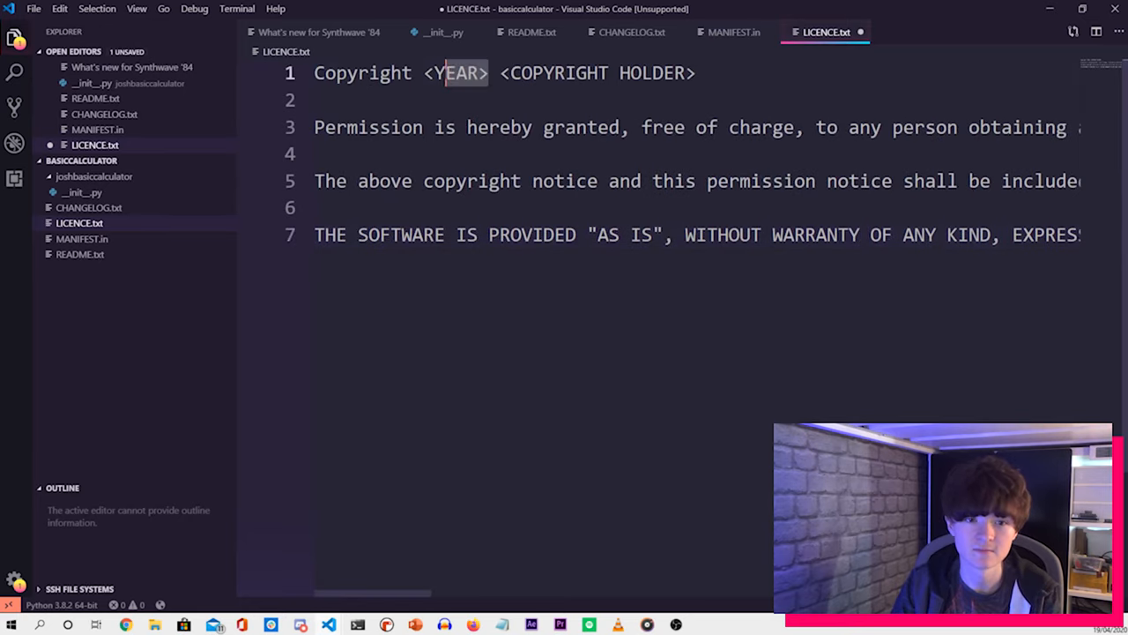
Step: Set the copyright line to year 2020 and holder Joshua Lowe
{"action": "type", "text": "2020"}
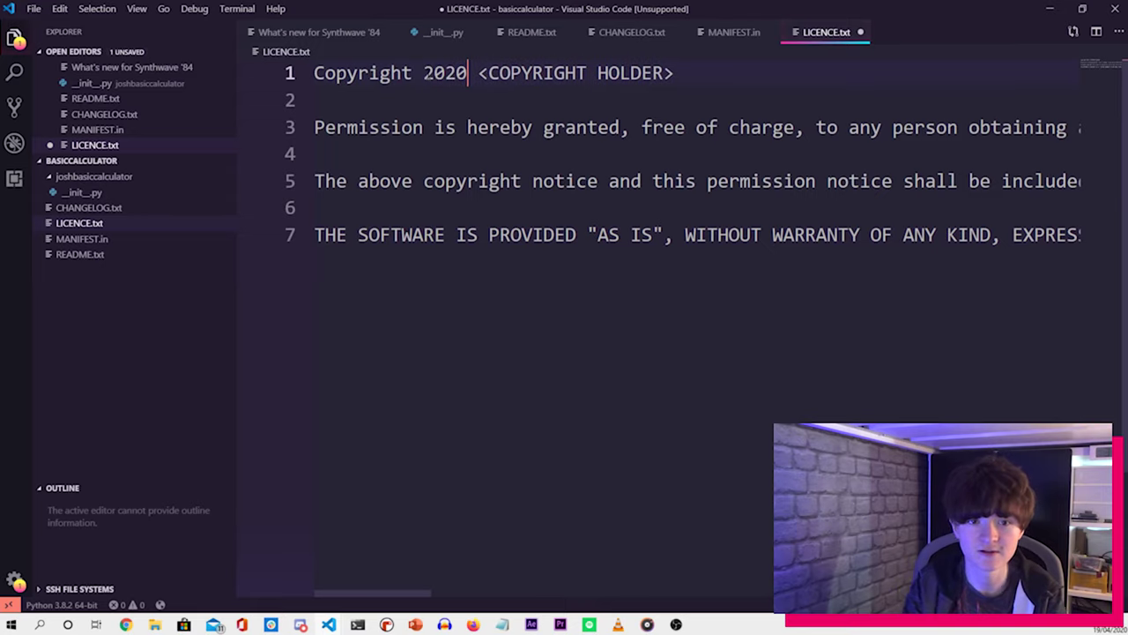
{"action": "double_click", "coordinate": [575, 72]}
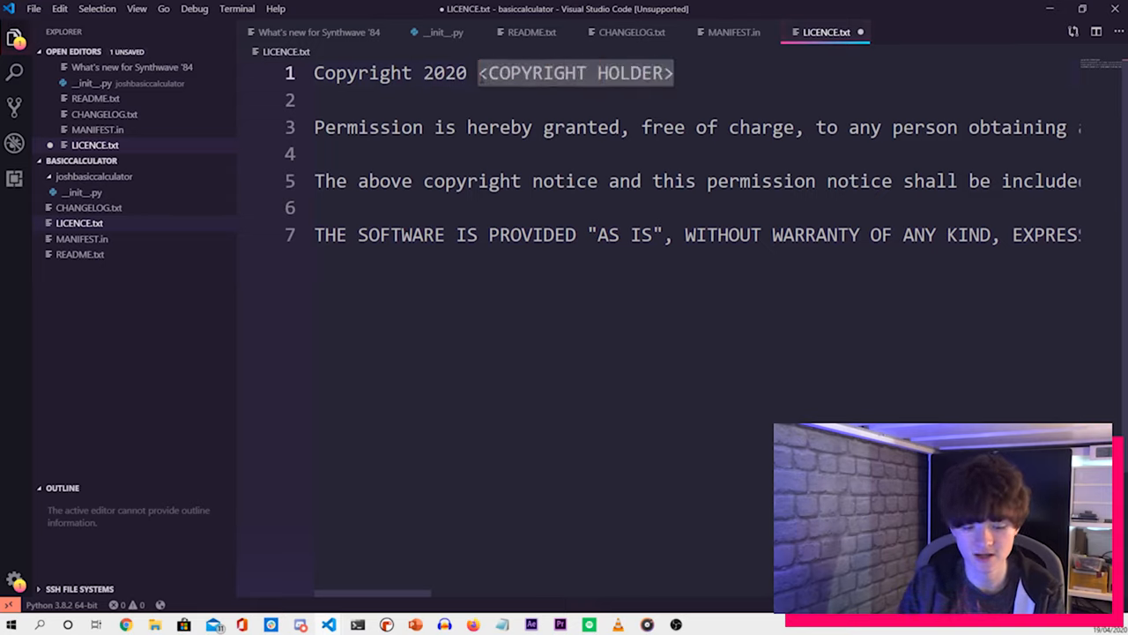
{"action": "type", "text": "Joshua Lowe"}
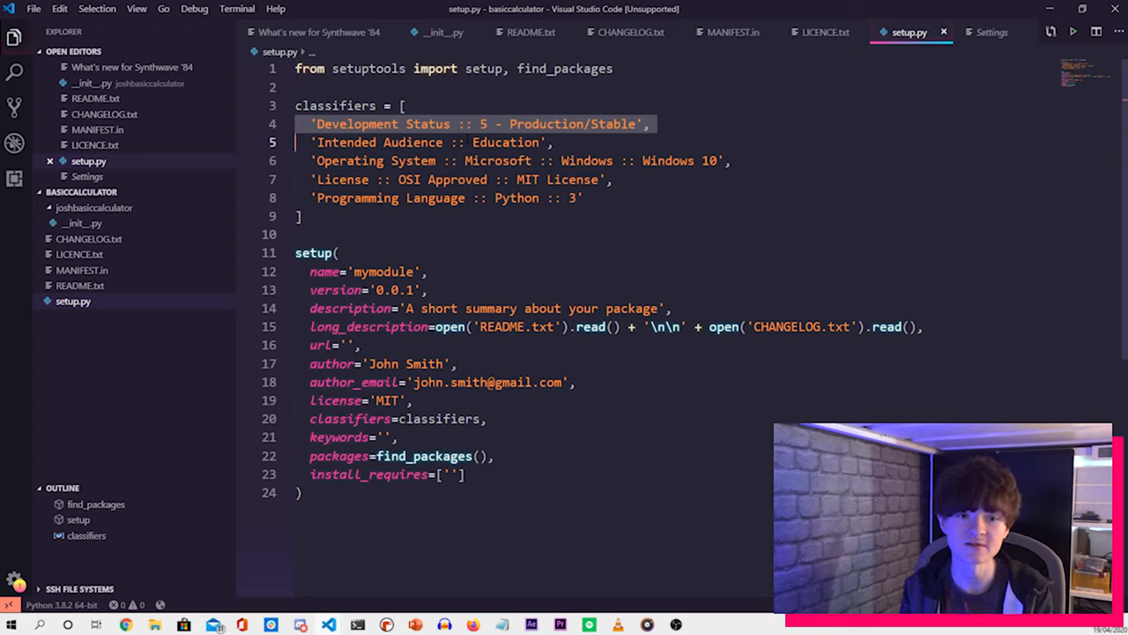
Step: In setup.py, name the package joshbasiccalculator with description 'A very basic calculator'
{"action": "left_click", "coordinate": [432, 141]}
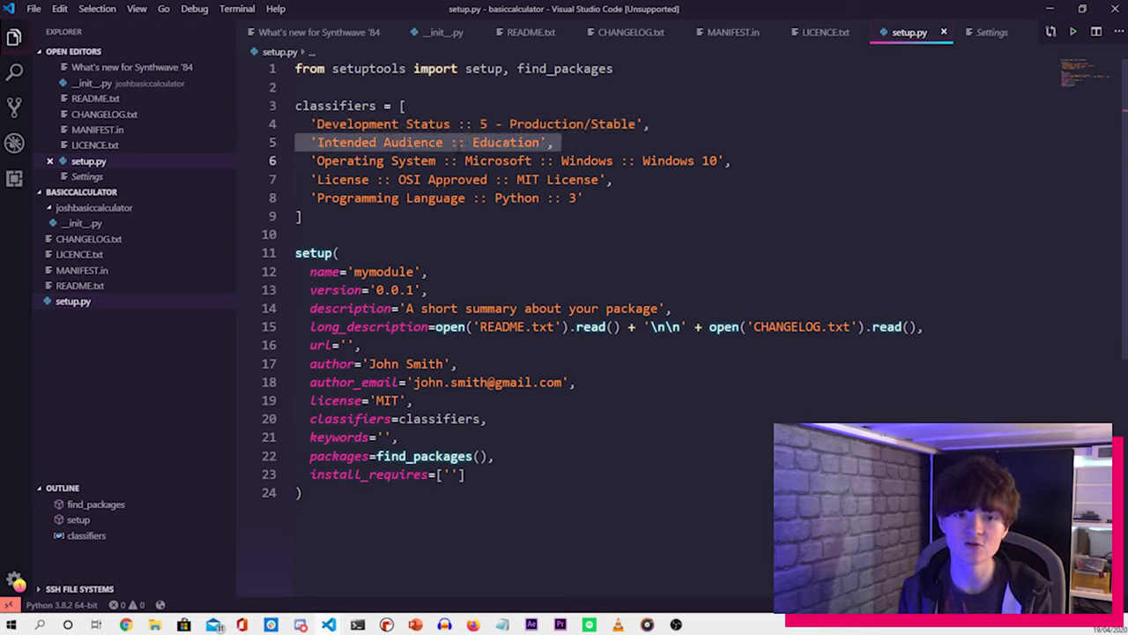
{"action": "double_click", "coordinate": [497, 161]}
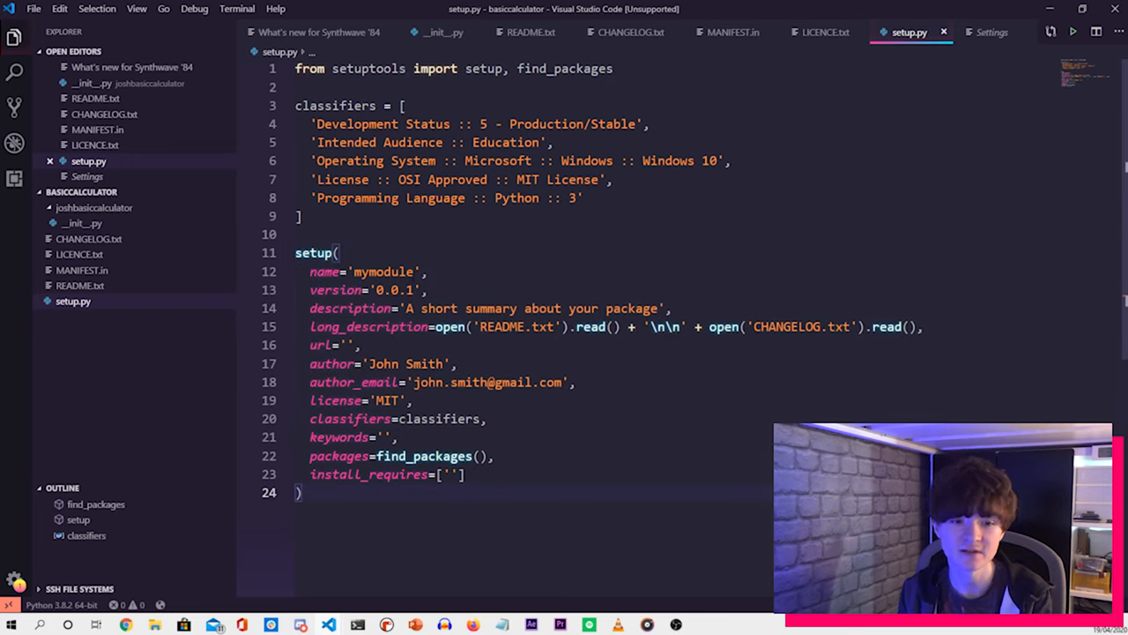
{"action": "double_click", "coordinate": [385, 272]}
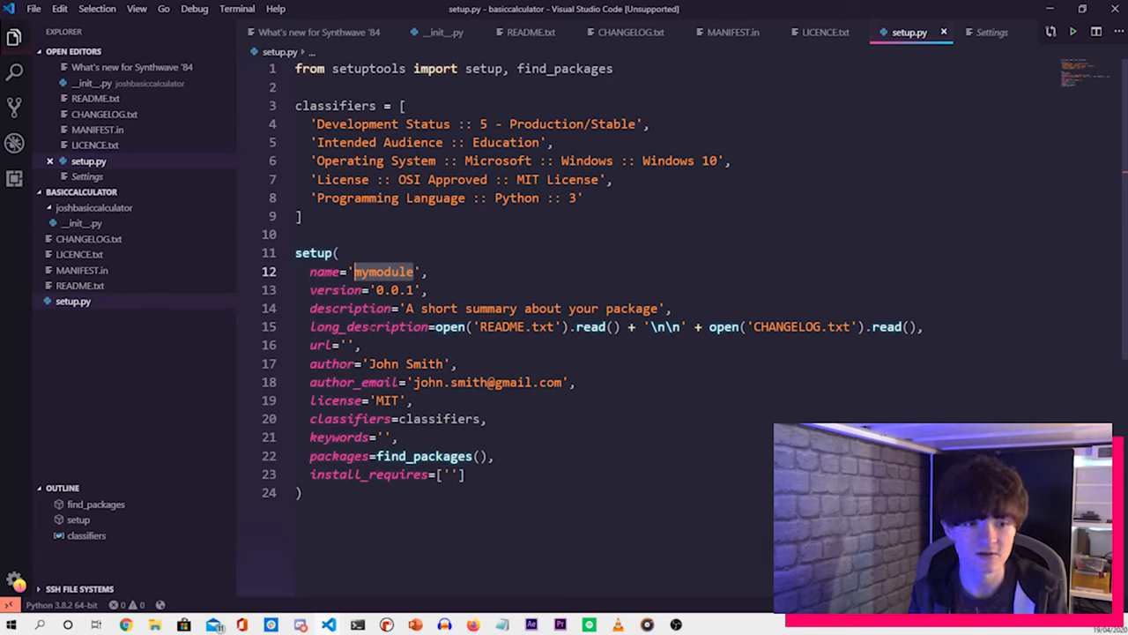
{"action": "type", "text": "joshbasiccalculator"}
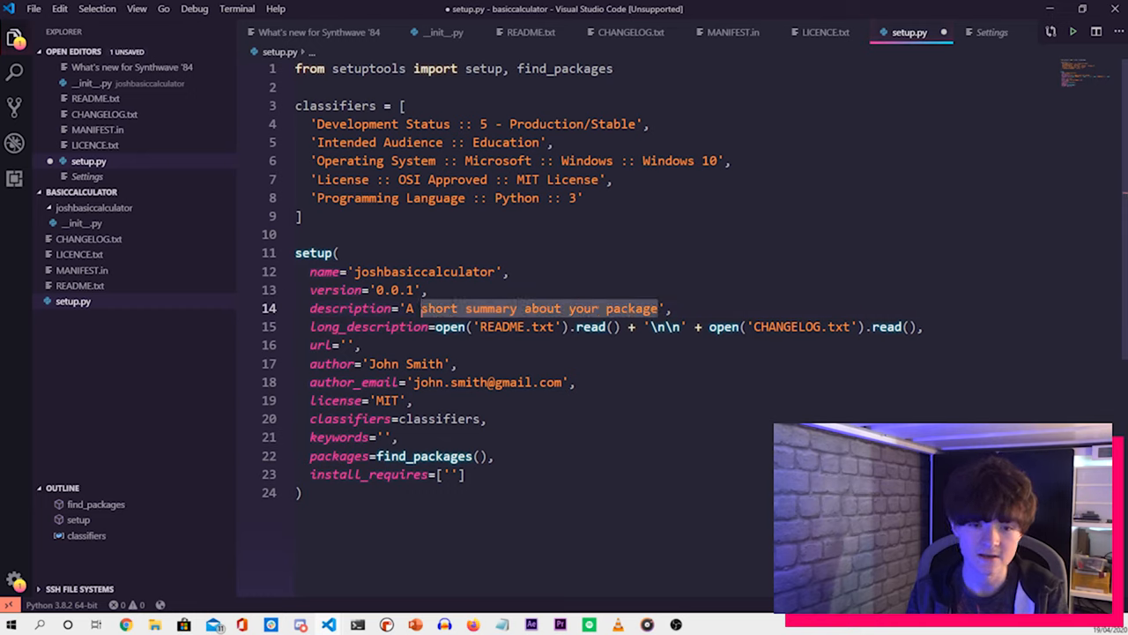
{"action": "type", "text": "A very basic calcult',"}
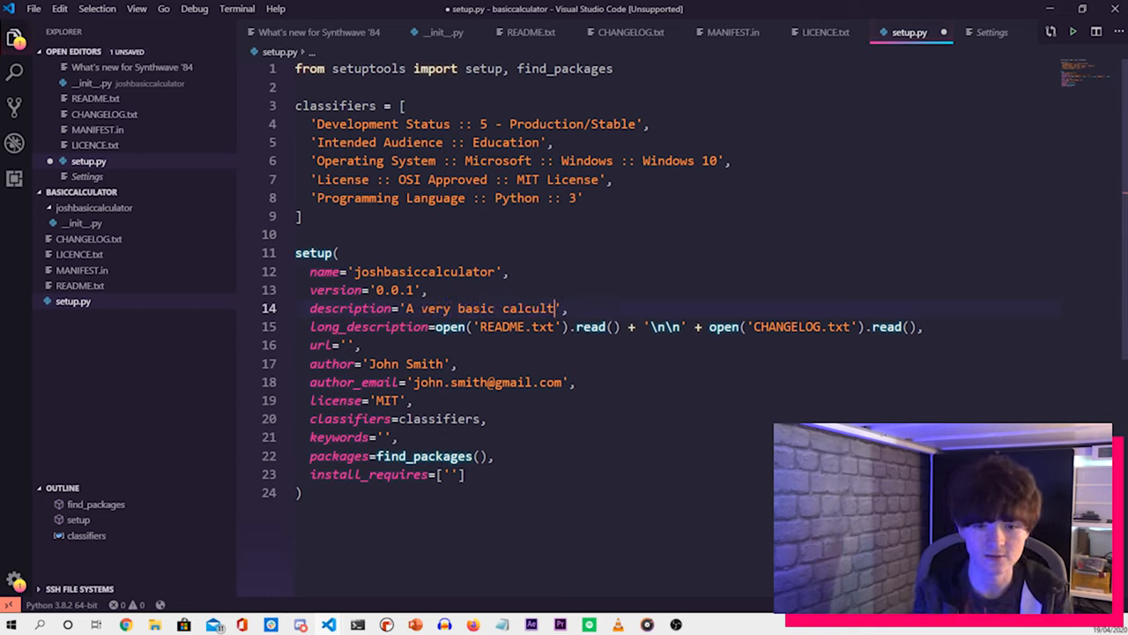
{"action": "key", "text": "Backspace"}
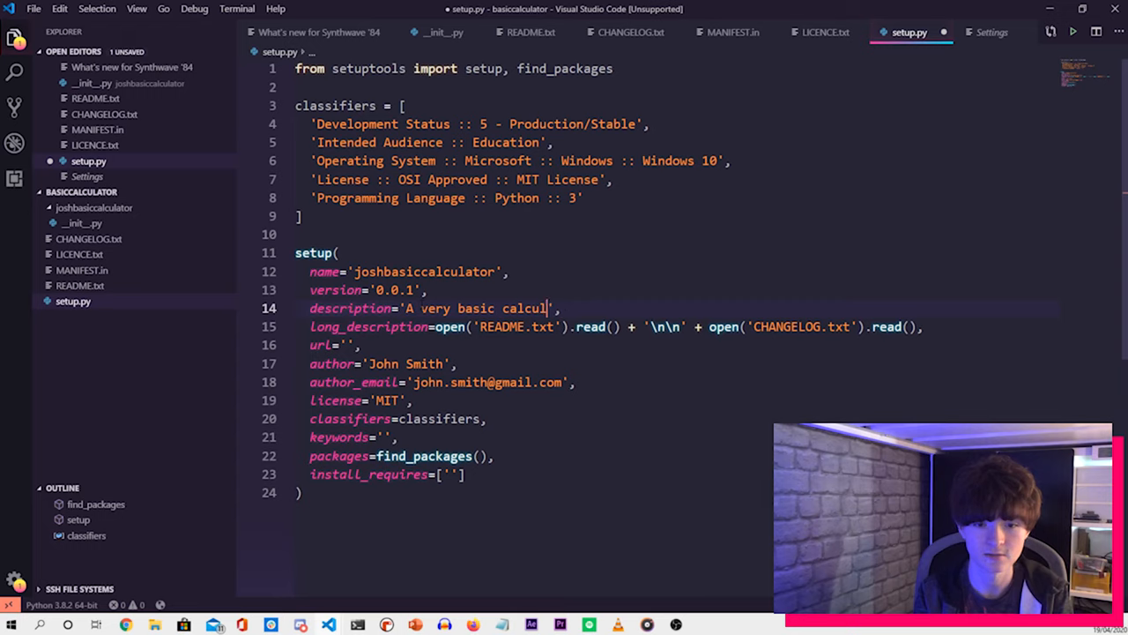
{"action": "type", "text": "ator"}
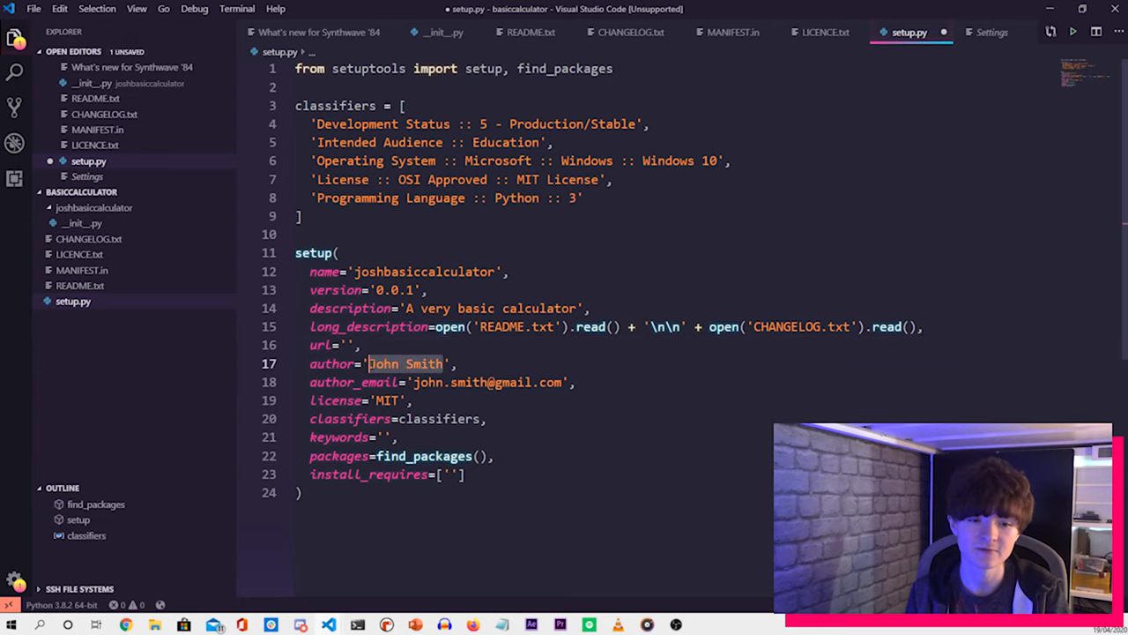
Step: Set author Joshua Lowe with the edublocks.org email and the keyword calculator
{"action": "type", "text": "Joshu"}
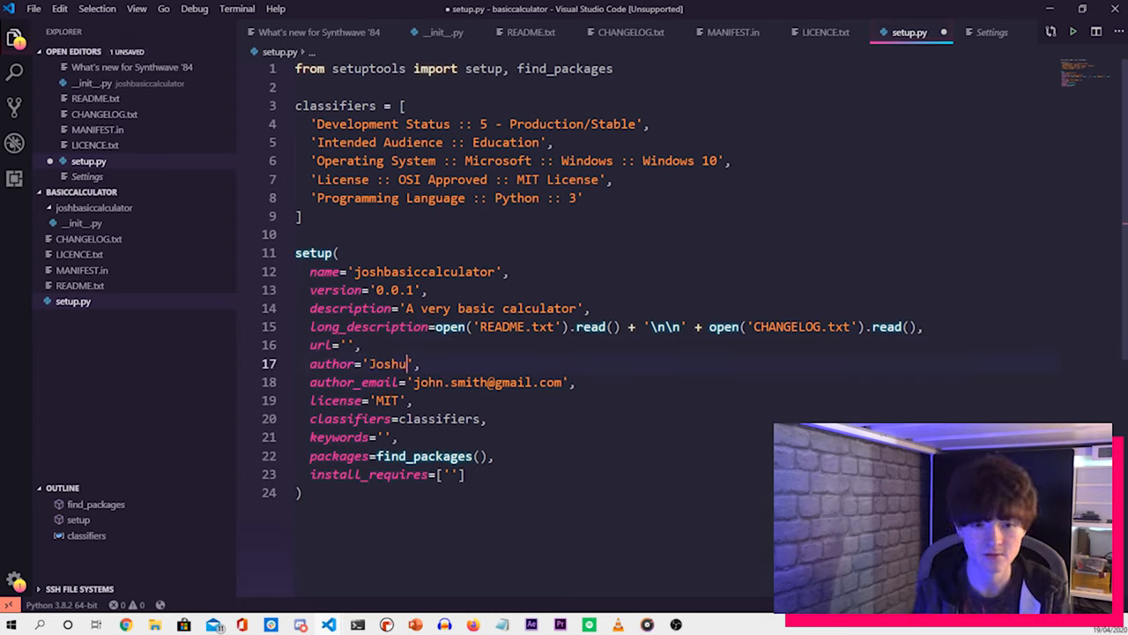
{"action": "type", "text": "a Lowe"}
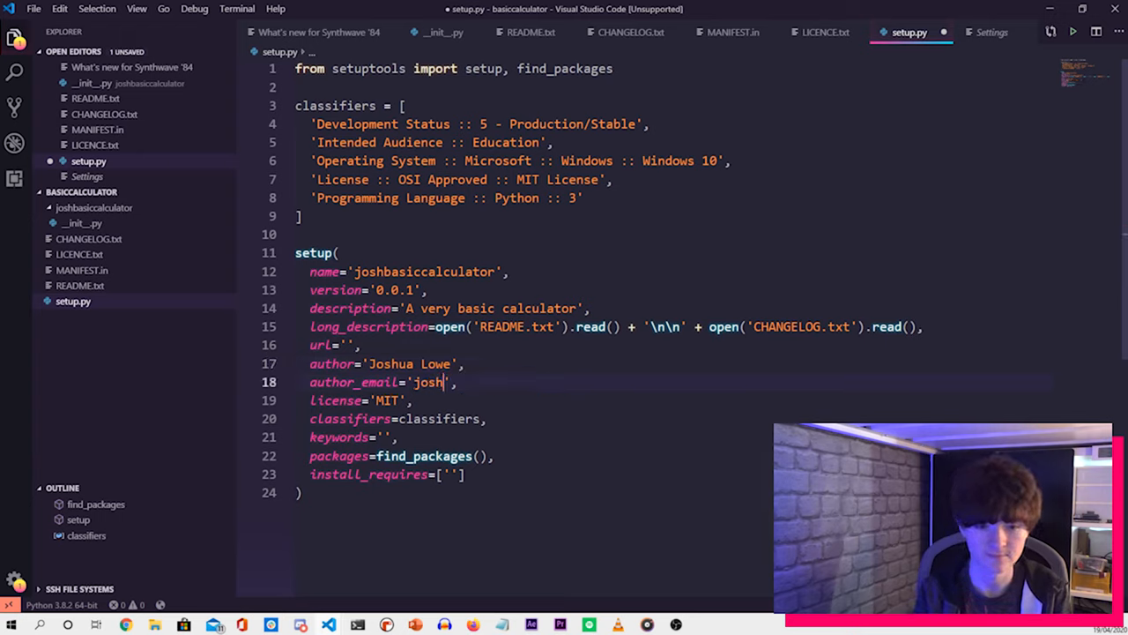
{"action": "type", "text": "@edublokc"}
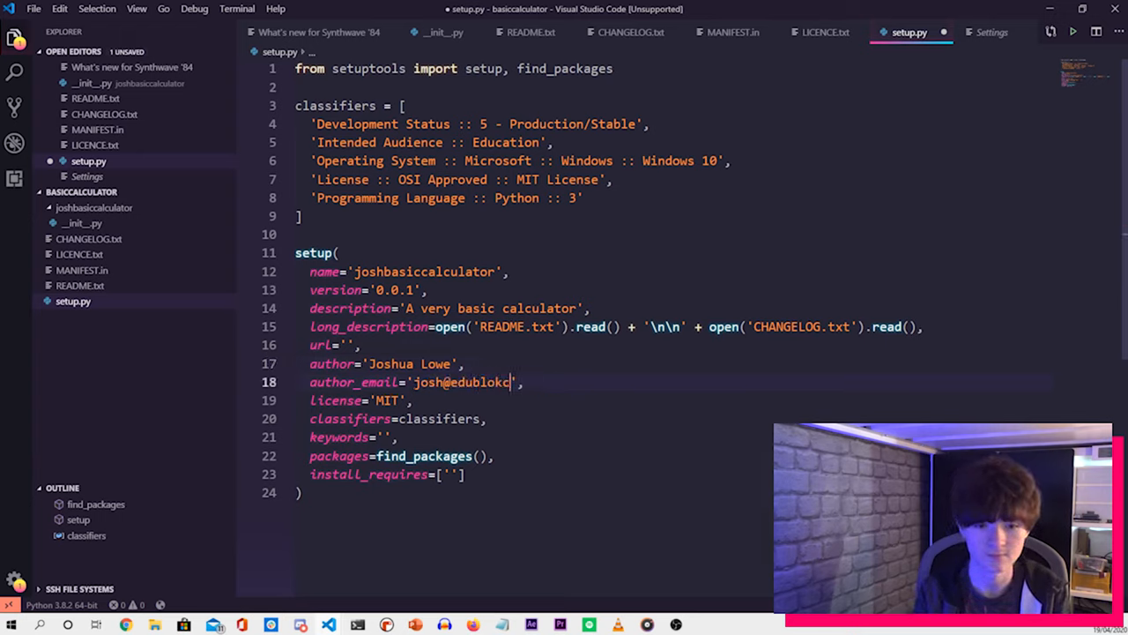
{"action": "type", "text": "locks.org"}
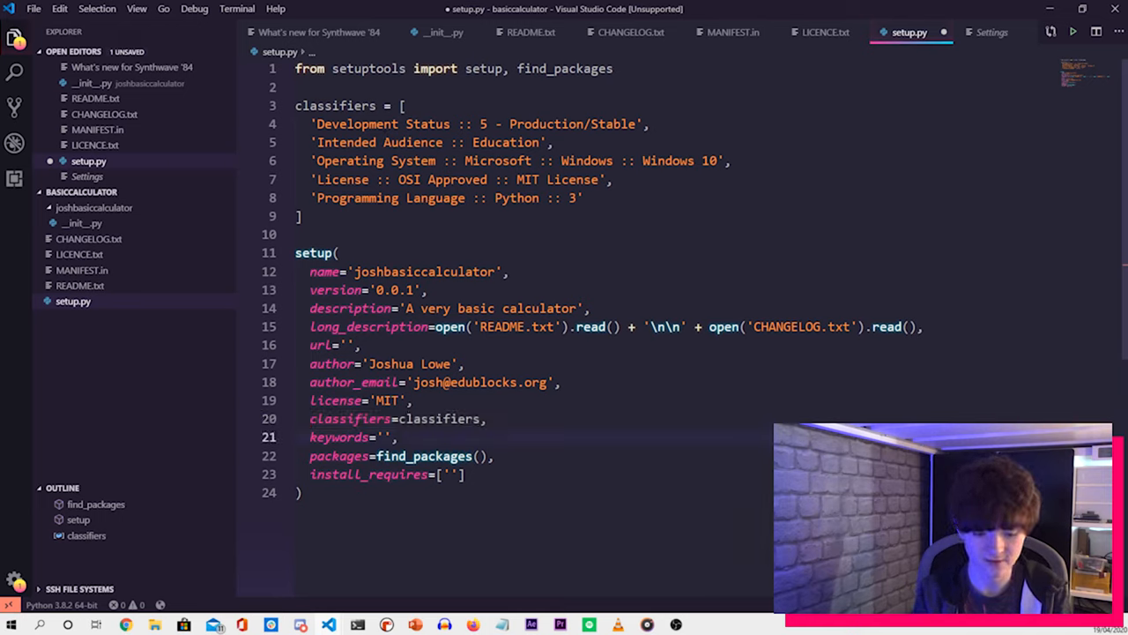
{"action": "type", "text": "calculator"}
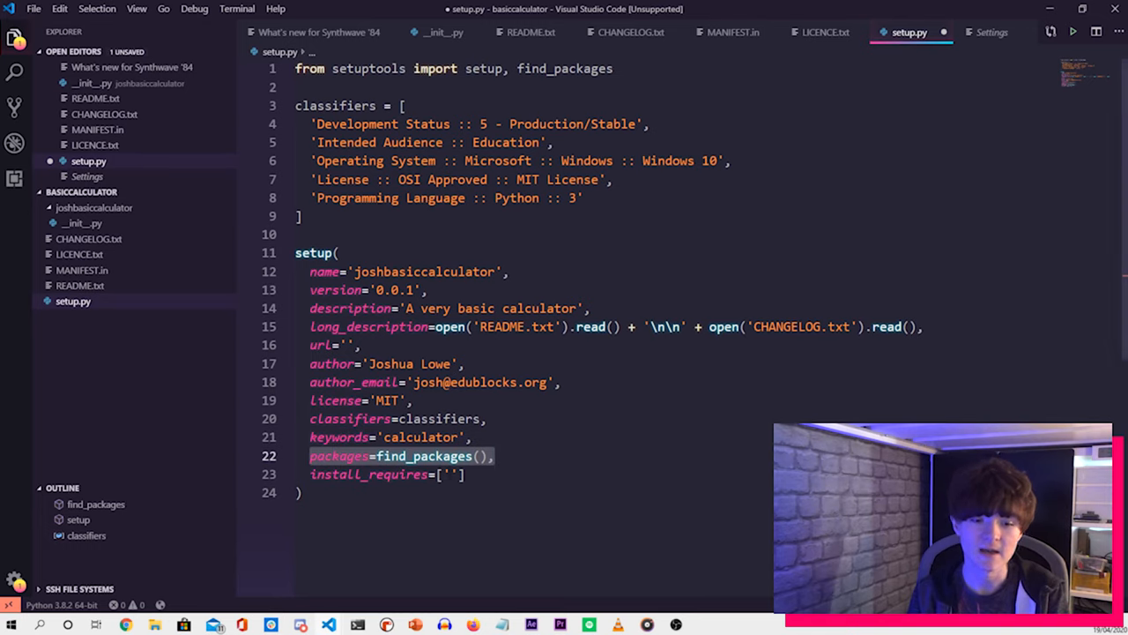
{"action": "left_click", "coordinate": [397, 474]}
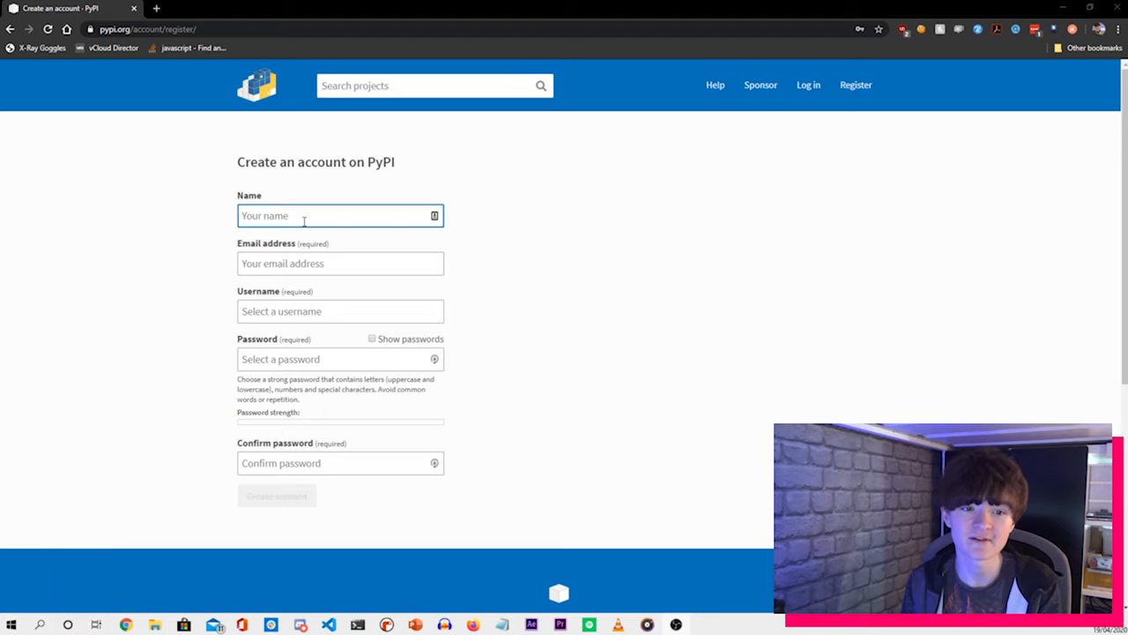
Step: Fill the PyPI signup form with name Joshua, a username and a password
{"action": "type", "text": "Joshua Lowe"}
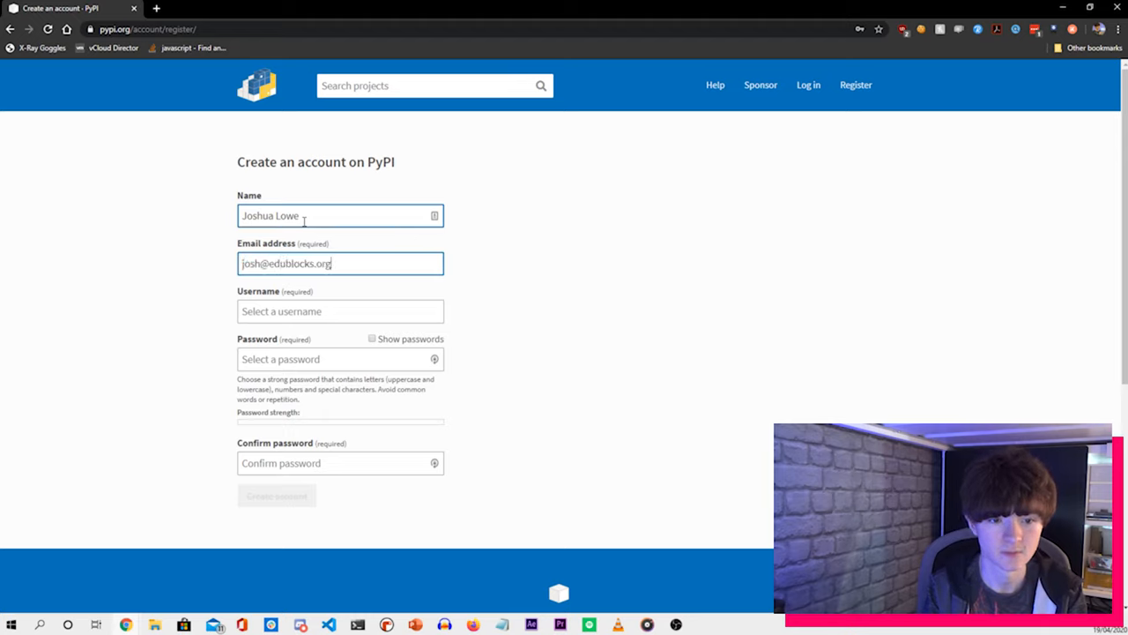
{"action": "type", "text": "makerbytesyoutube"}
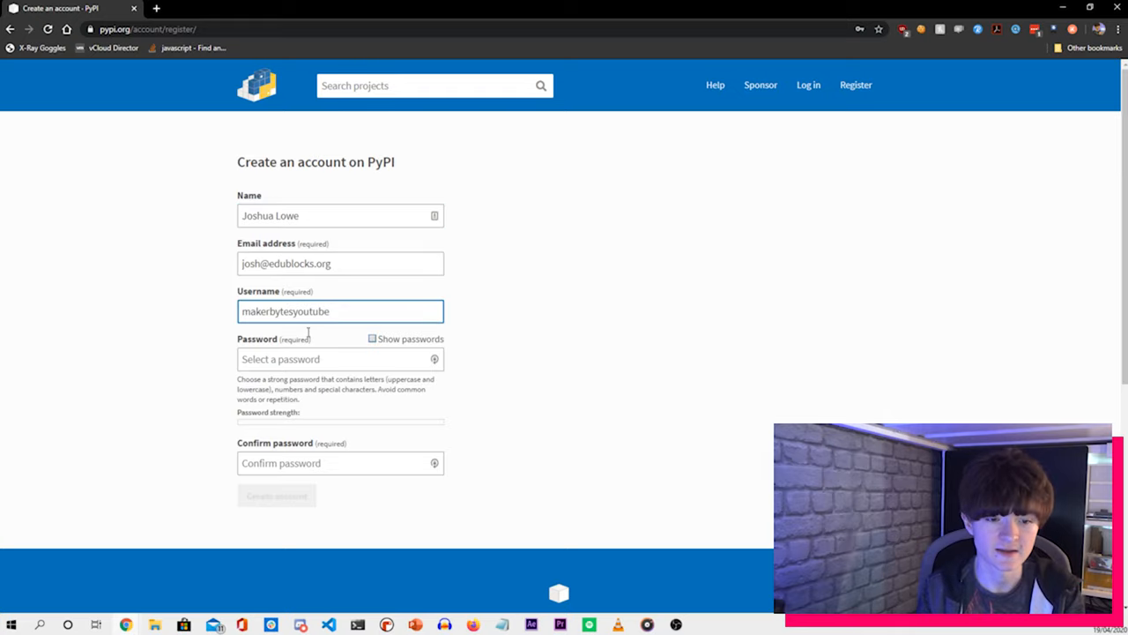
{"action": "type", "text": "••"}
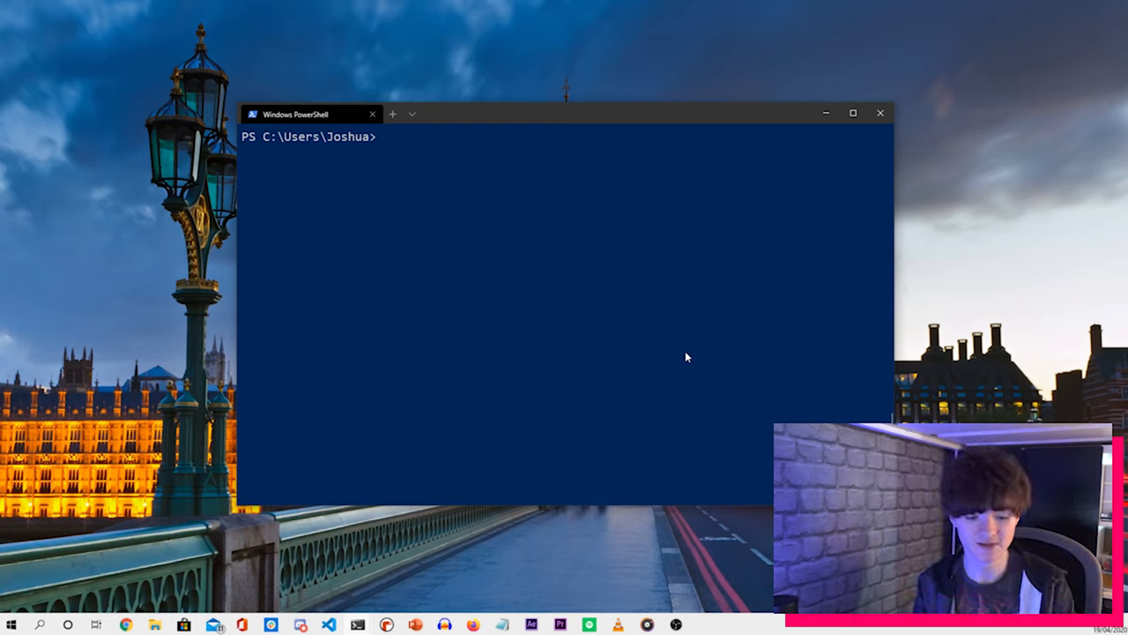
Step: Install setuptools and twine with pip3
{"action": "type", "text": "pip3 install"}
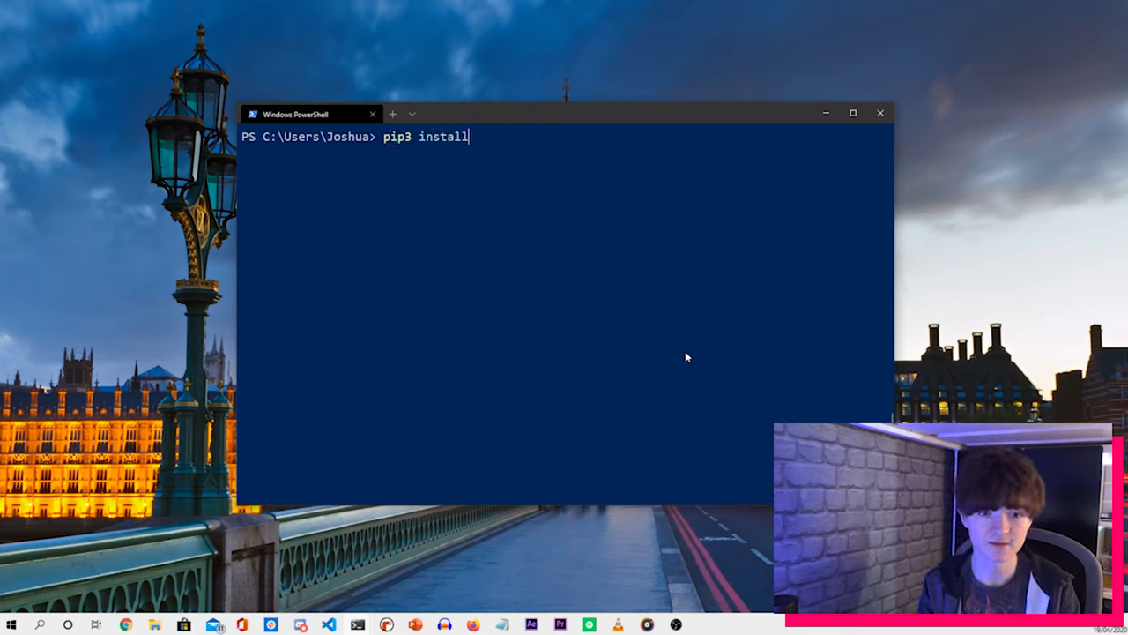
{"action": "type", "text": "setu"}
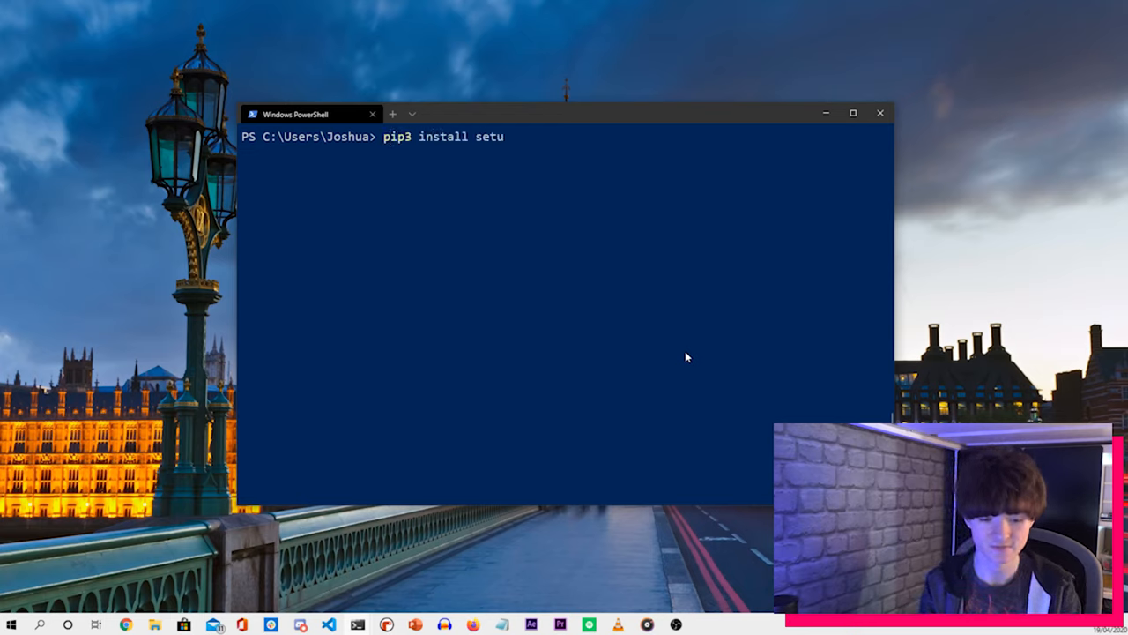
{"action": "type", "text": "ptools"}
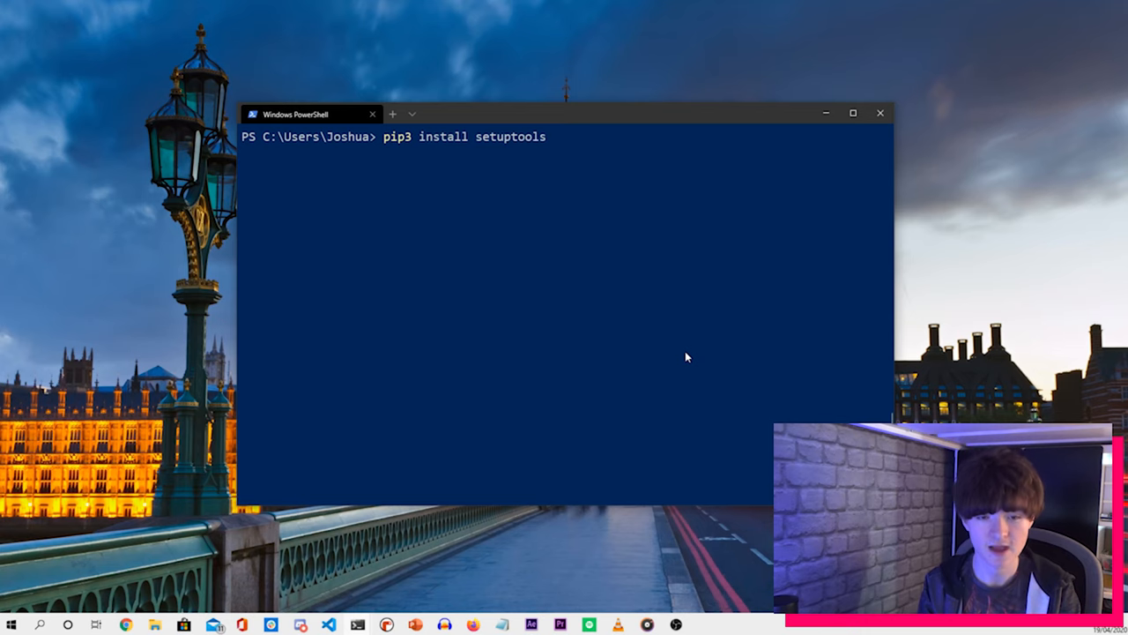
{"action": "type", "text": "twine"}
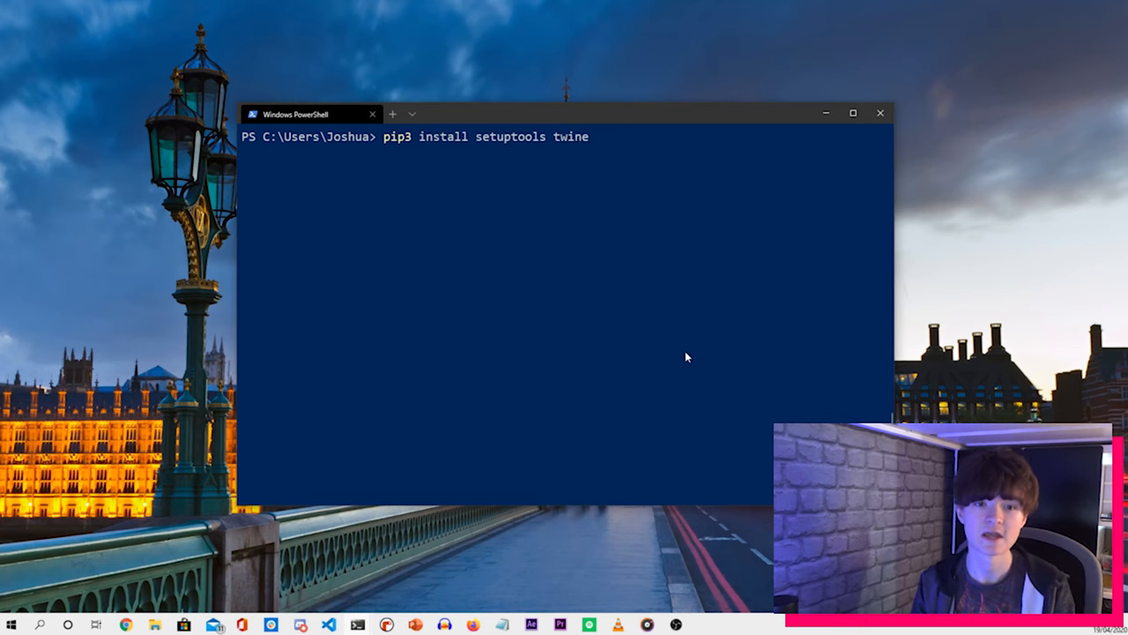
{"action": "key", "text": "Return"}
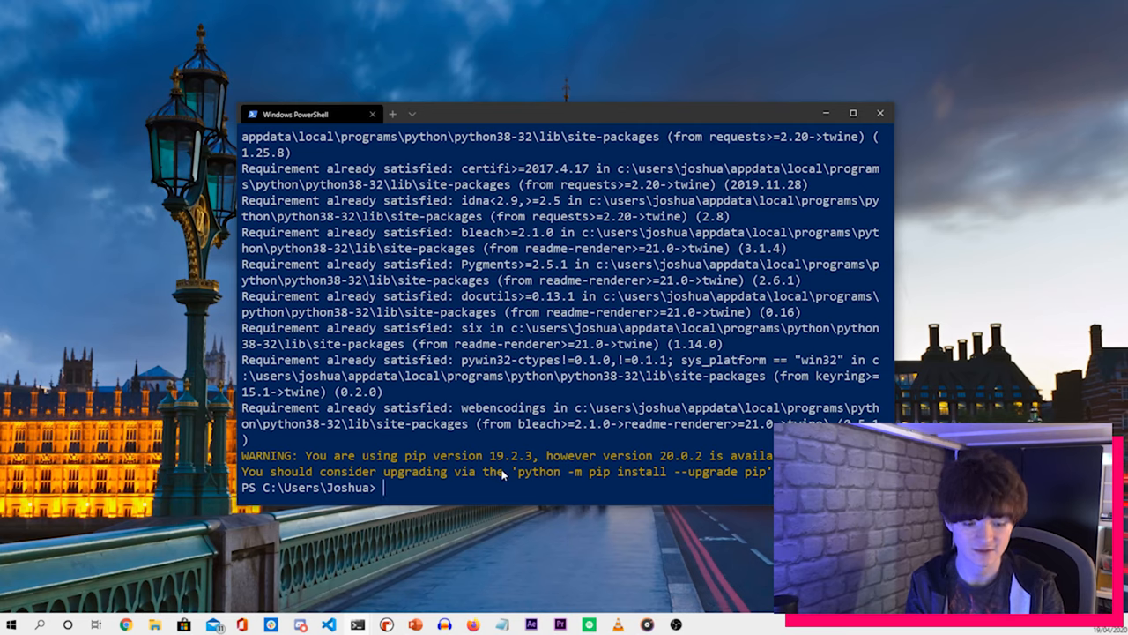
Step: Change directory into the Documents project folder
{"action": "type", "text": "cd .\\Documents\\"}
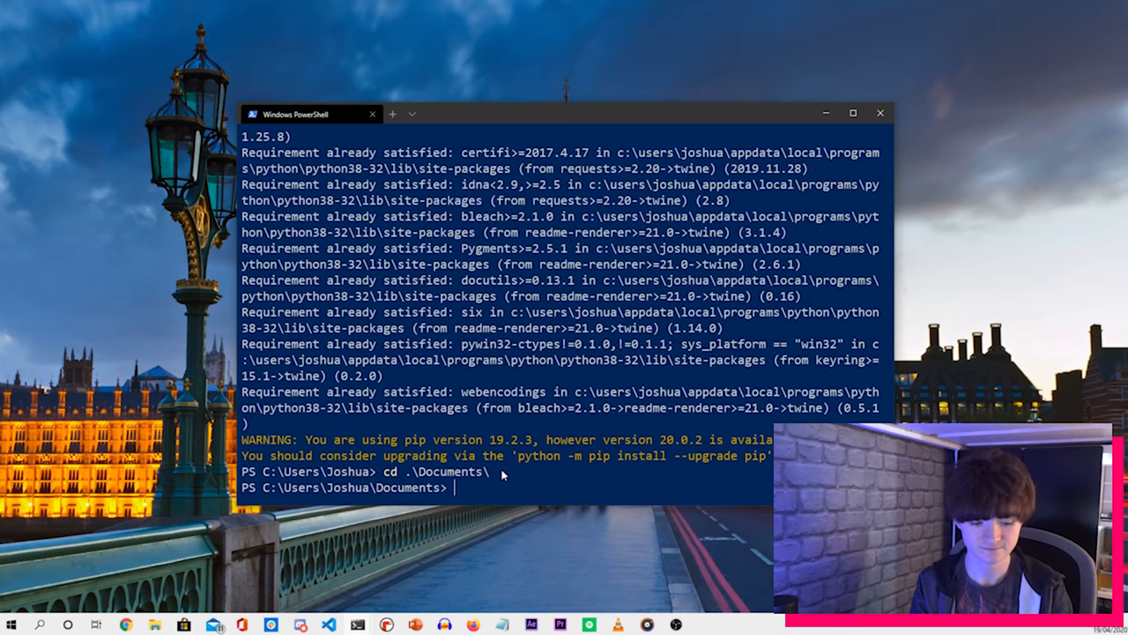
{"action": "type", "text": "cd .\\basiccalculator\\"}
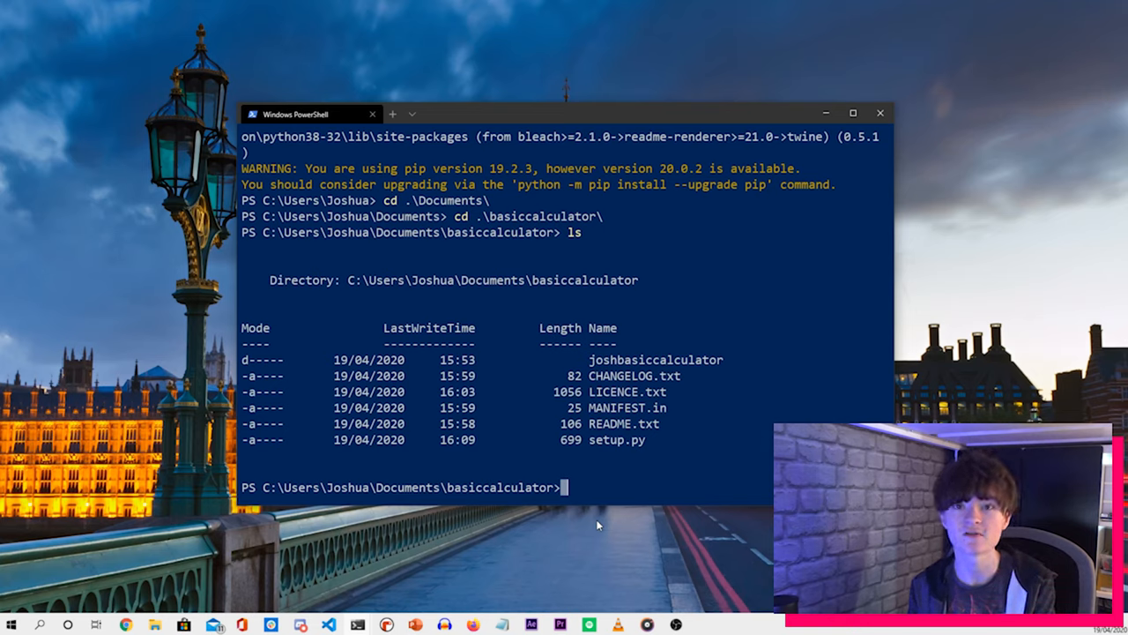
Step: Build the source distribution with python3 setup.py sdist and list the folder to see dist
{"action": "type", "text": "pyt"}
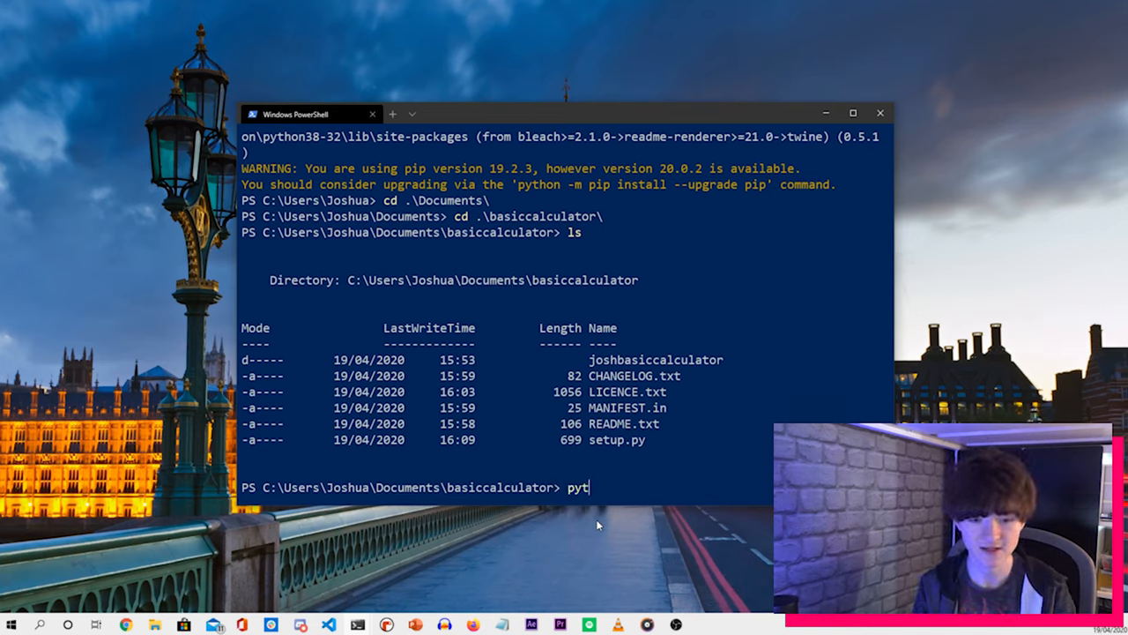
{"action": "type", "text": "hon3 se"}
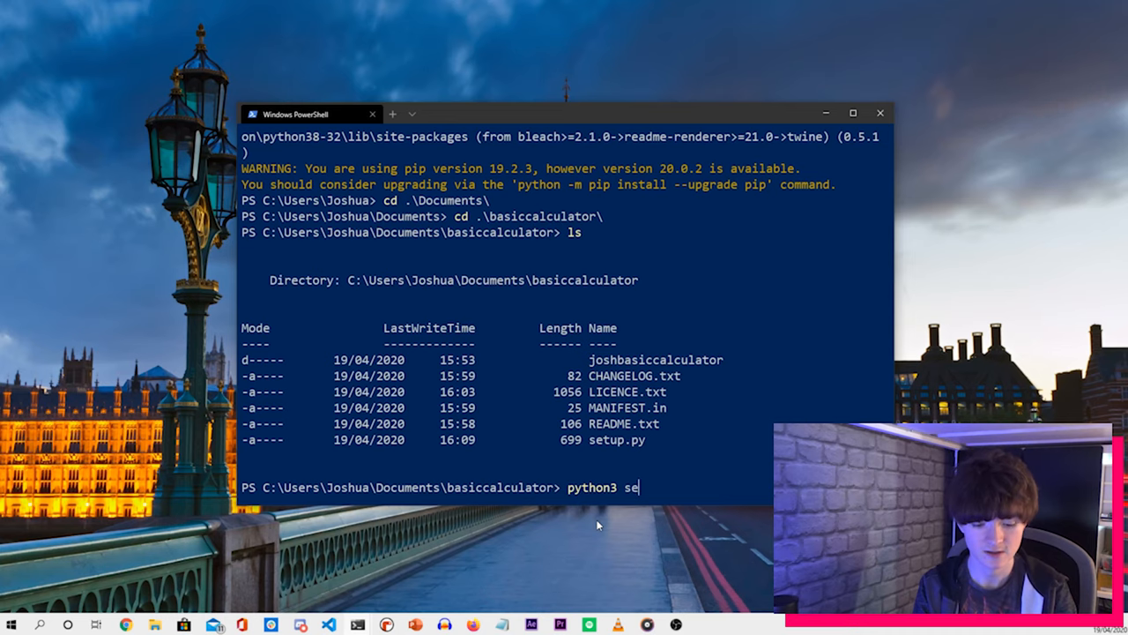
{"action": "type", "text": "tup.py s"}
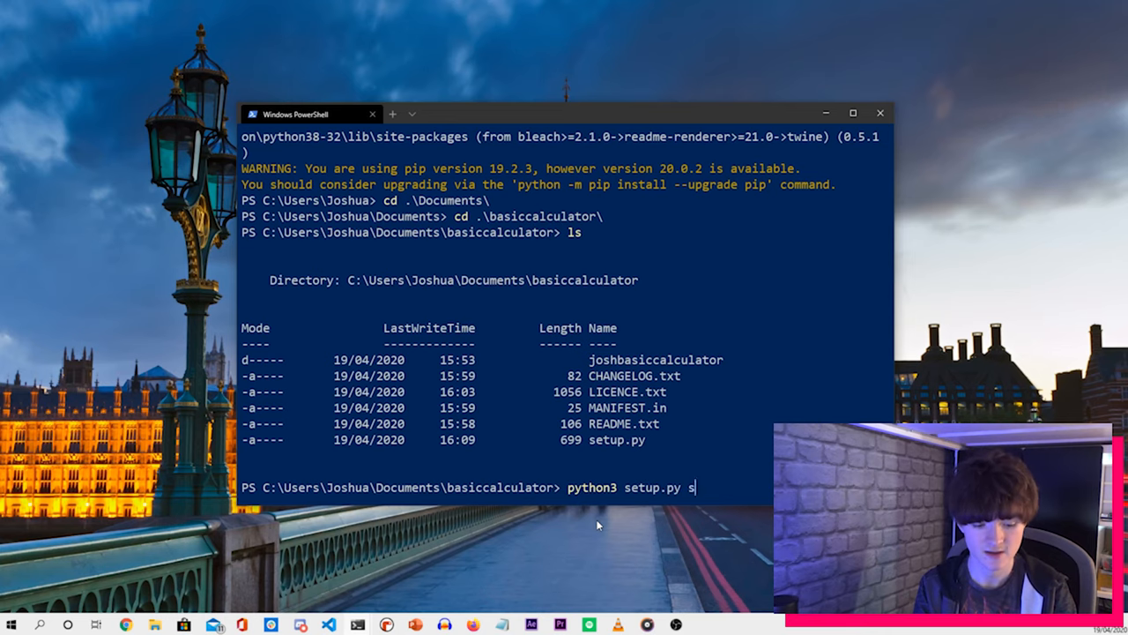
{"action": "key", "text": "Return"}
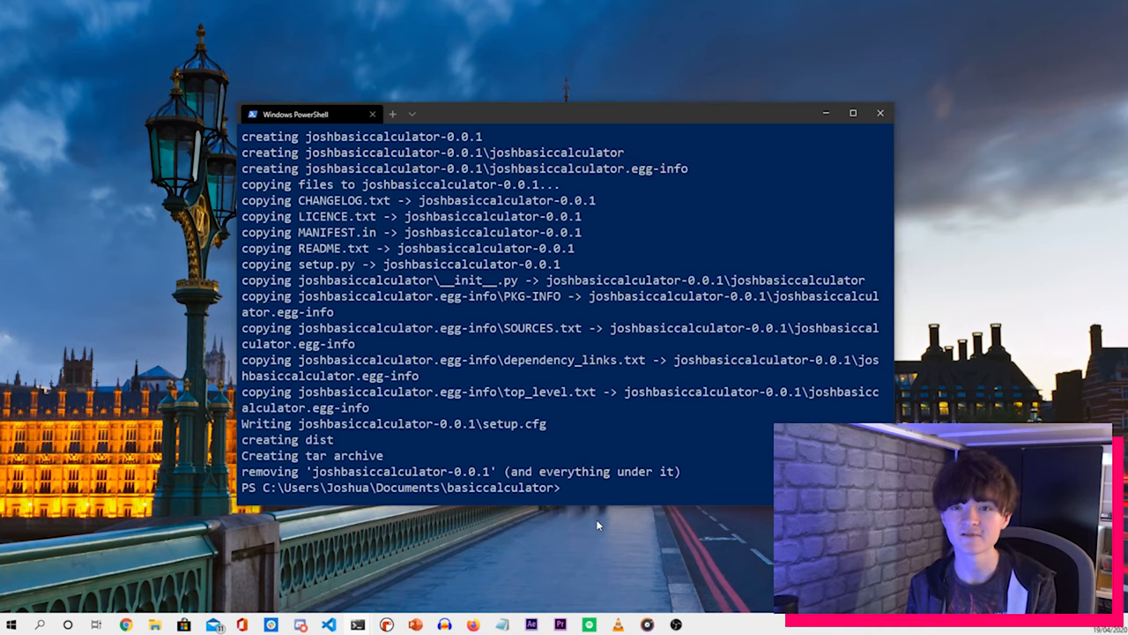
{"action": "type", "text": "ls"}
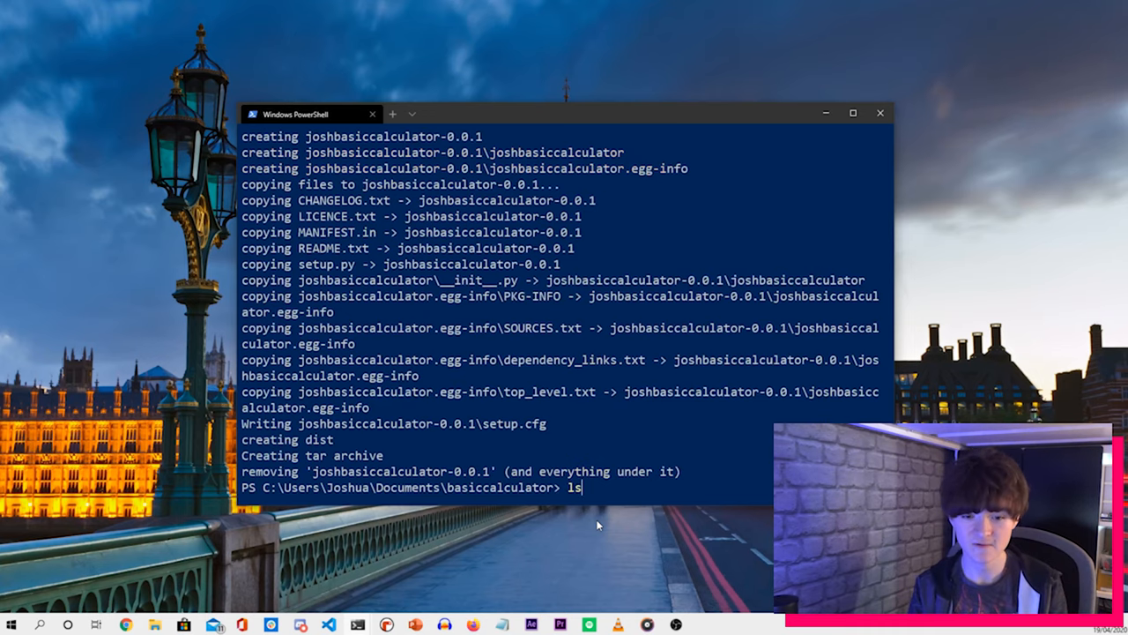
{"action": "key", "text": "Return"}
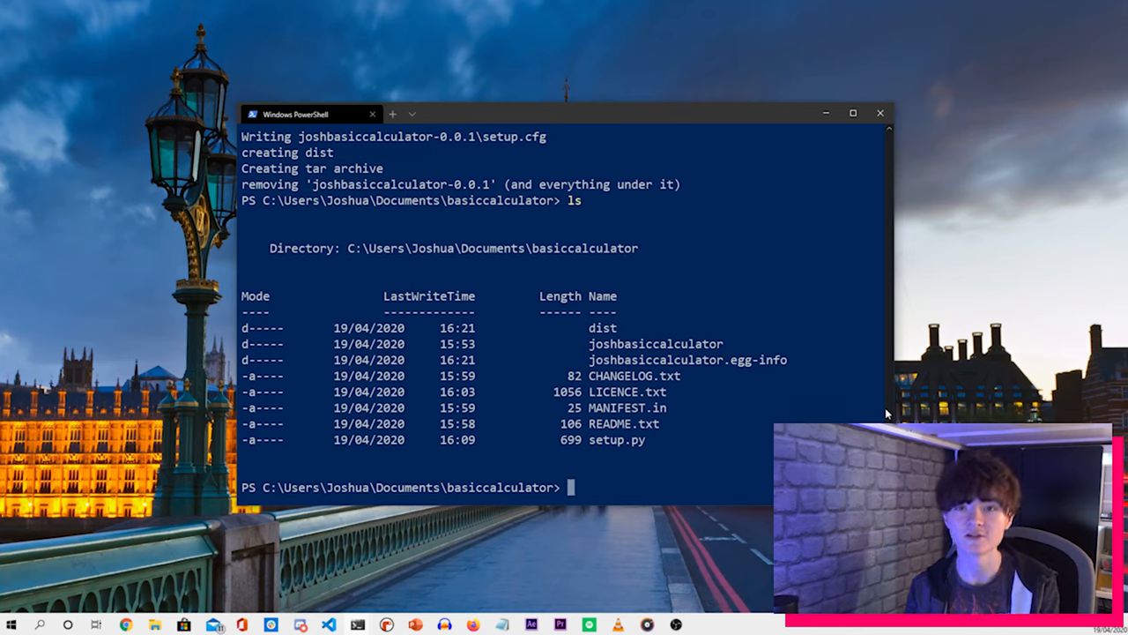
{"action": "mouse_move", "coordinate": [596, 487]}
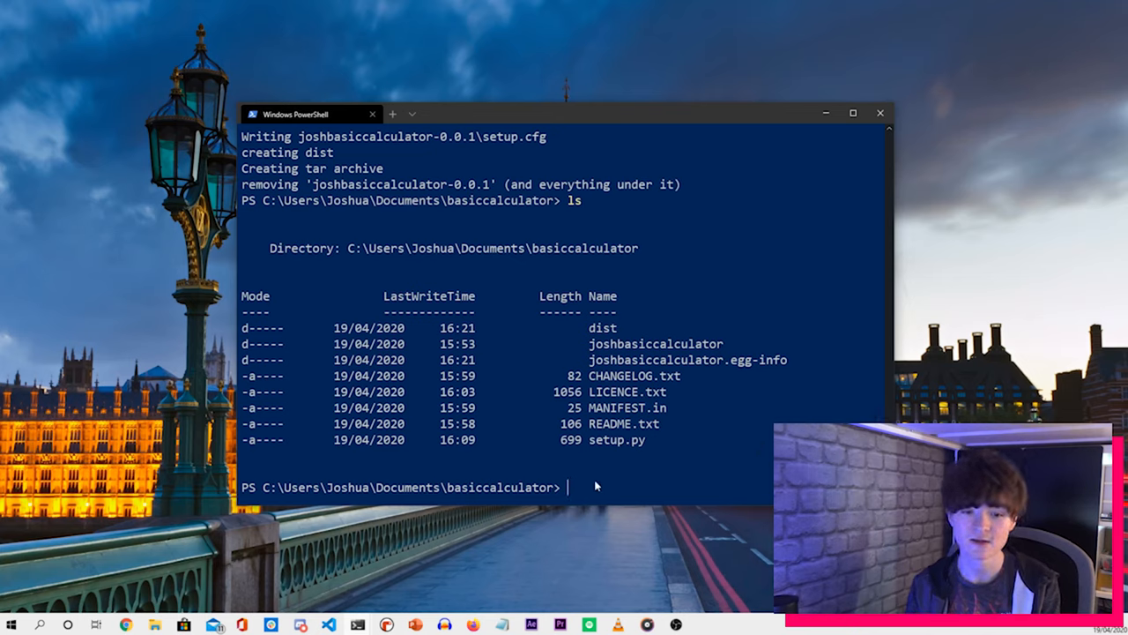
{"action": "mouse_move", "coordinate": [590, 491]}
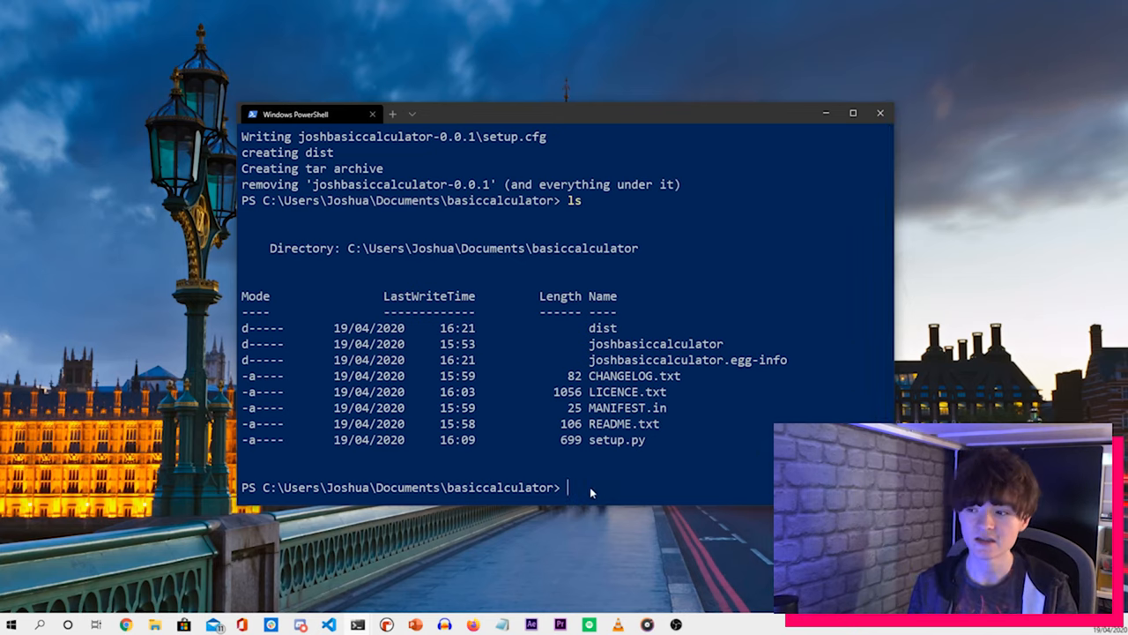
{"action": "type", "text": "twine"}
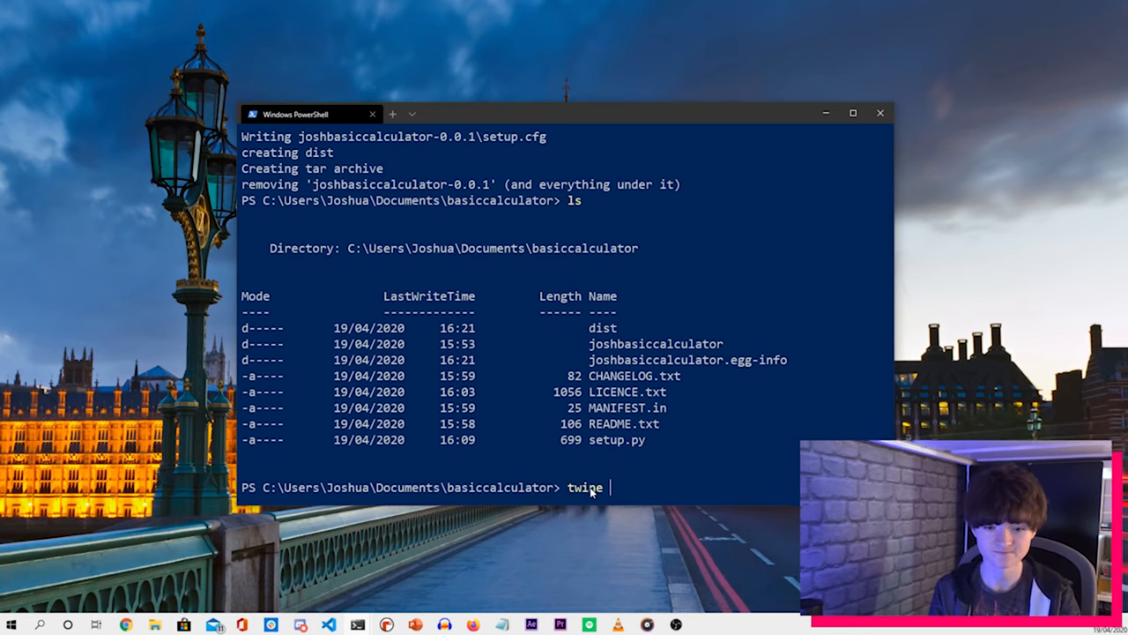
{"action": "type", "text": "up"}
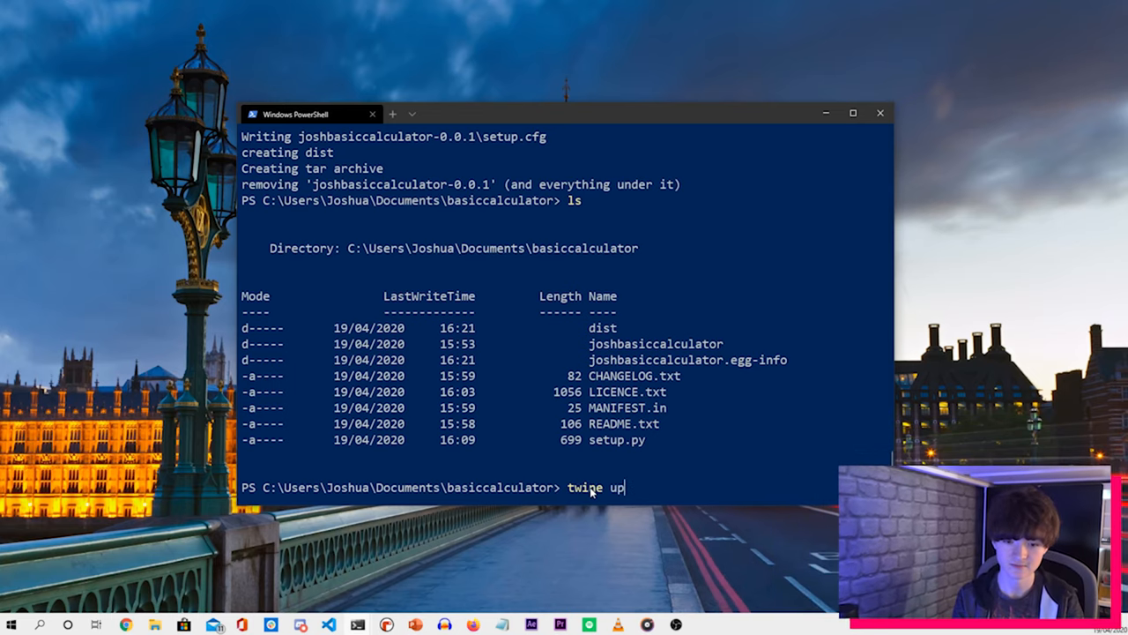
{"action": "type", "text": "load --"}
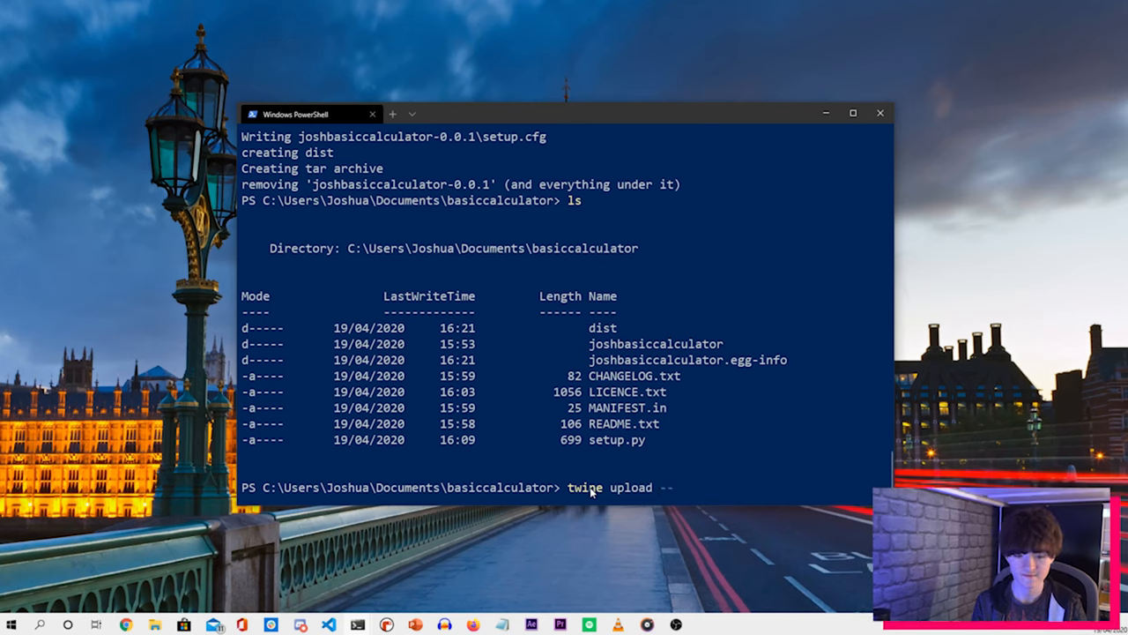
{"action": "type", "text": "re"}
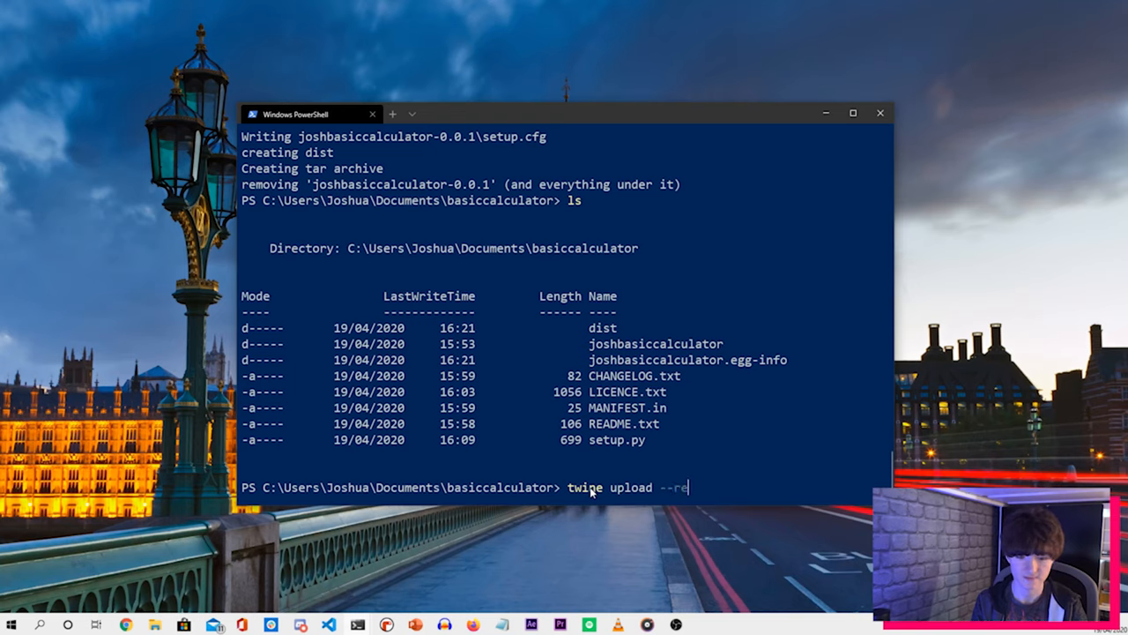
{"action": "type", "text": "pository"}
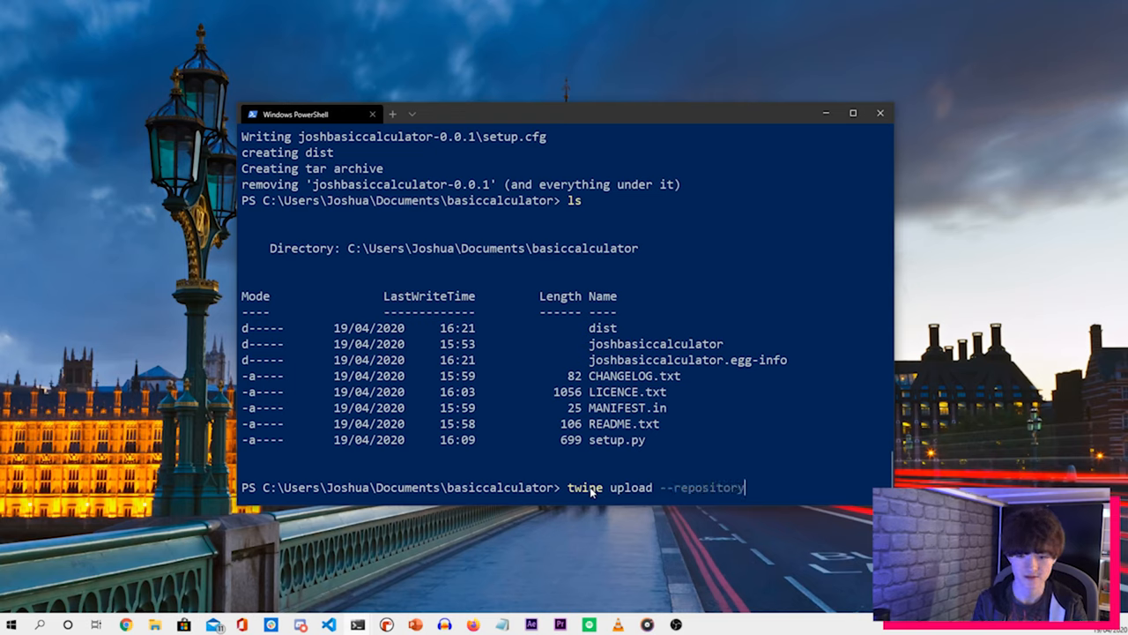
{"action": "type", "text": "-url"}
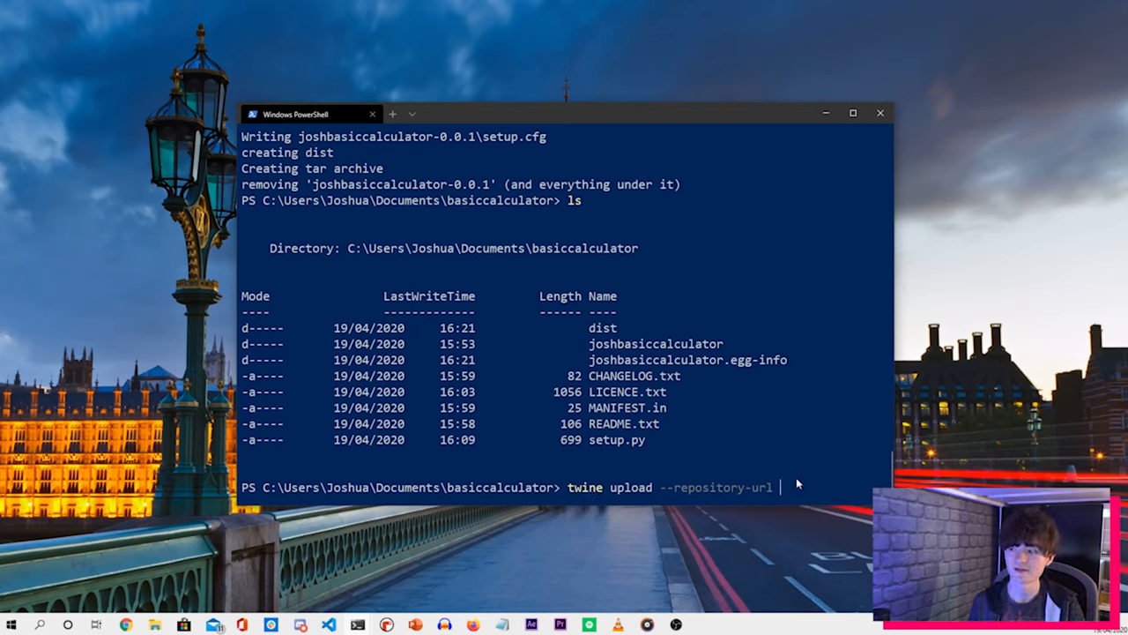
{"action": "type", "text": "https://up"}
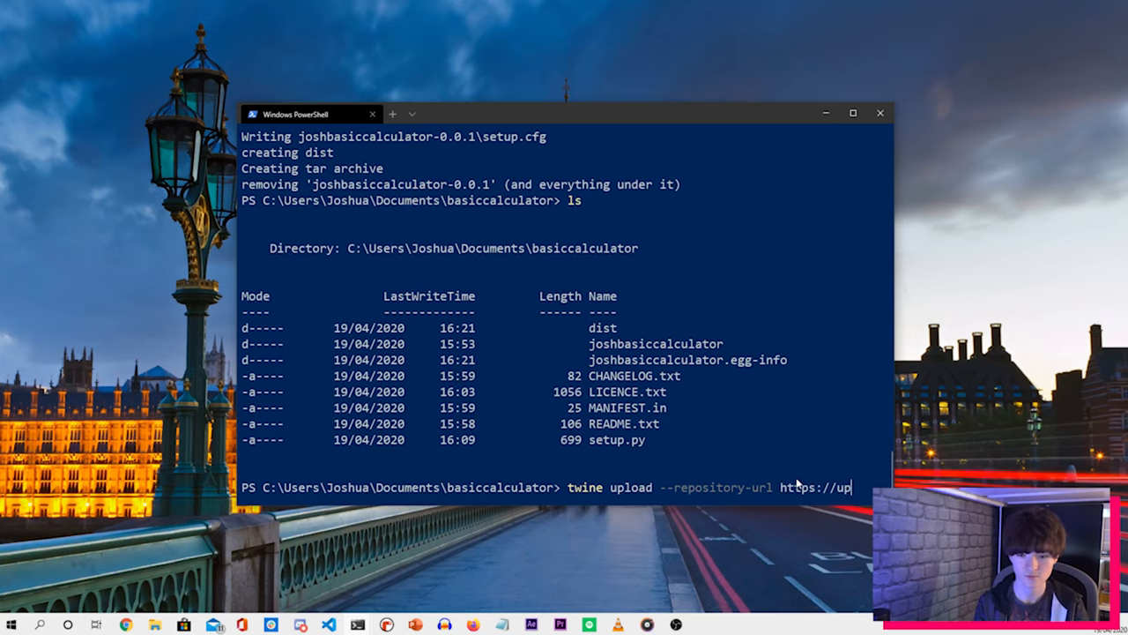
{"action": "type", "text": "load.pypi"}
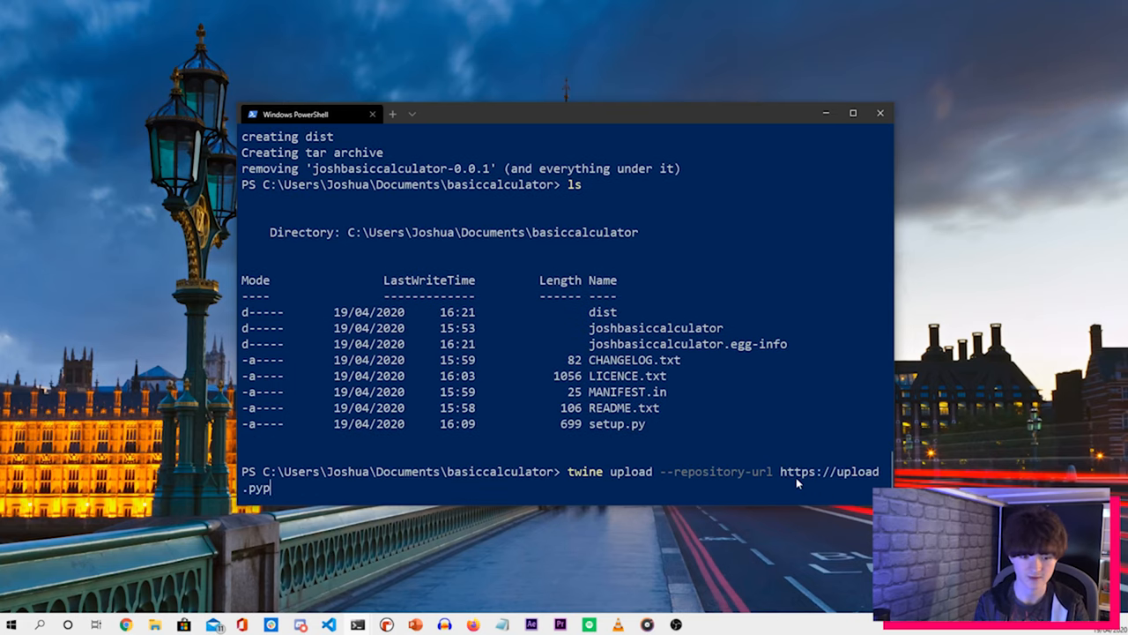
{"action": "type", "text": "i.org"}
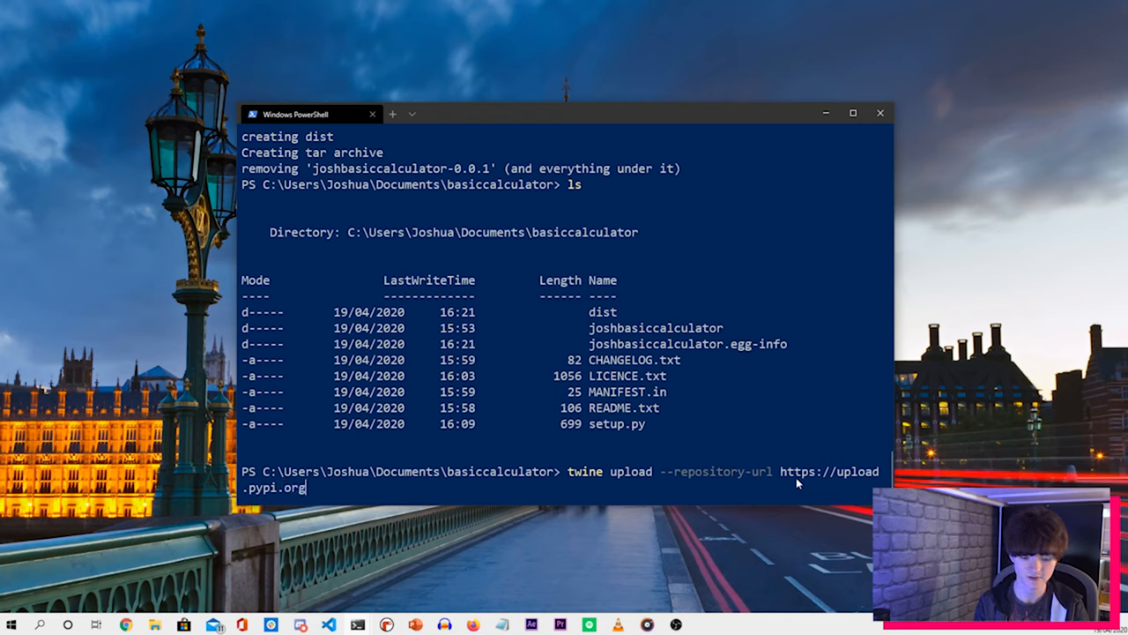
{"action": "type", "text": "/lega"}
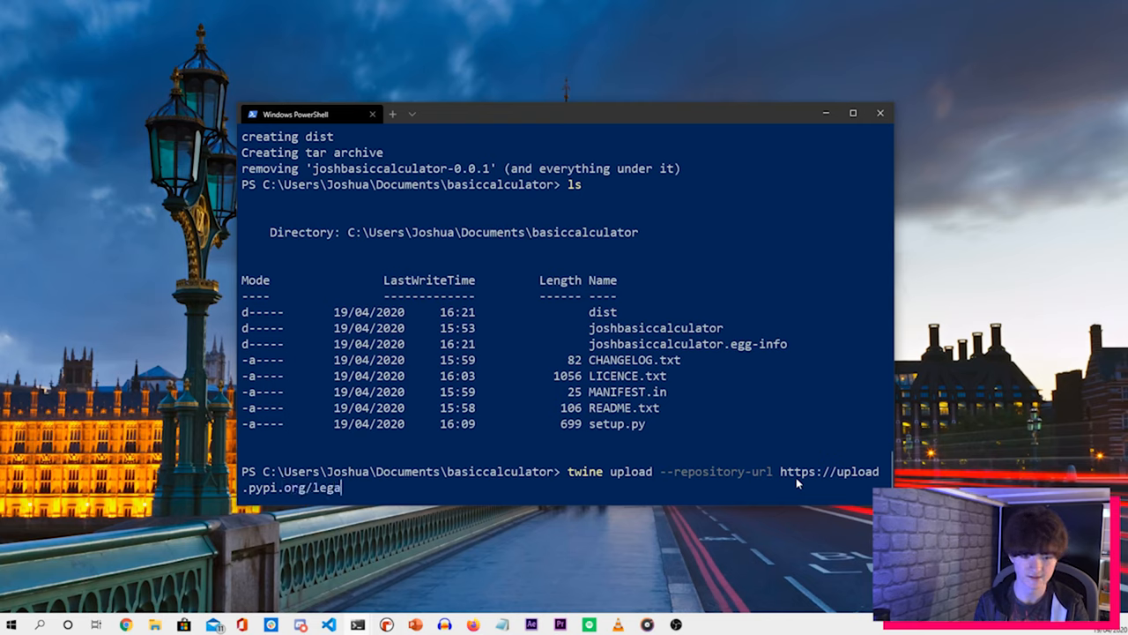
{"action": "type", "text": "cy/"}
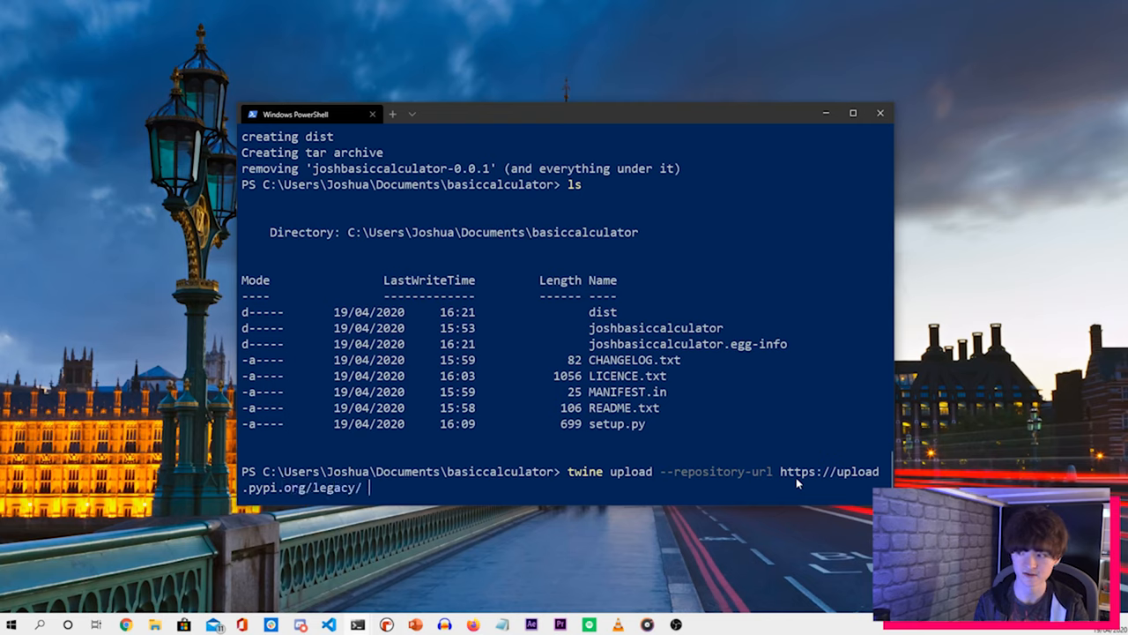
{"action": "type", "text": "dis"}
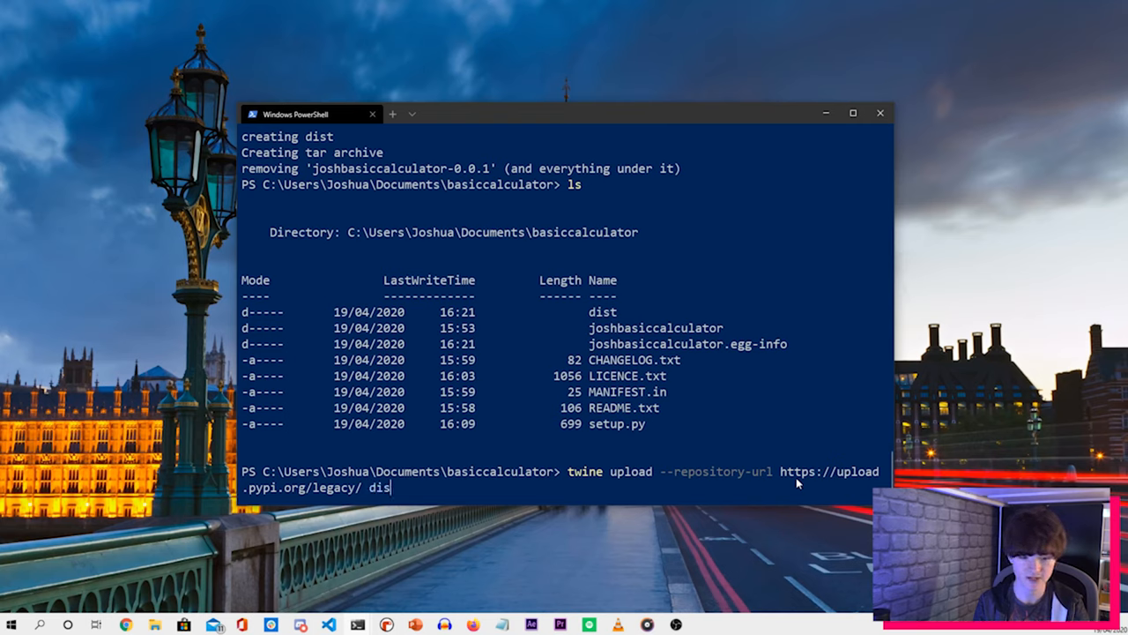
{"action": "type", "text": "t/"}
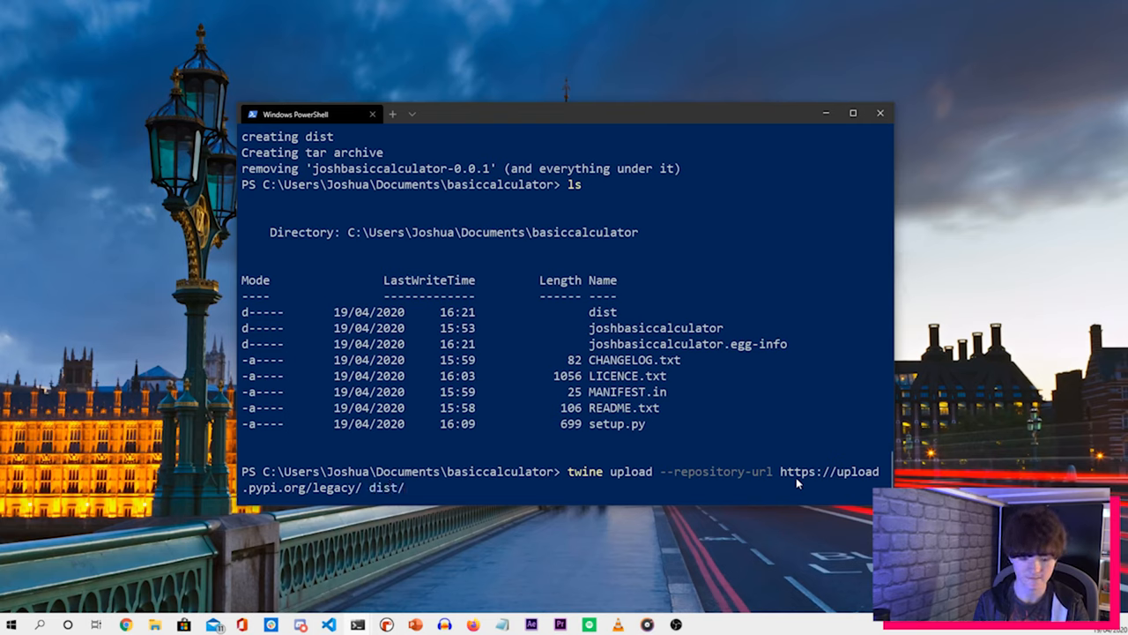
{"action": "type", "text": "*"}
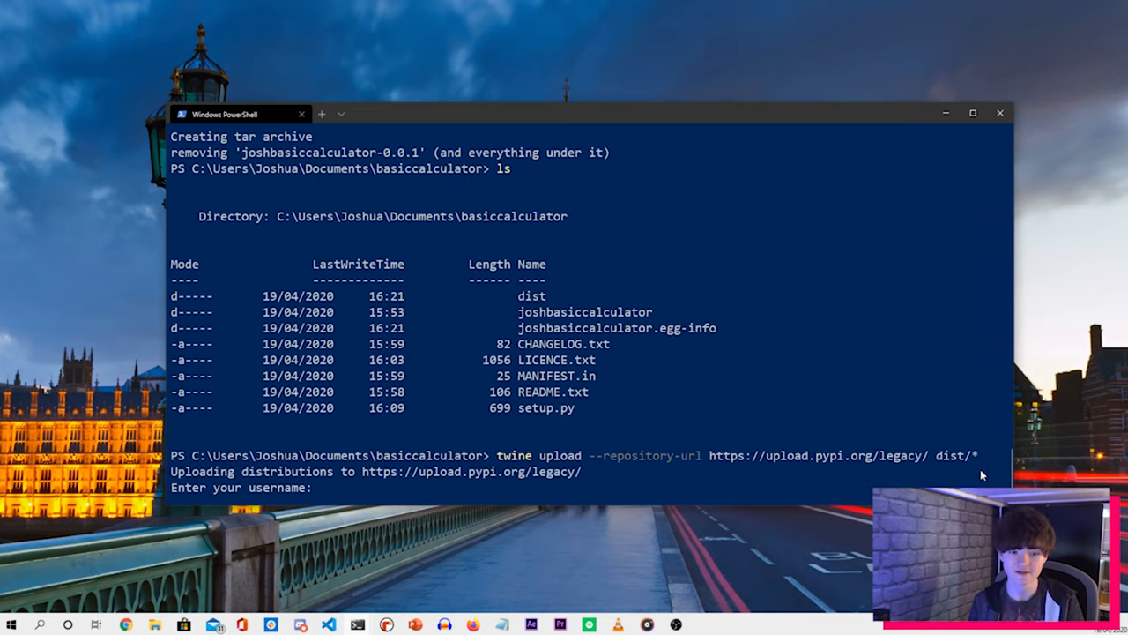
Step: Submit the PyPI username and password to start the upload
{"action": "type", "text": "makerbytesyoutube"}
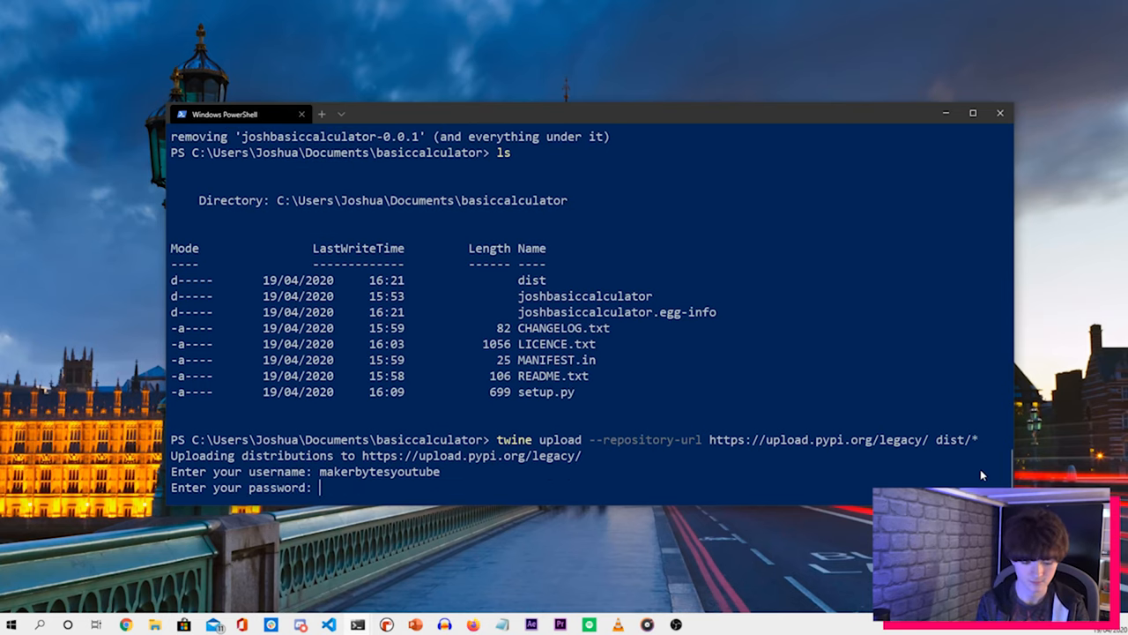
{"action": "key", "text": "Return"}
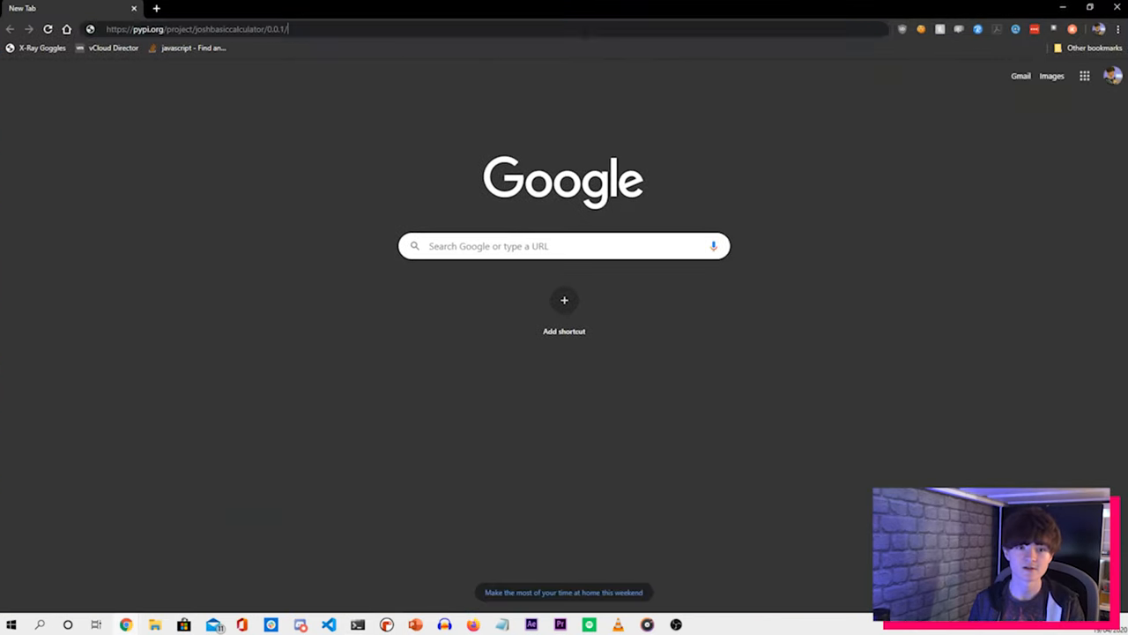
Step: Load the joshbasiccalculator 0.0.1 project page on PyPI and scroll through it
{"action": "key", "text": "Return"}
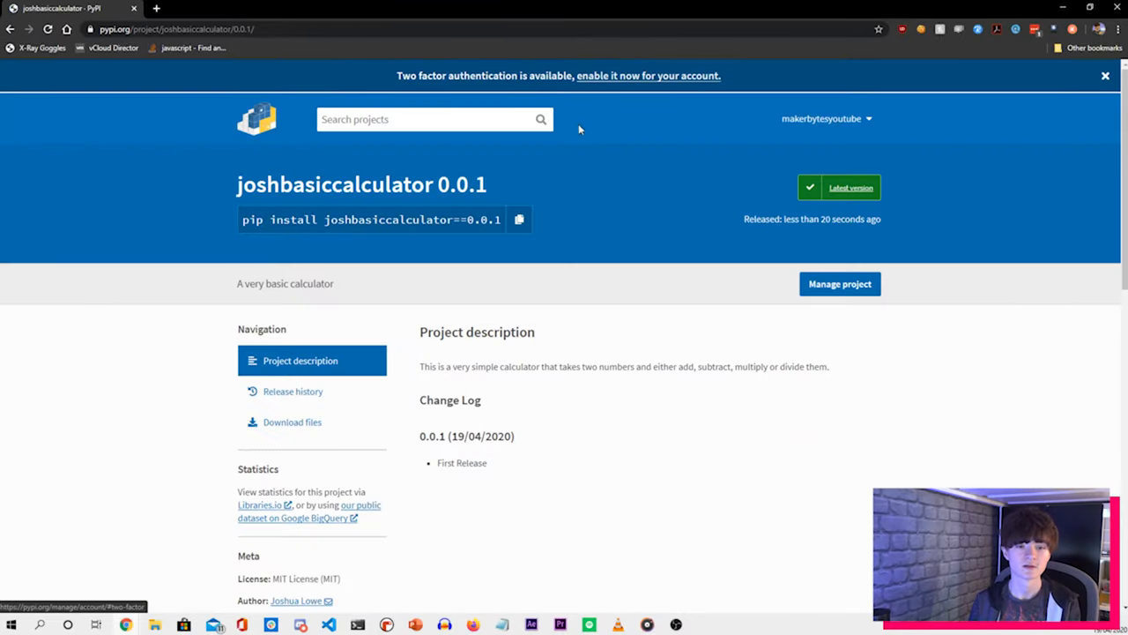
{"action": "scroll", "scroll_direction": "down", "scroll_amount": 3}
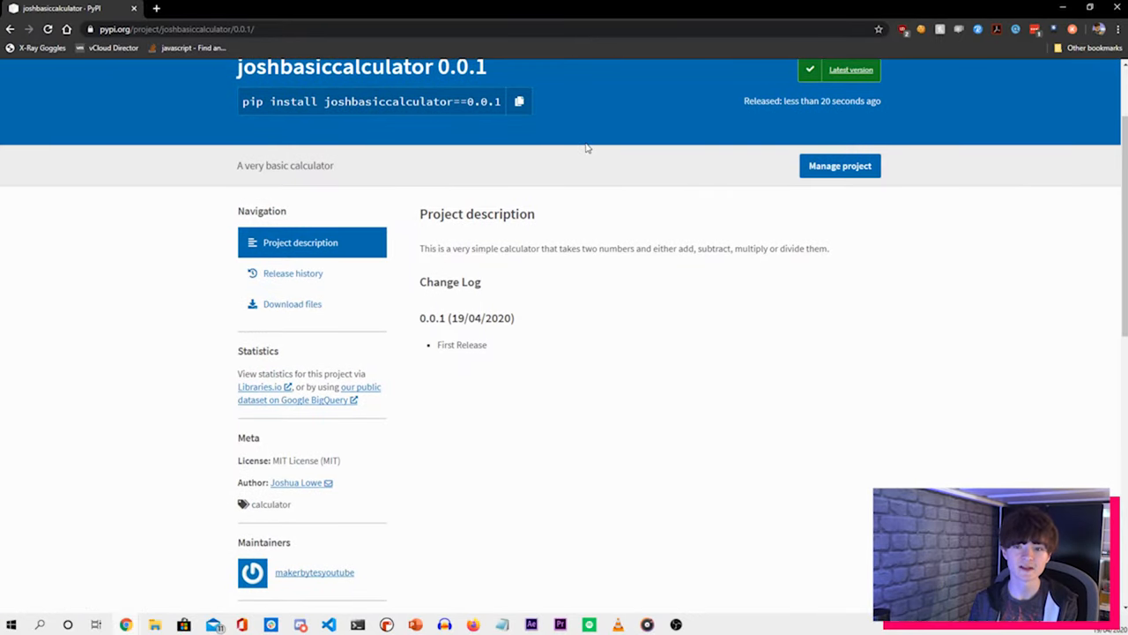
{"action": "scroll", "scroll_direction": "up", "scroll_amount": 3}
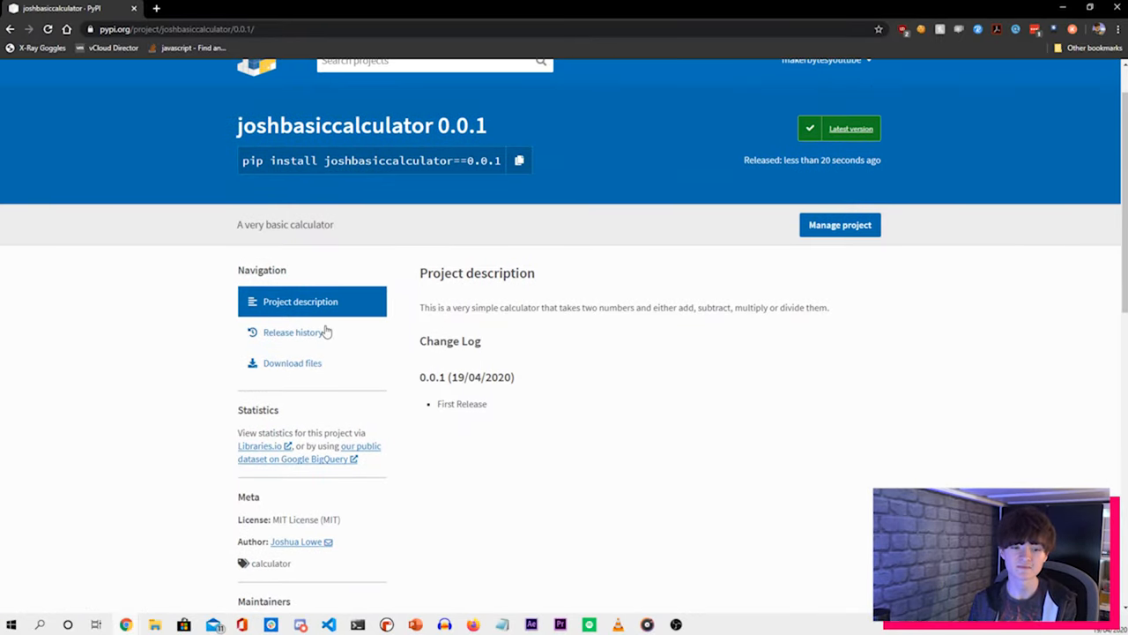